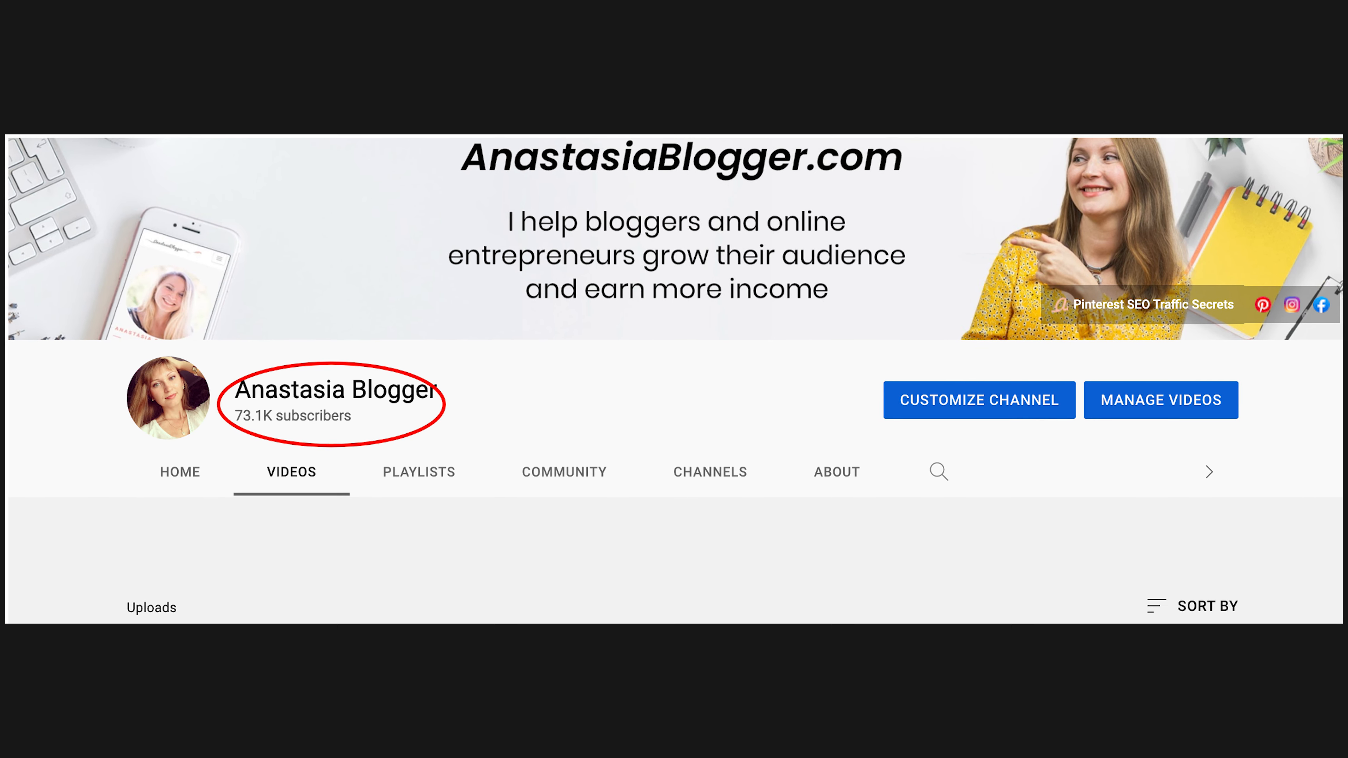
- Redisplay the 'vegan recipes' autocomplete suggestions with their search volumes, then dismiss them
scroll("up", 3)
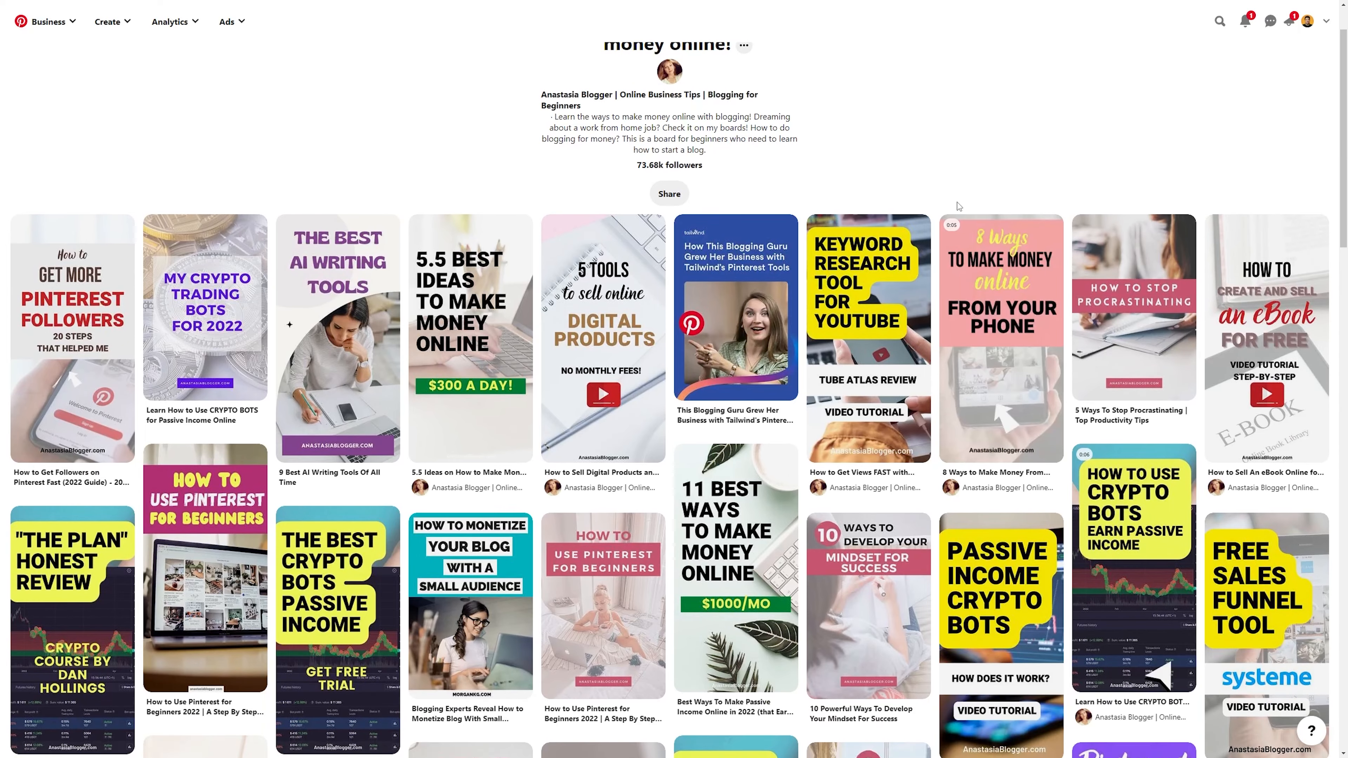
scroll("down", 3)
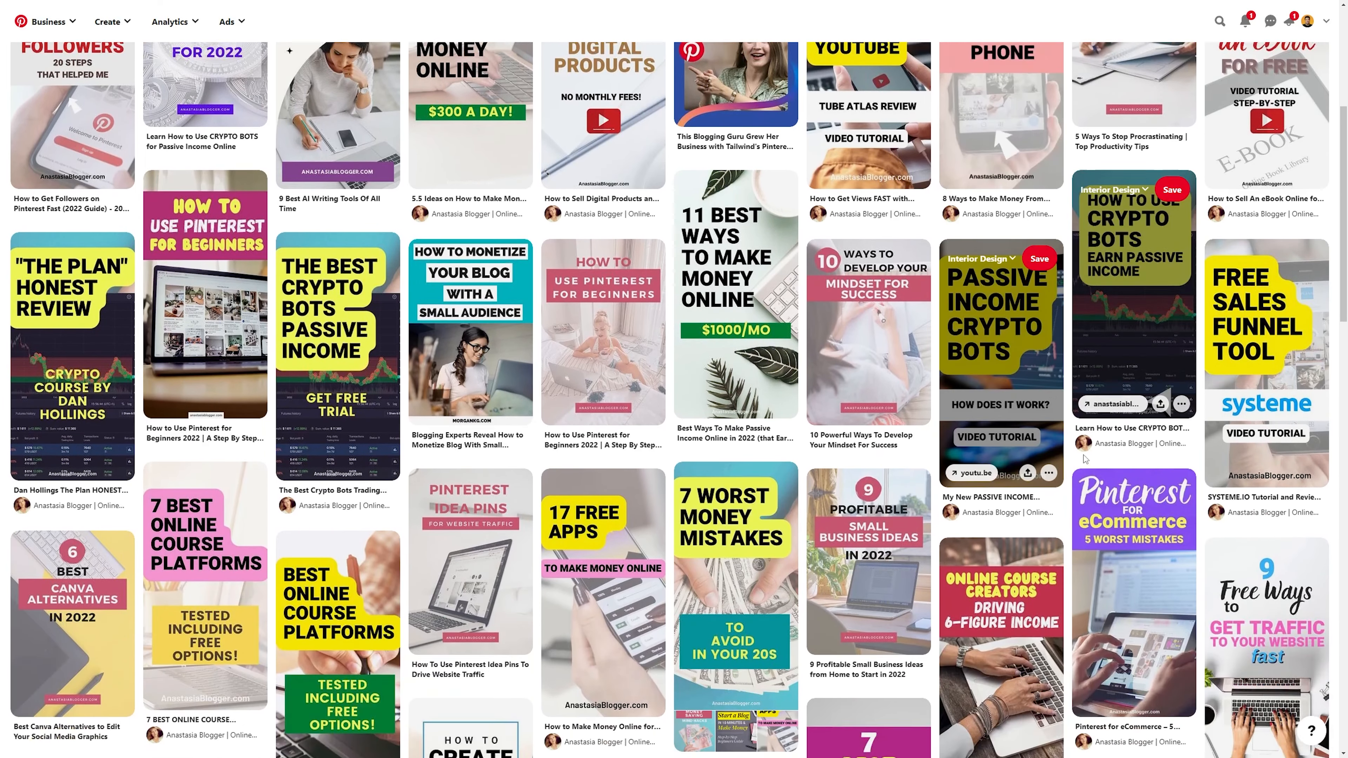
scroll("down", 3)
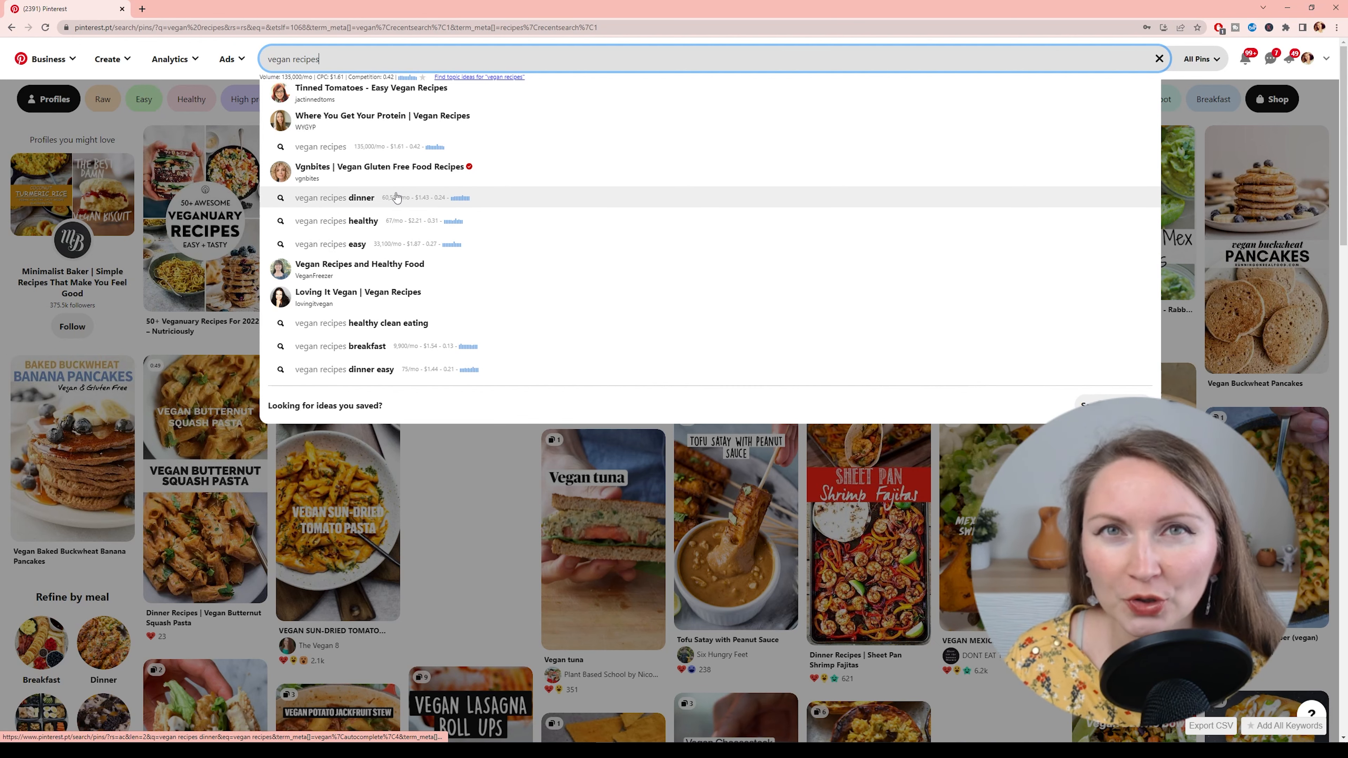
mouse_move(398, 357)
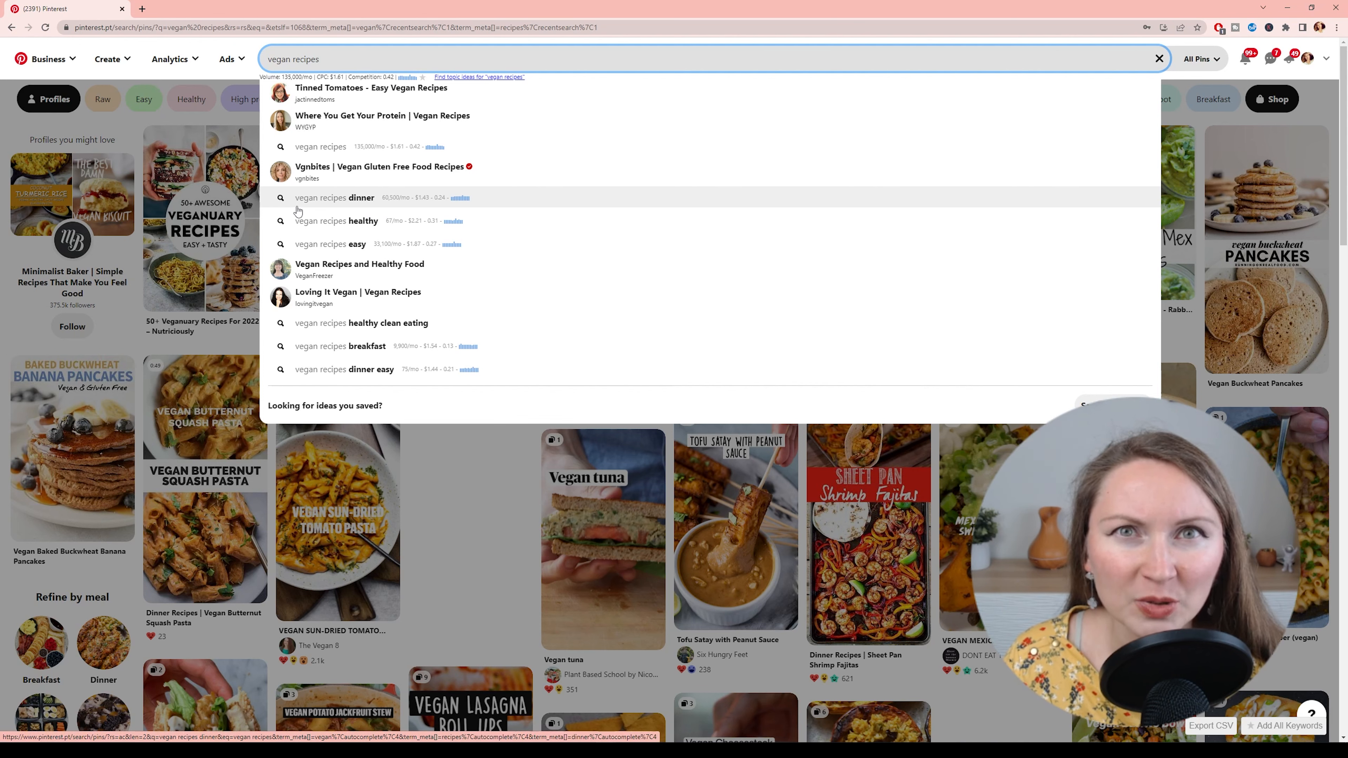
mouse_move(340, 215)
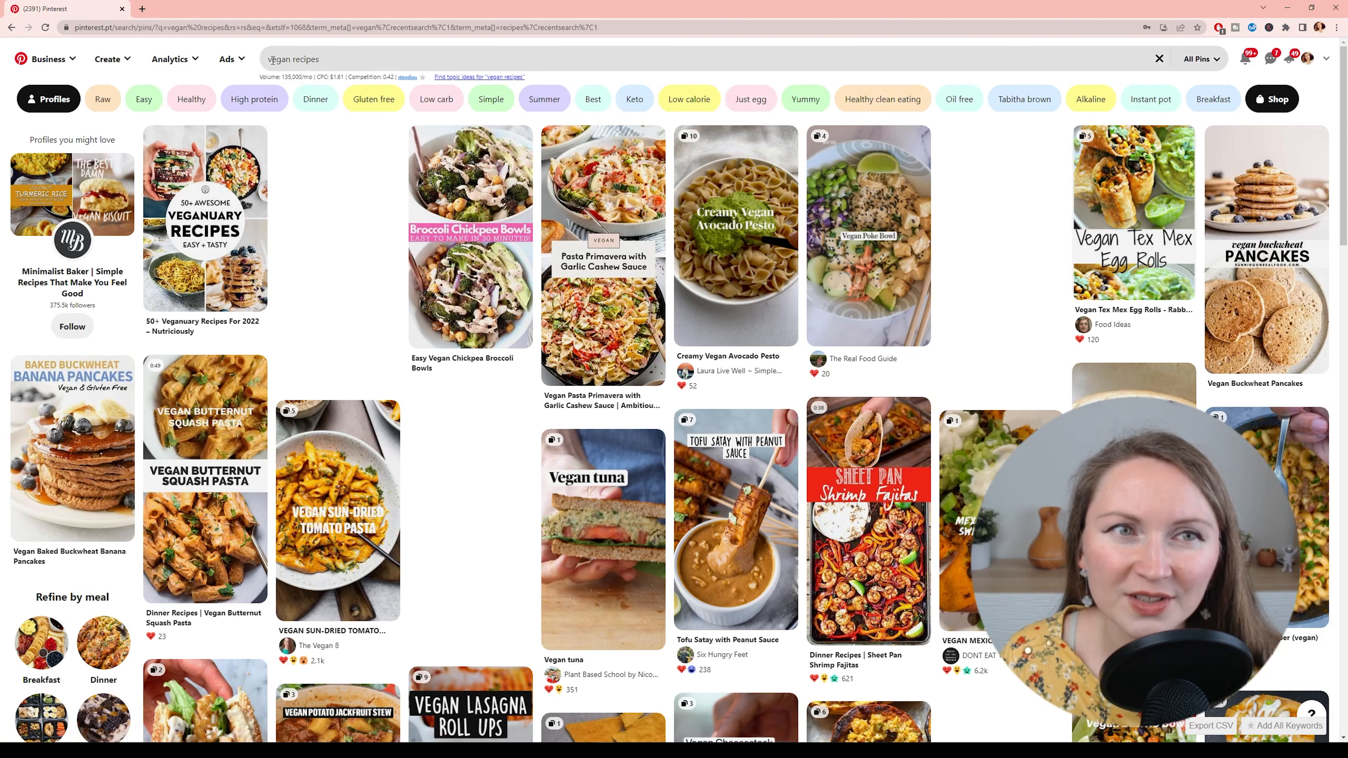
left_click(292, 59)
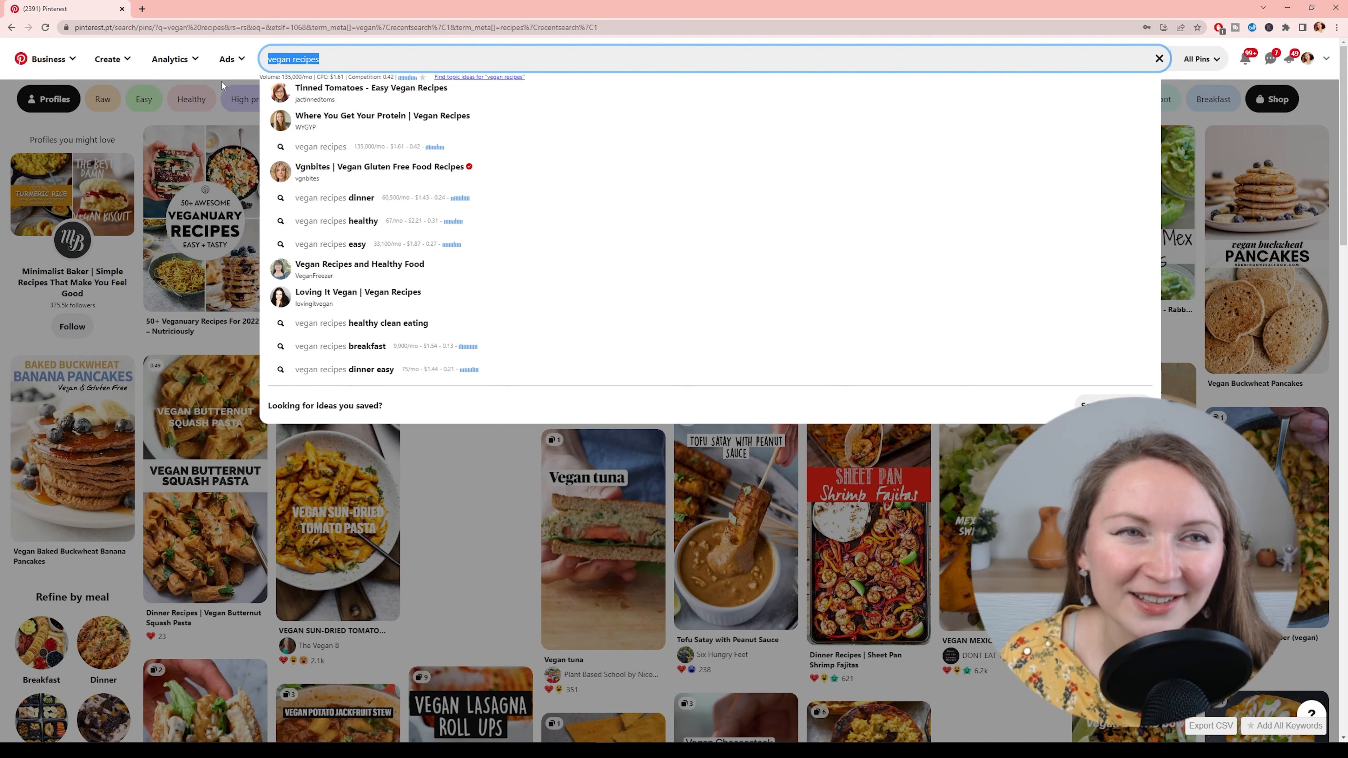
left_click(226, 58)
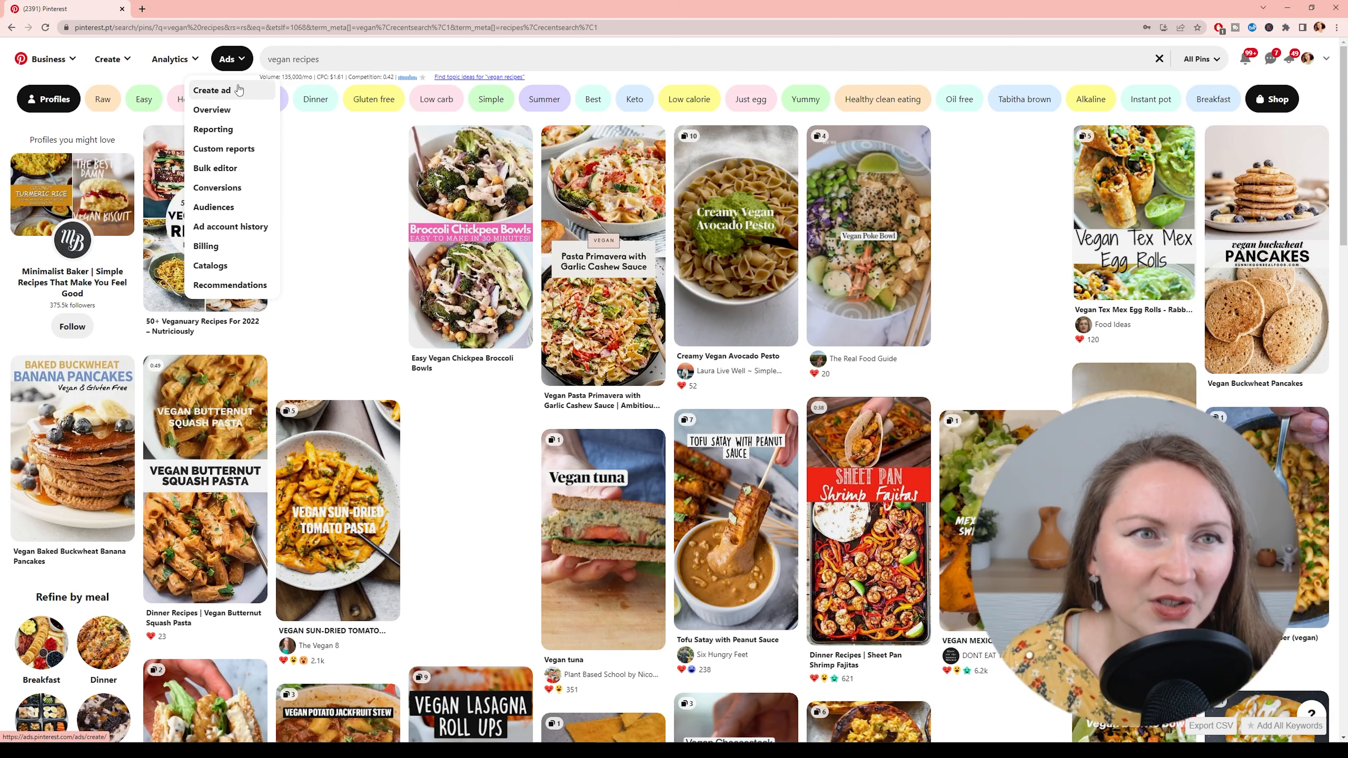
- Start a new ad campaign with the Consideration objective and review budget and schedule defaults
left_click(211, 89)
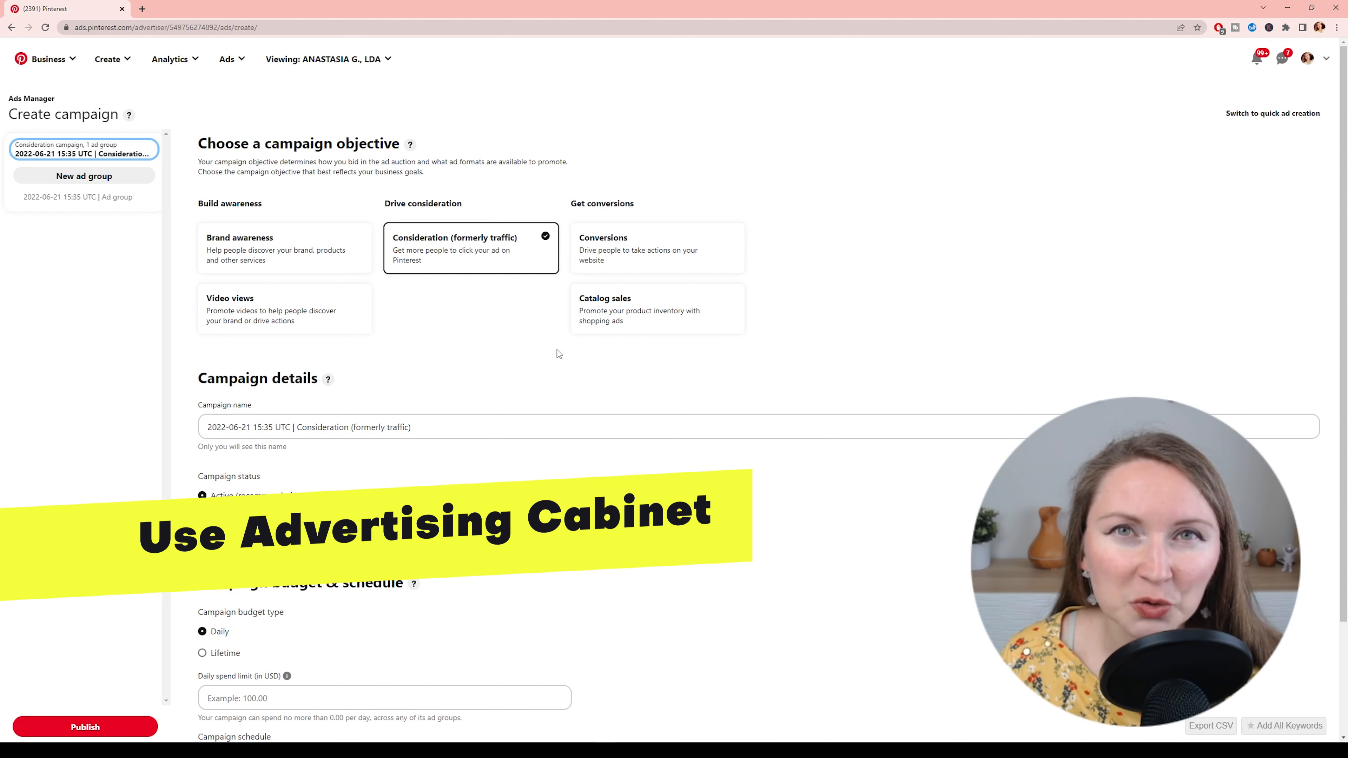
mouse_move(578, 473)
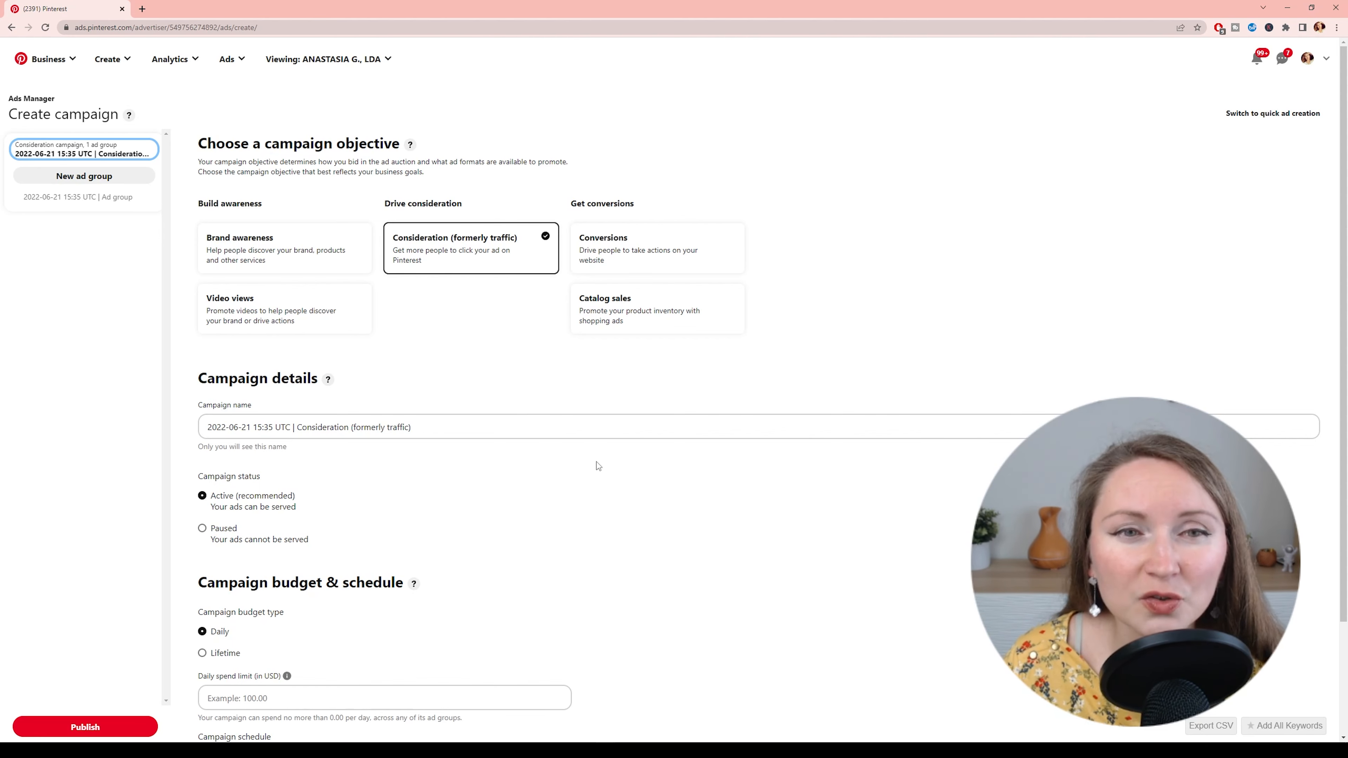
scroll("down", 3)
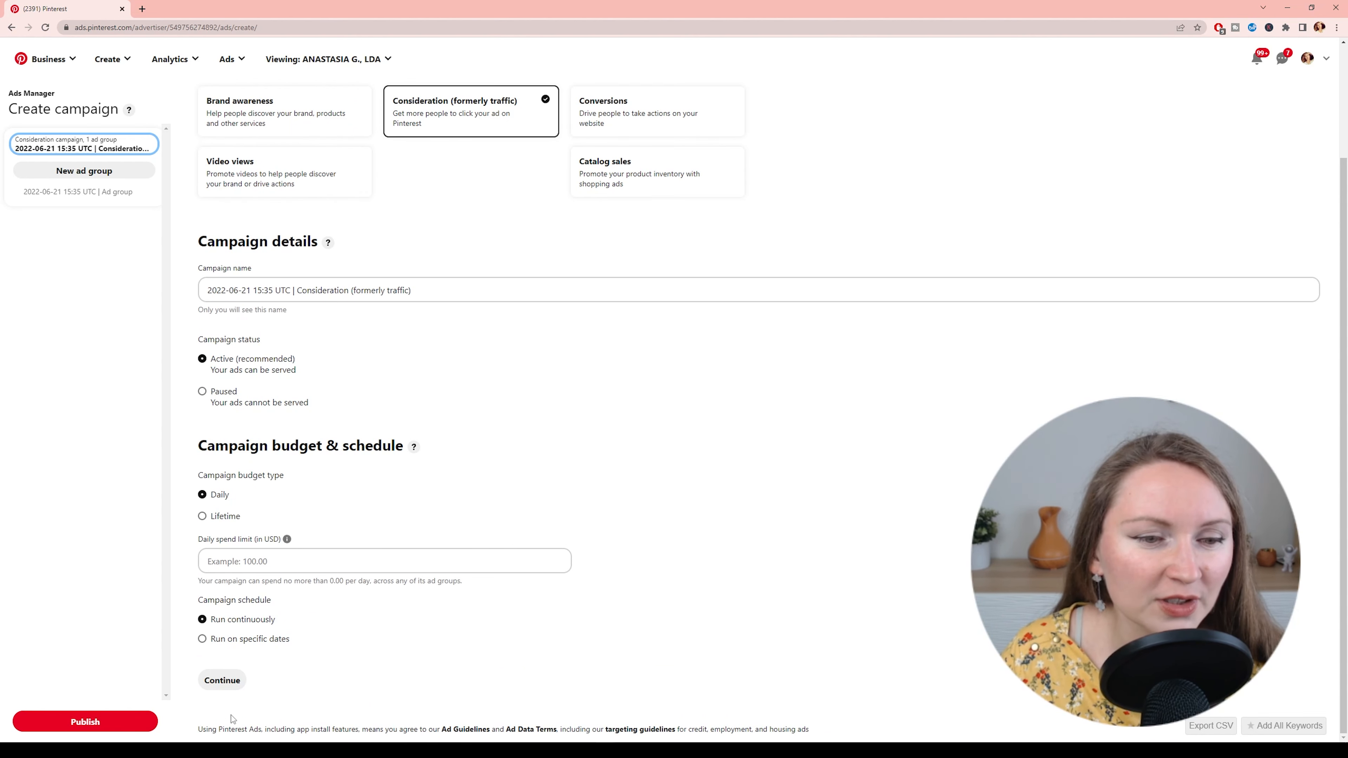
- Continue to the ad group step and reach the targeting details section
left_click(221, 680)
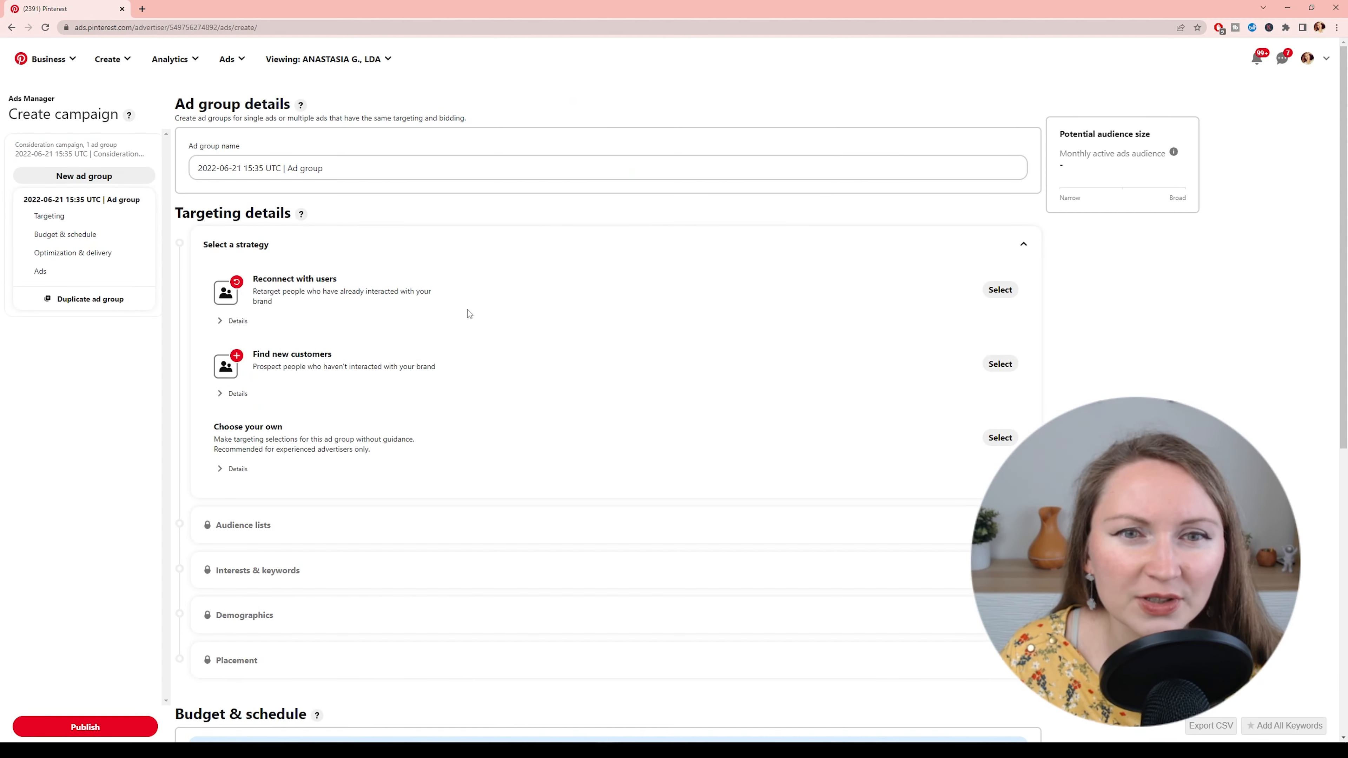
scroll("down", 3)
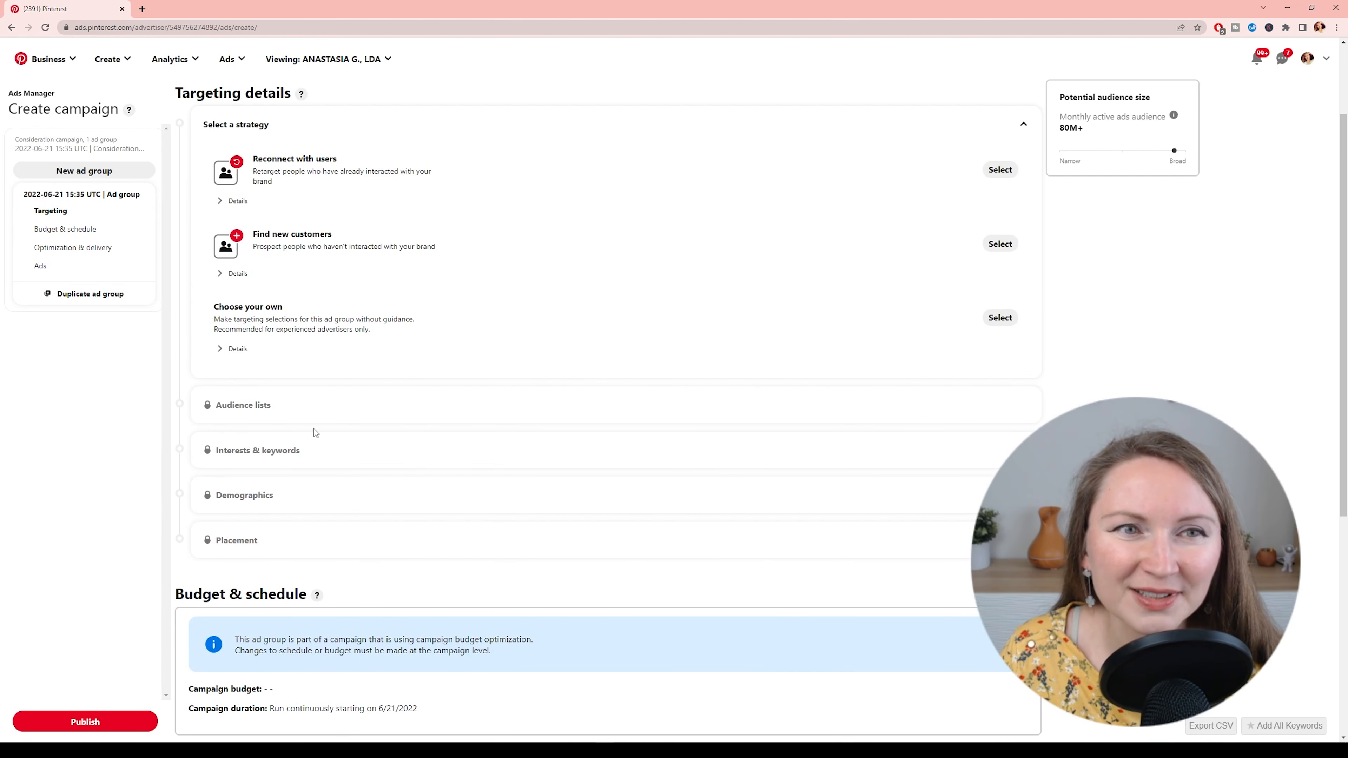
mouse_move(968, 303)
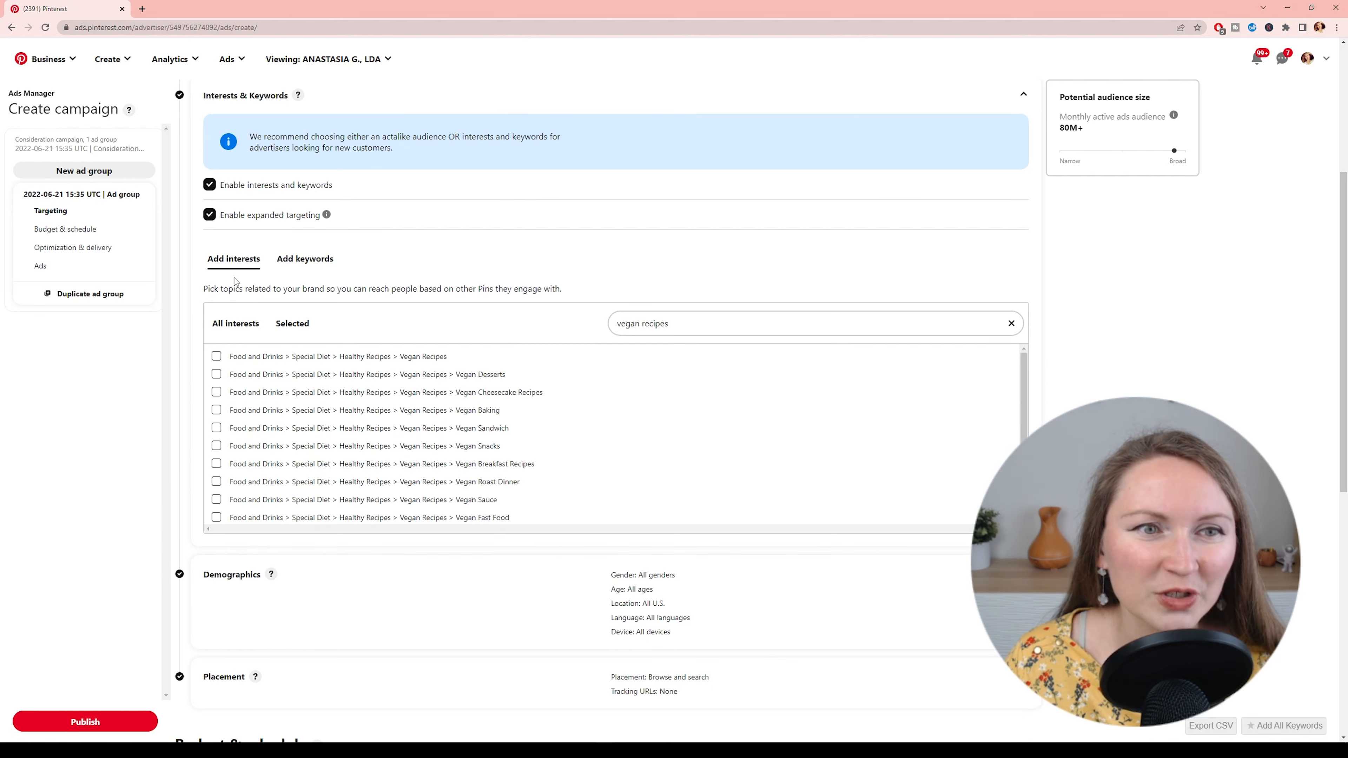
- Search related keywords for 'vegan recipe' and review their monthly search volumes
left_click(306, 259)
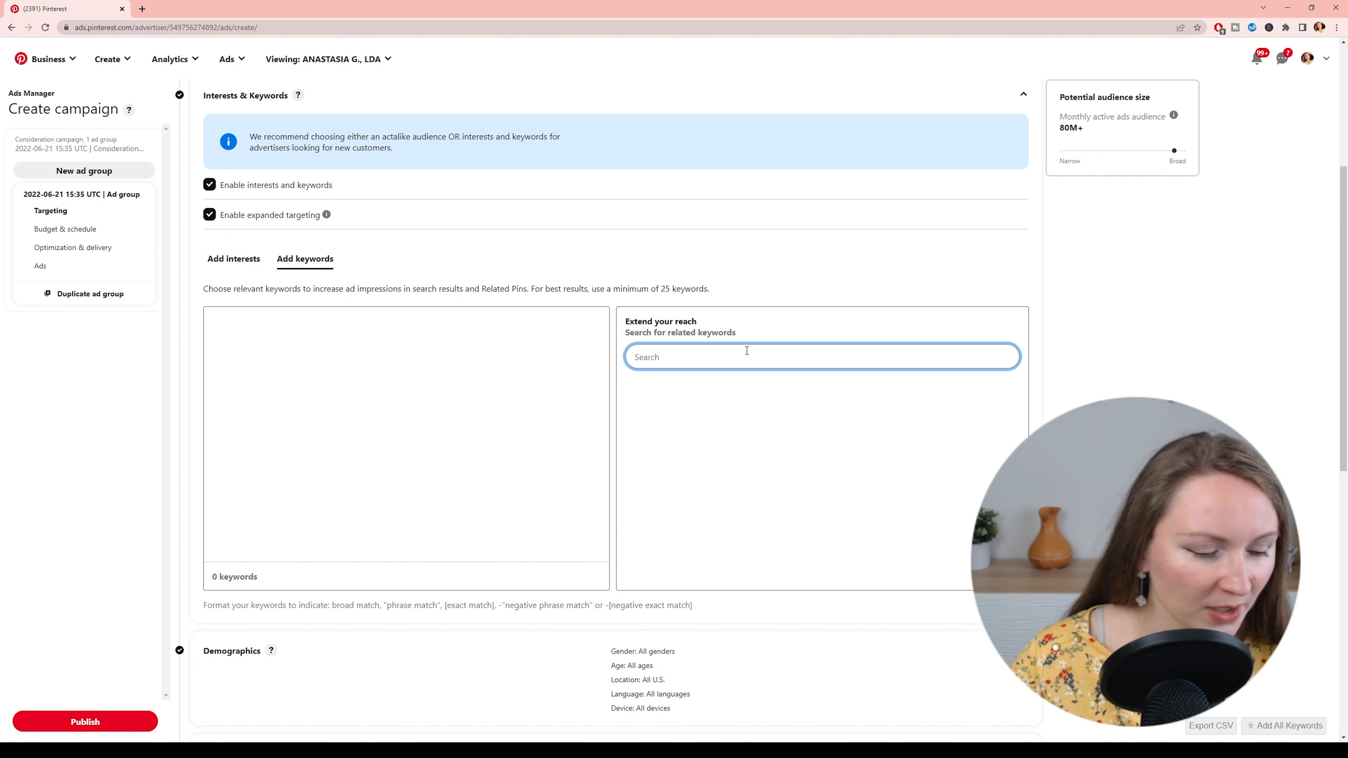
type("vegan")
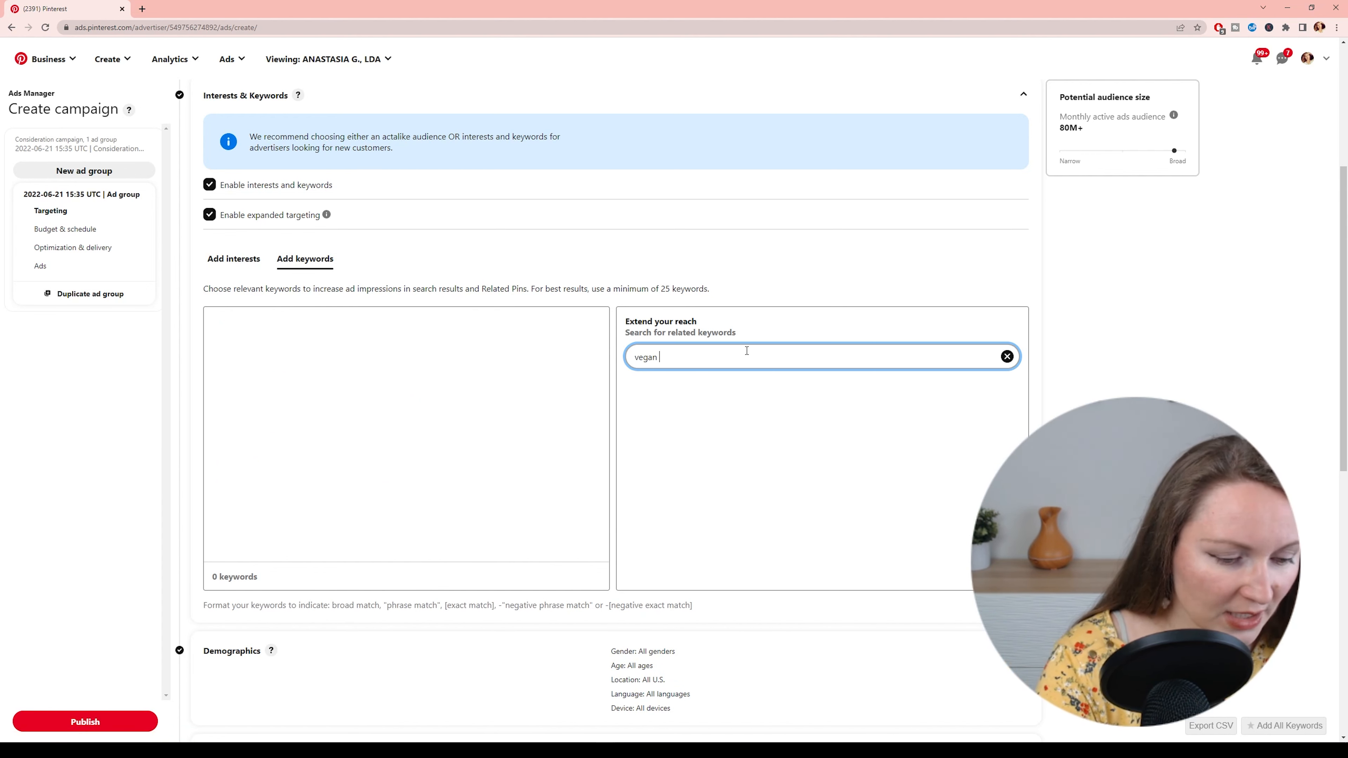
type("recipe")
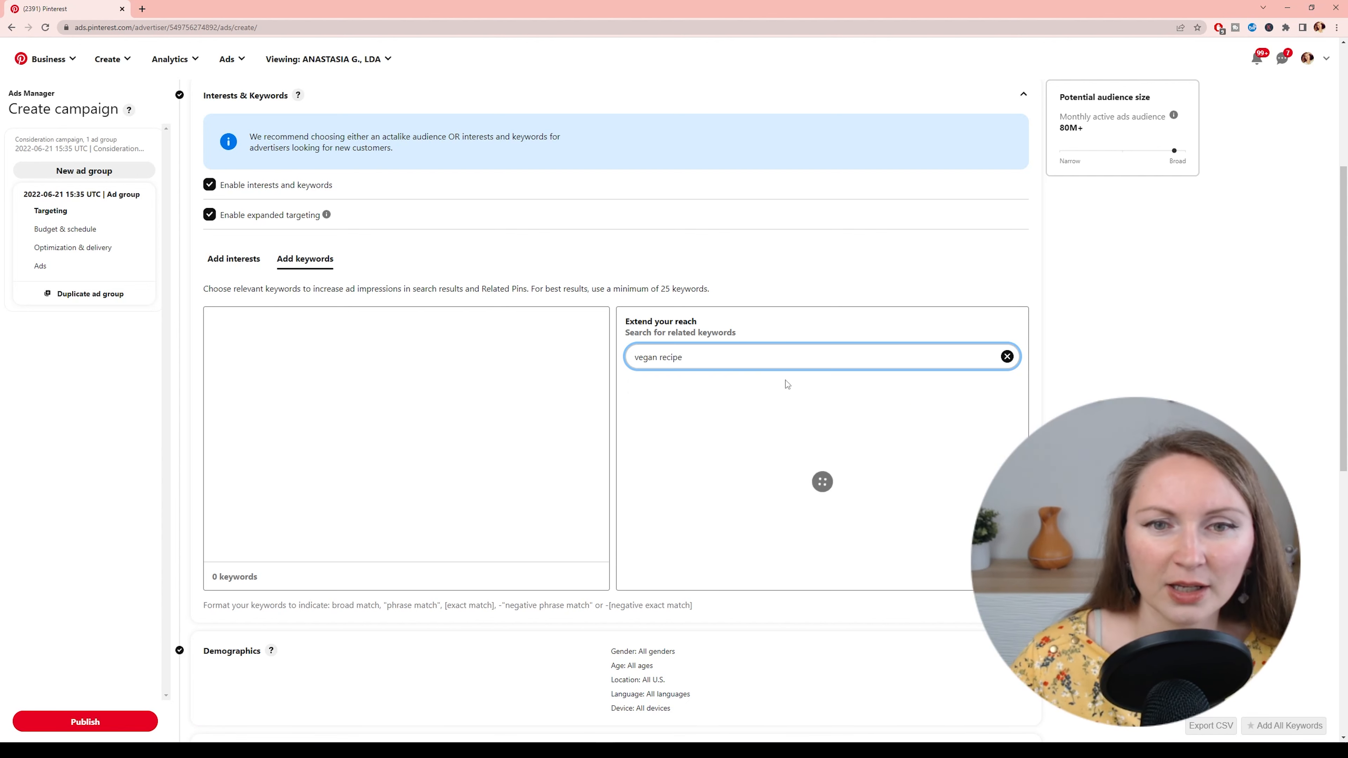
left_click(821, 357)
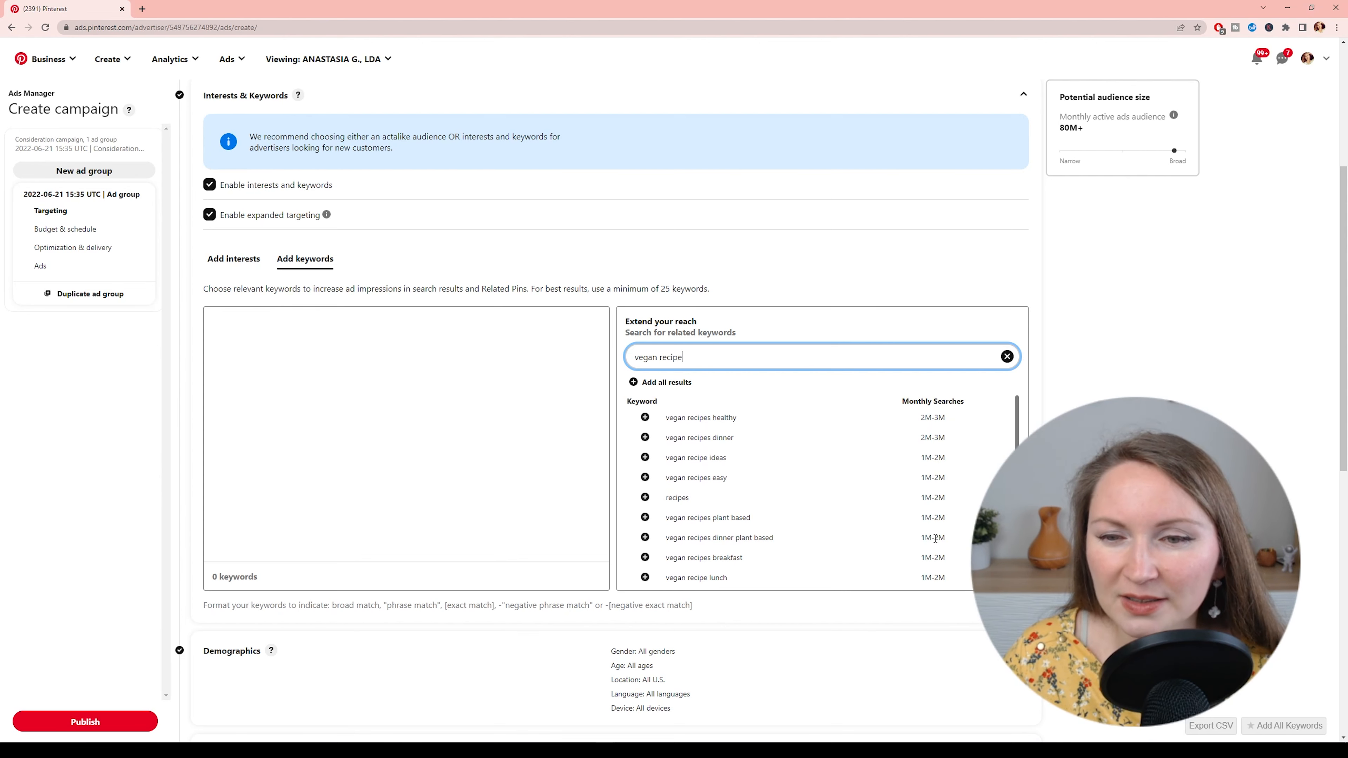
scroll("down", 3)
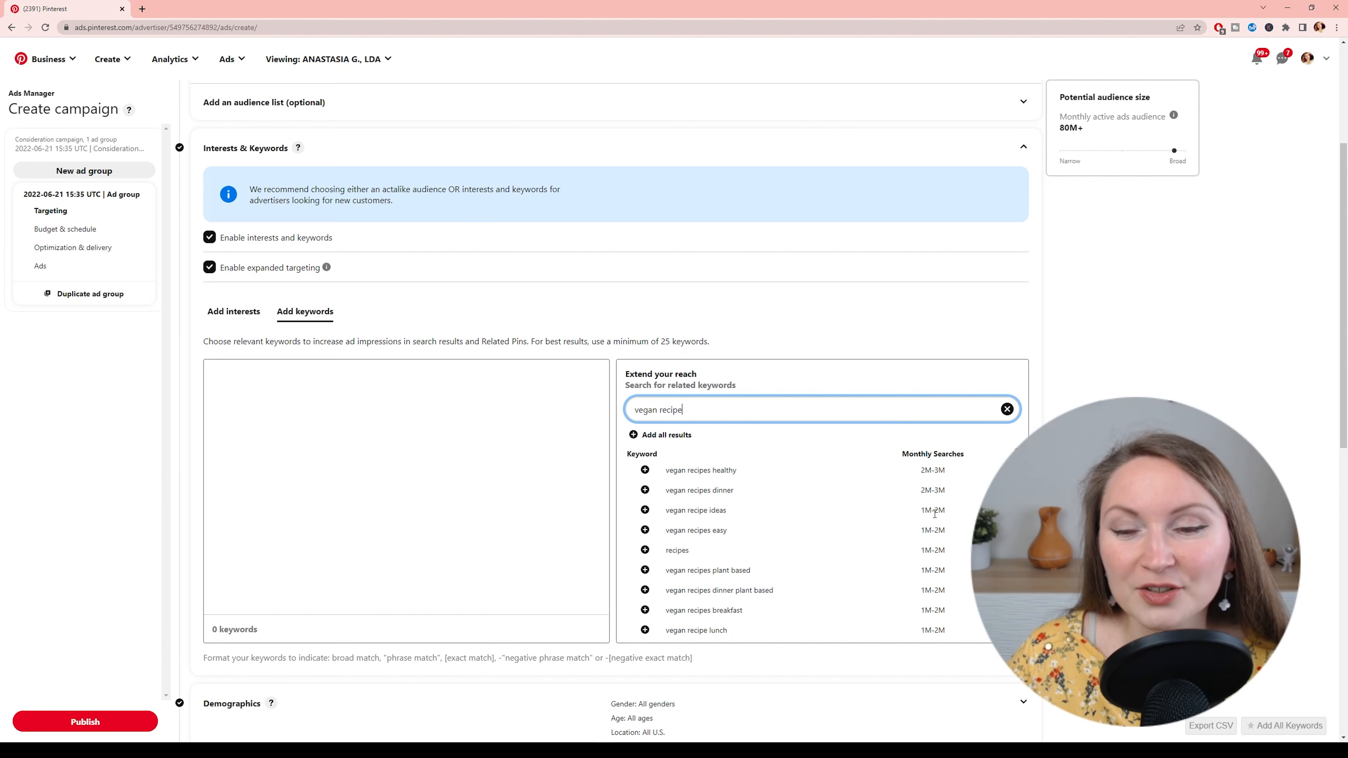
scroll("down", 3)
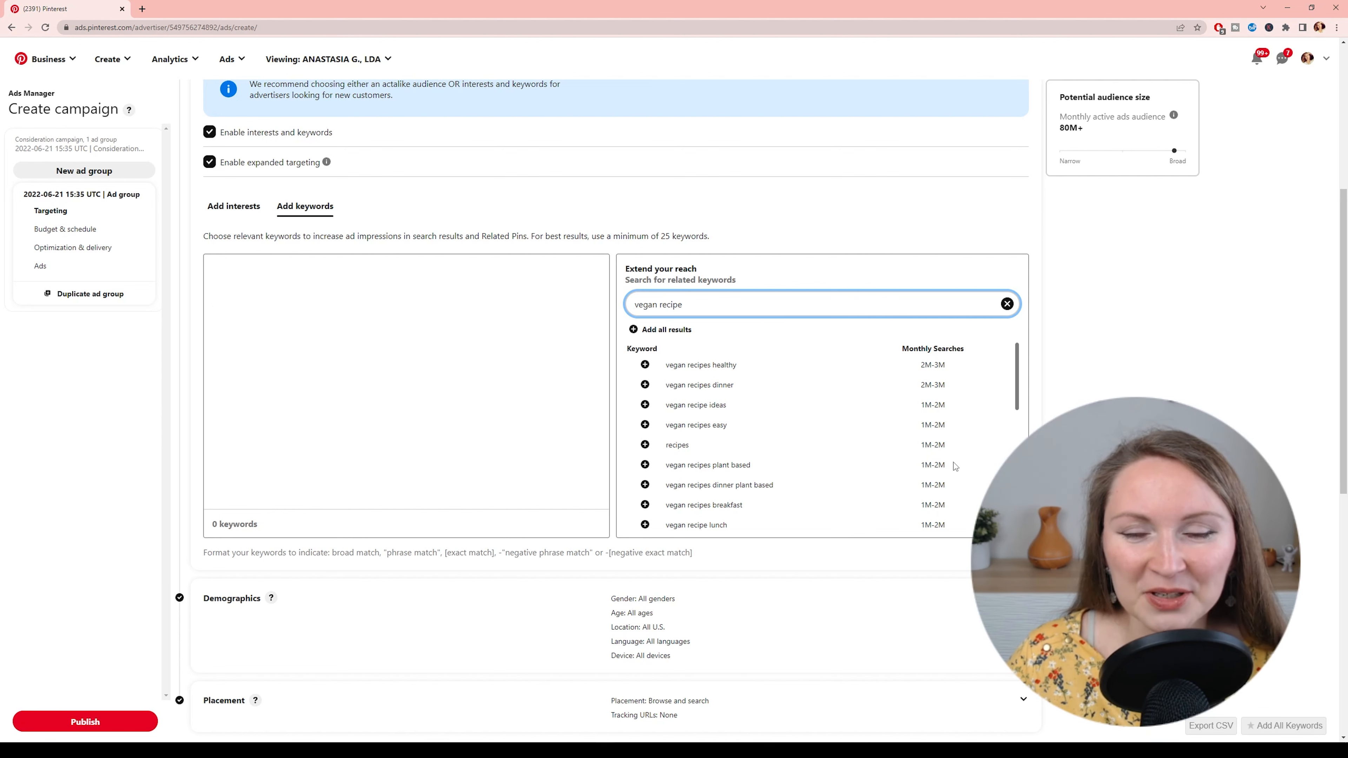
mouse_move(791, 427)
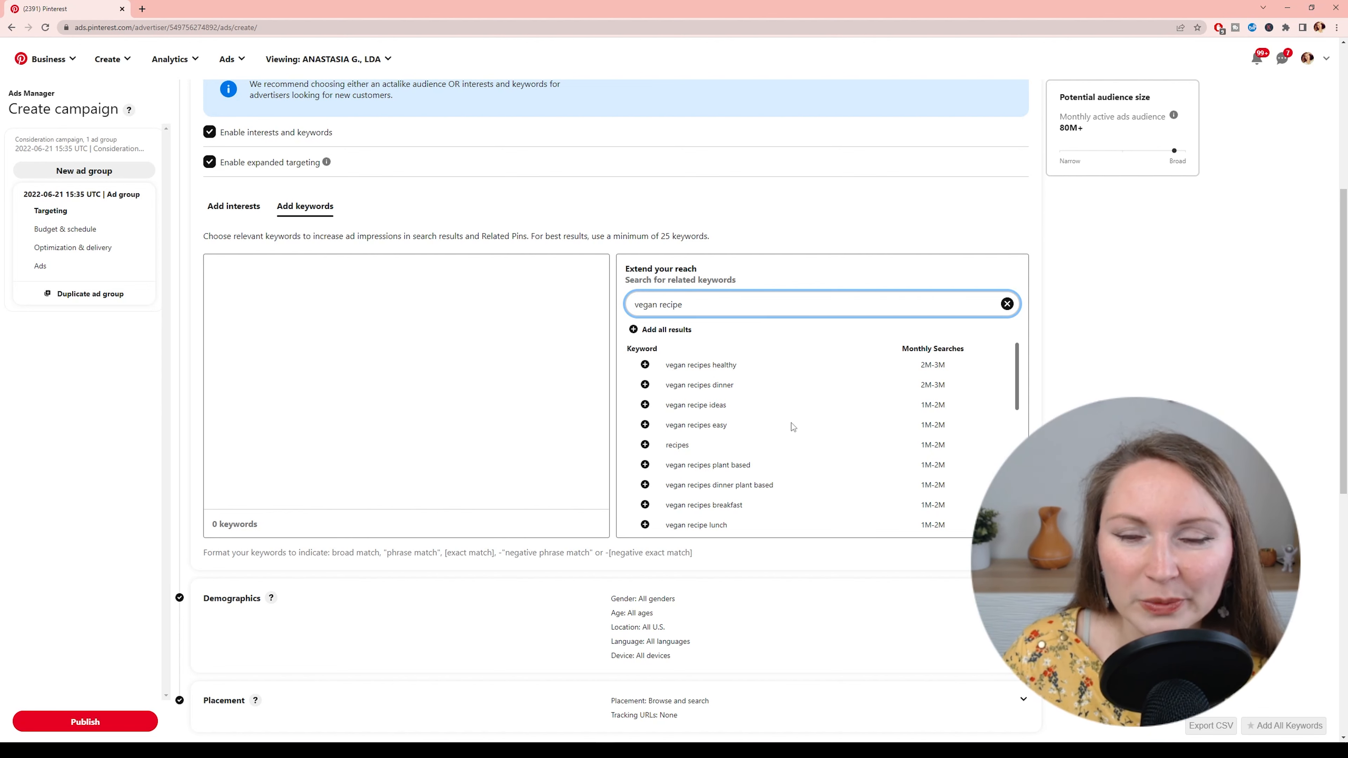
mouse_move(907, 411)
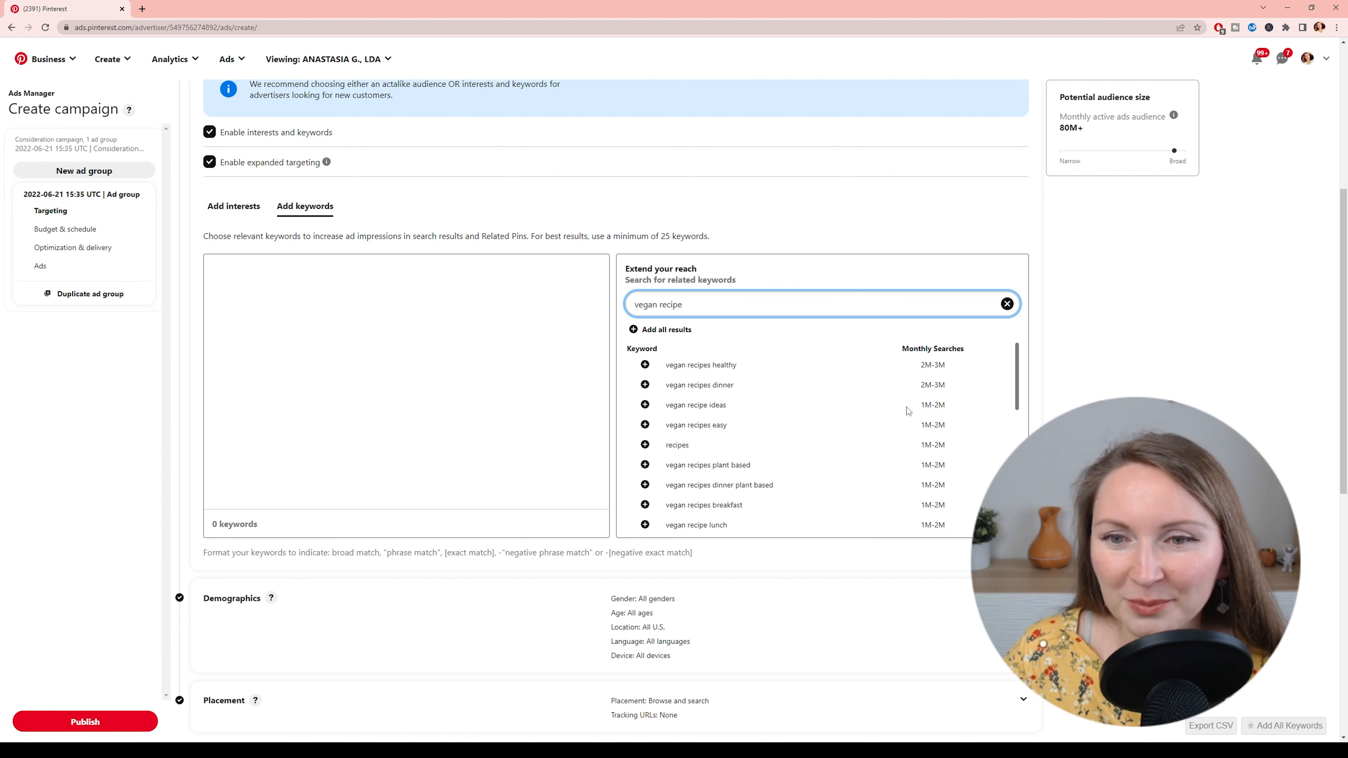
mouse_move(790, 471)
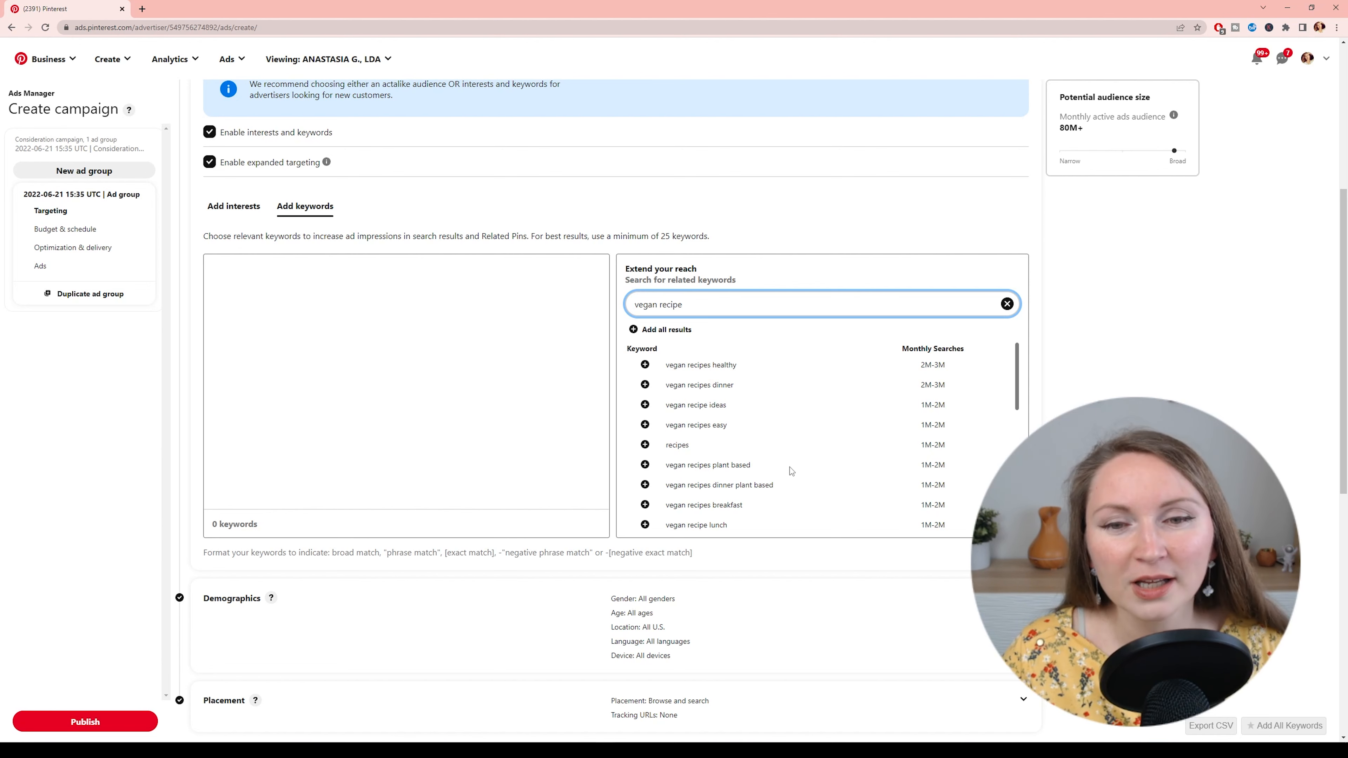
mouse_move(689, 452)
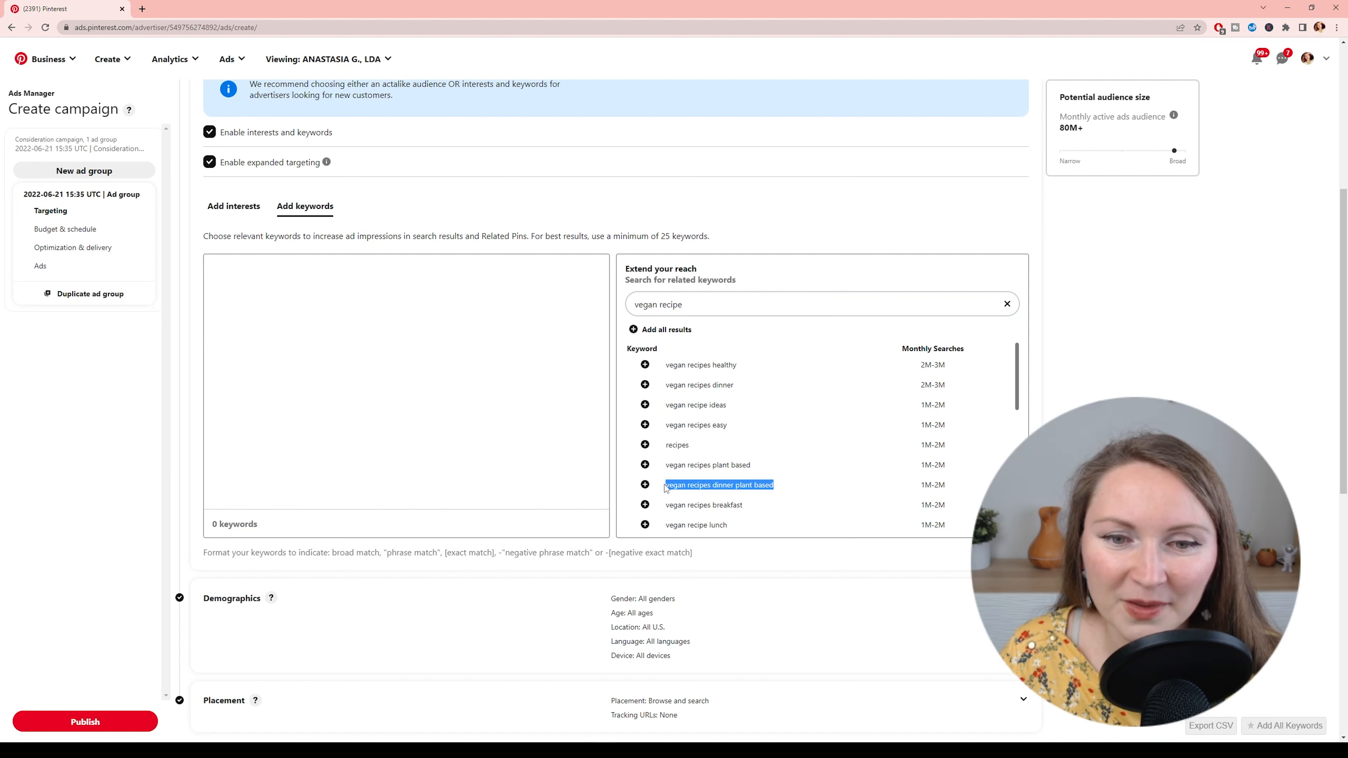
mouse_move(850, 474)
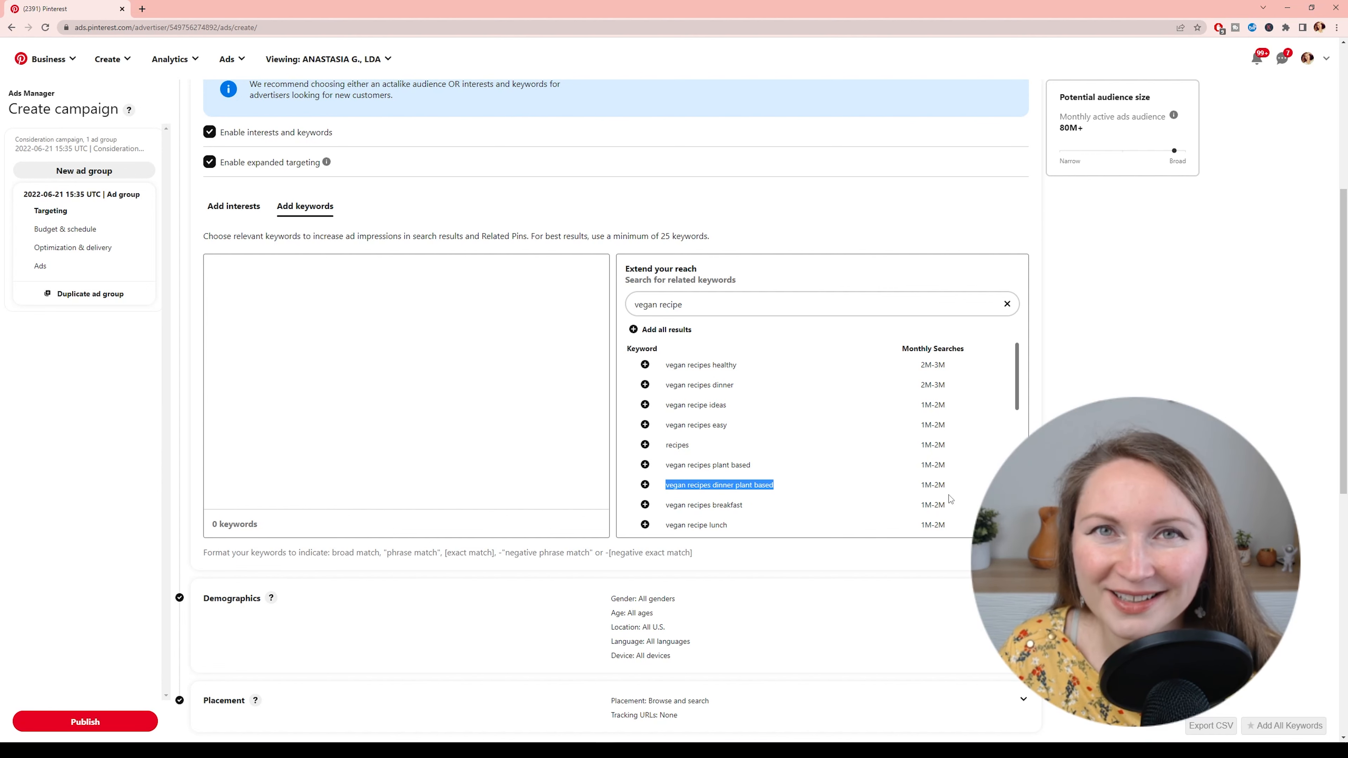
mouse_move(759, 441)
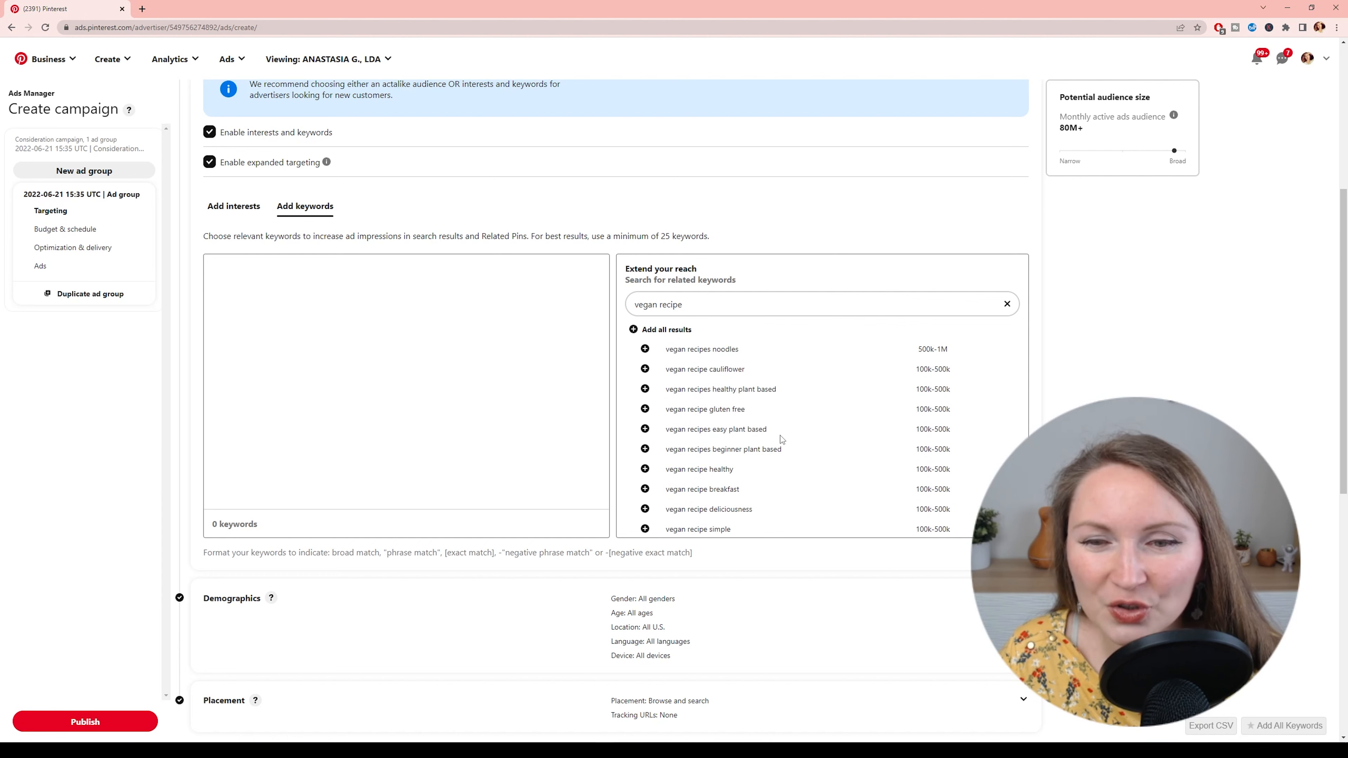
mouse_move(735, 498)
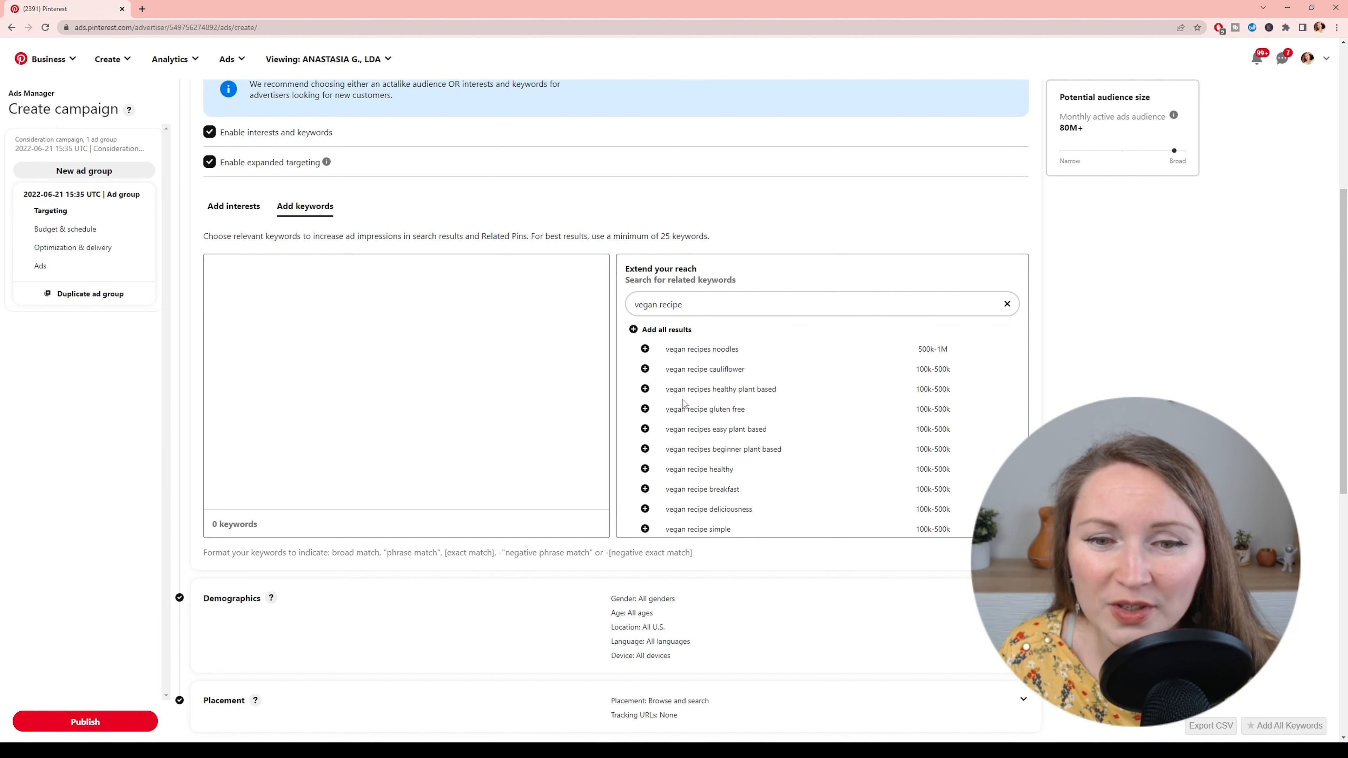
mouse_move(744, 511)
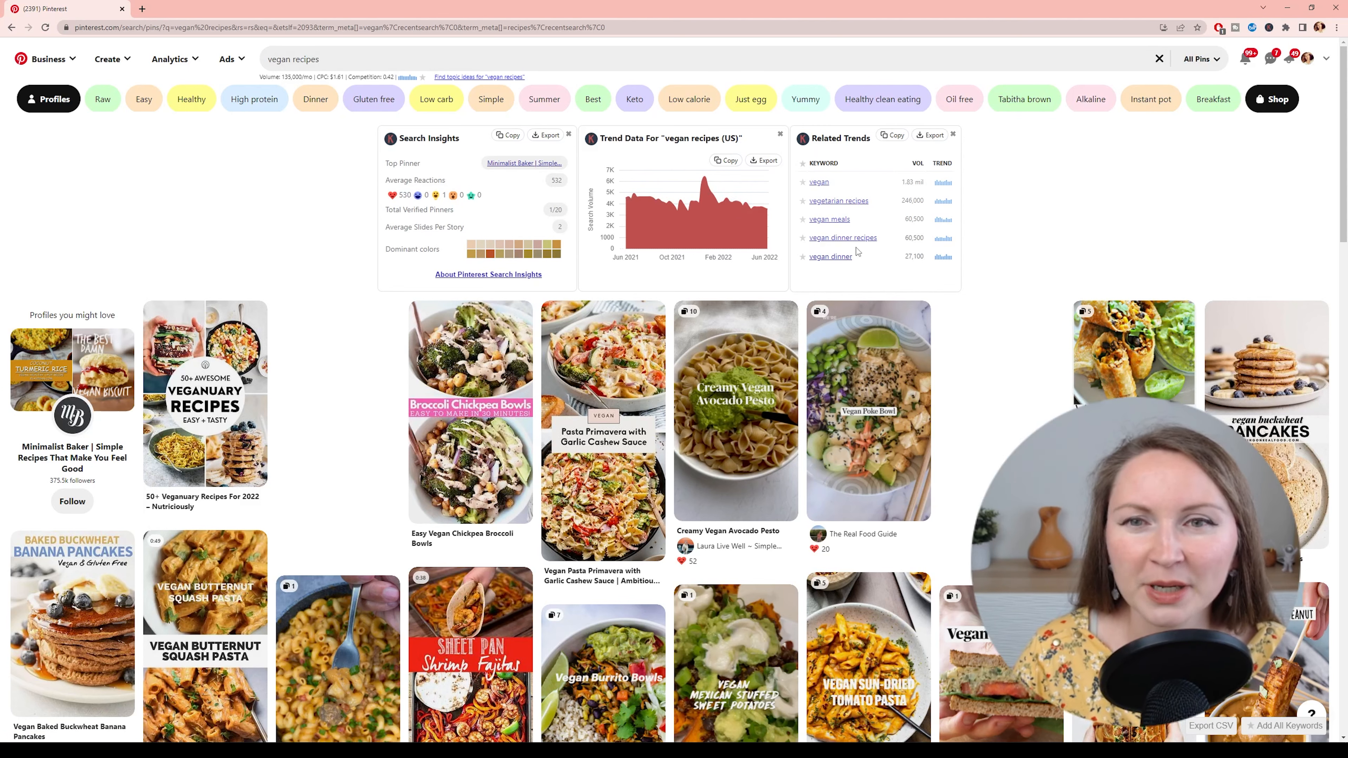
mouse_move(997, 201)
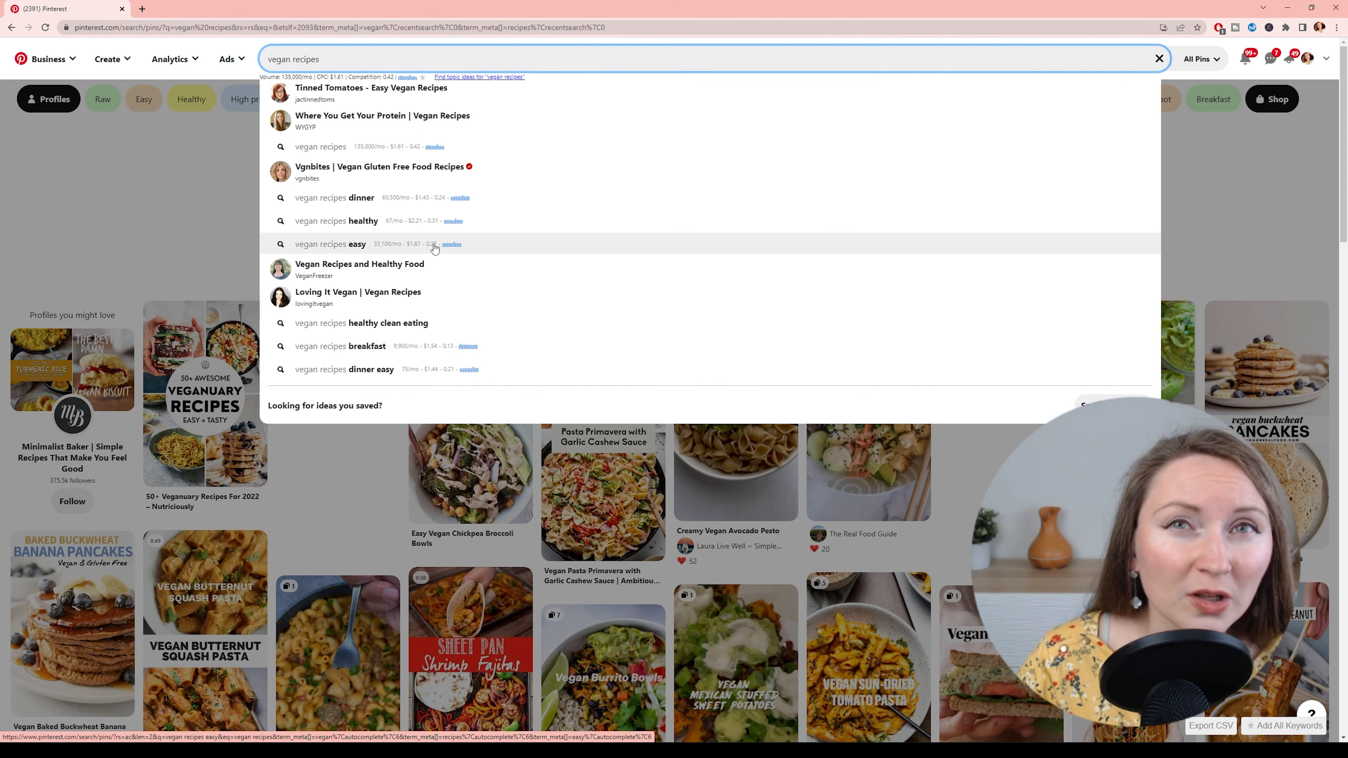
mouse_move(445, 257)
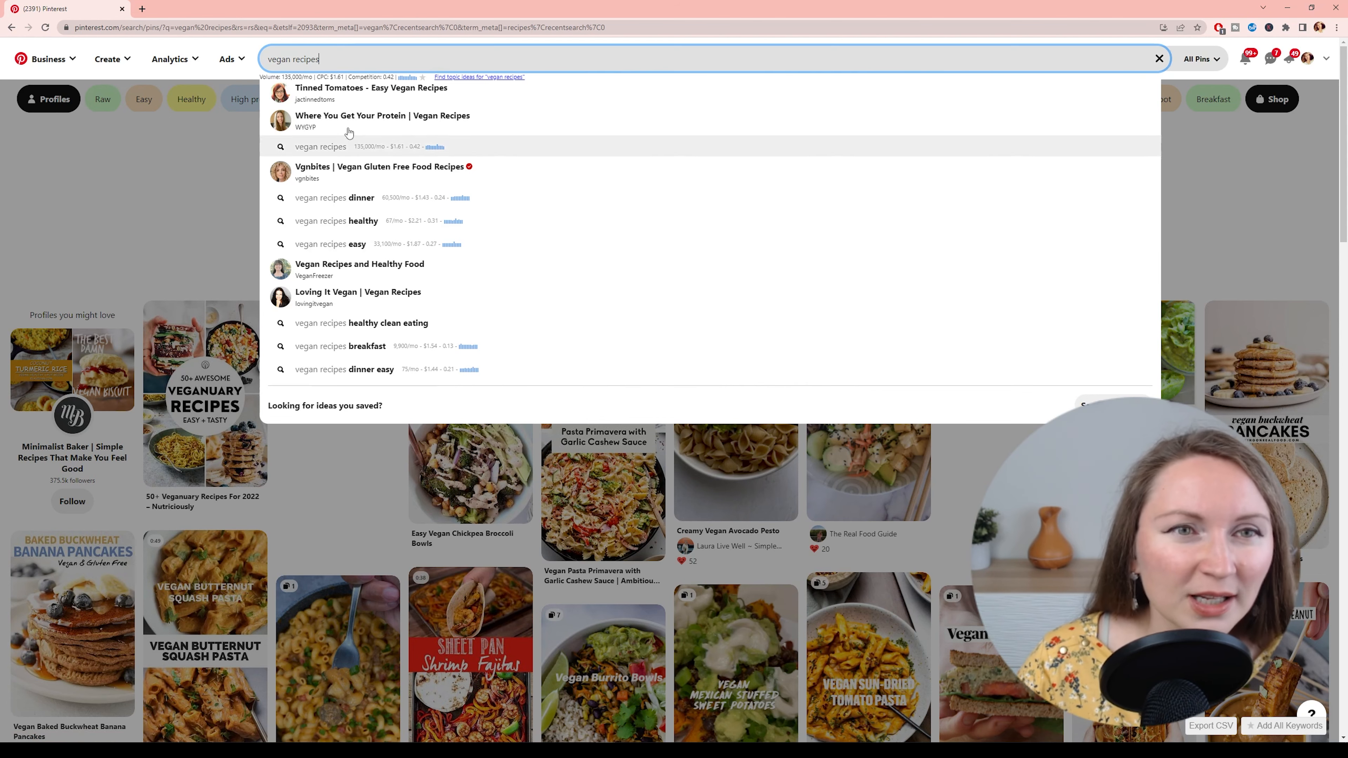
mouse_move(383, 212)
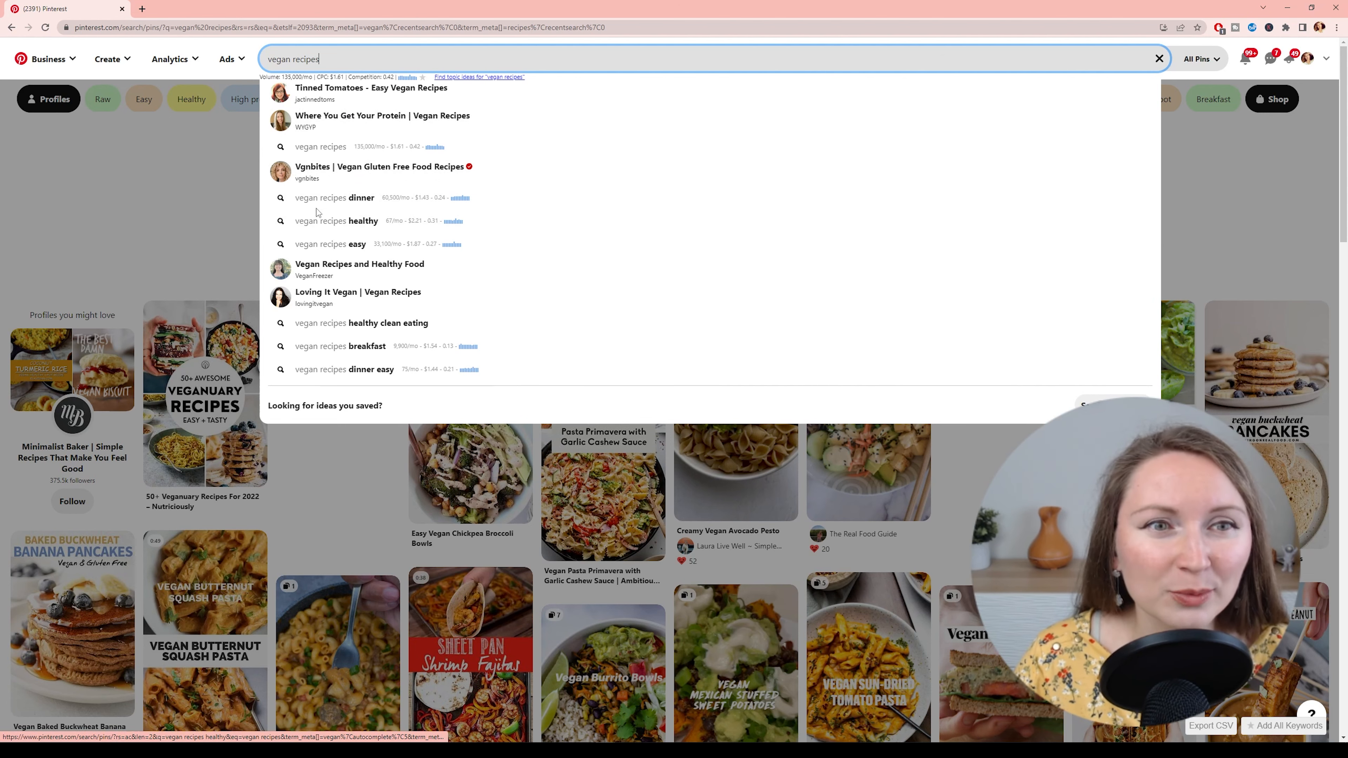
mouse_move(380, 220)
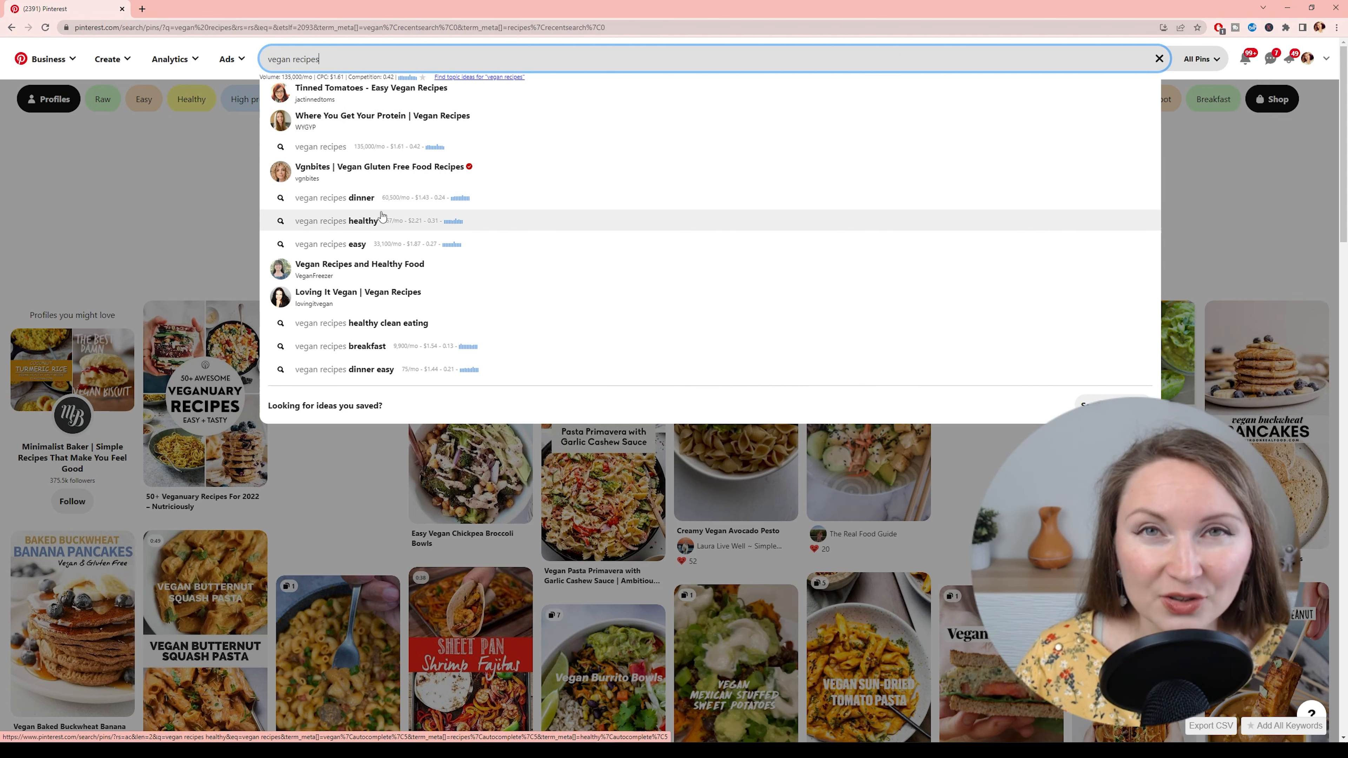
mouse_move(438, 368)
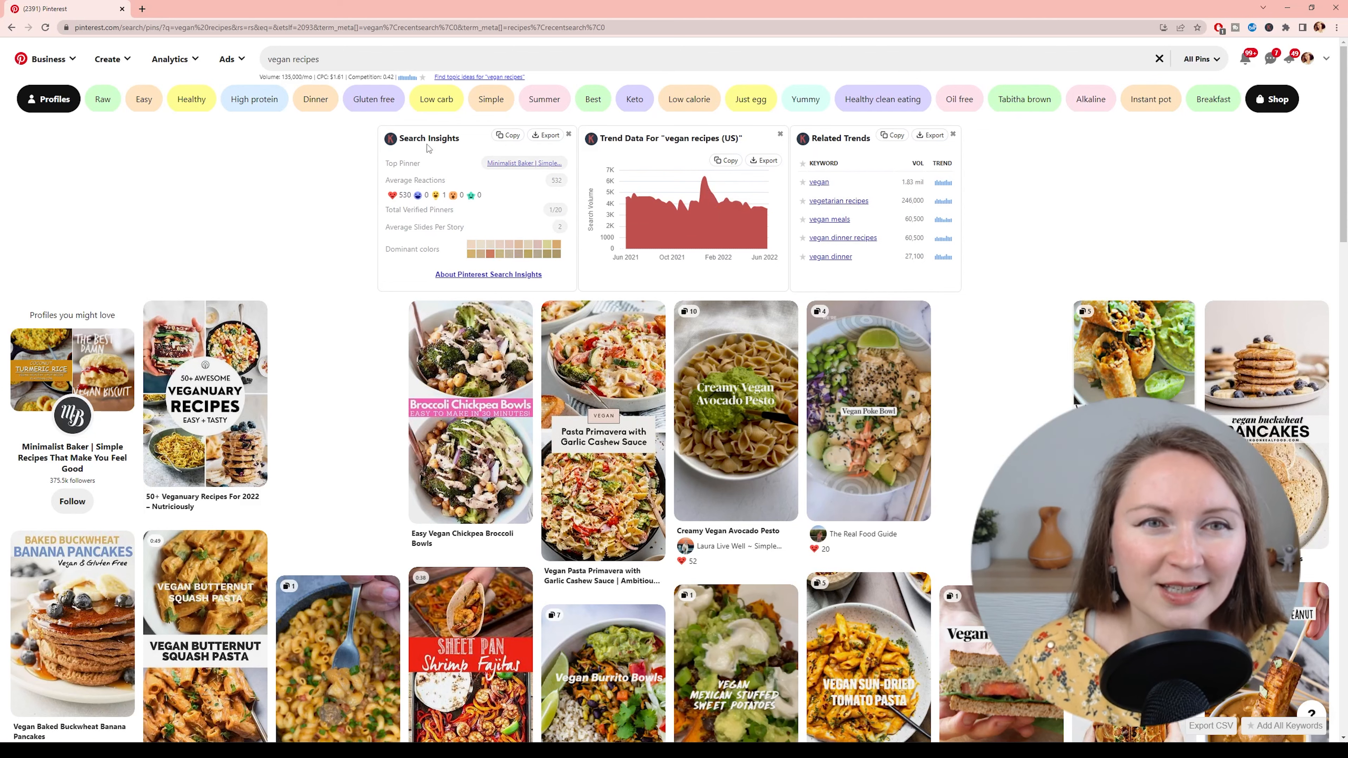
mouse_move(425, 226)
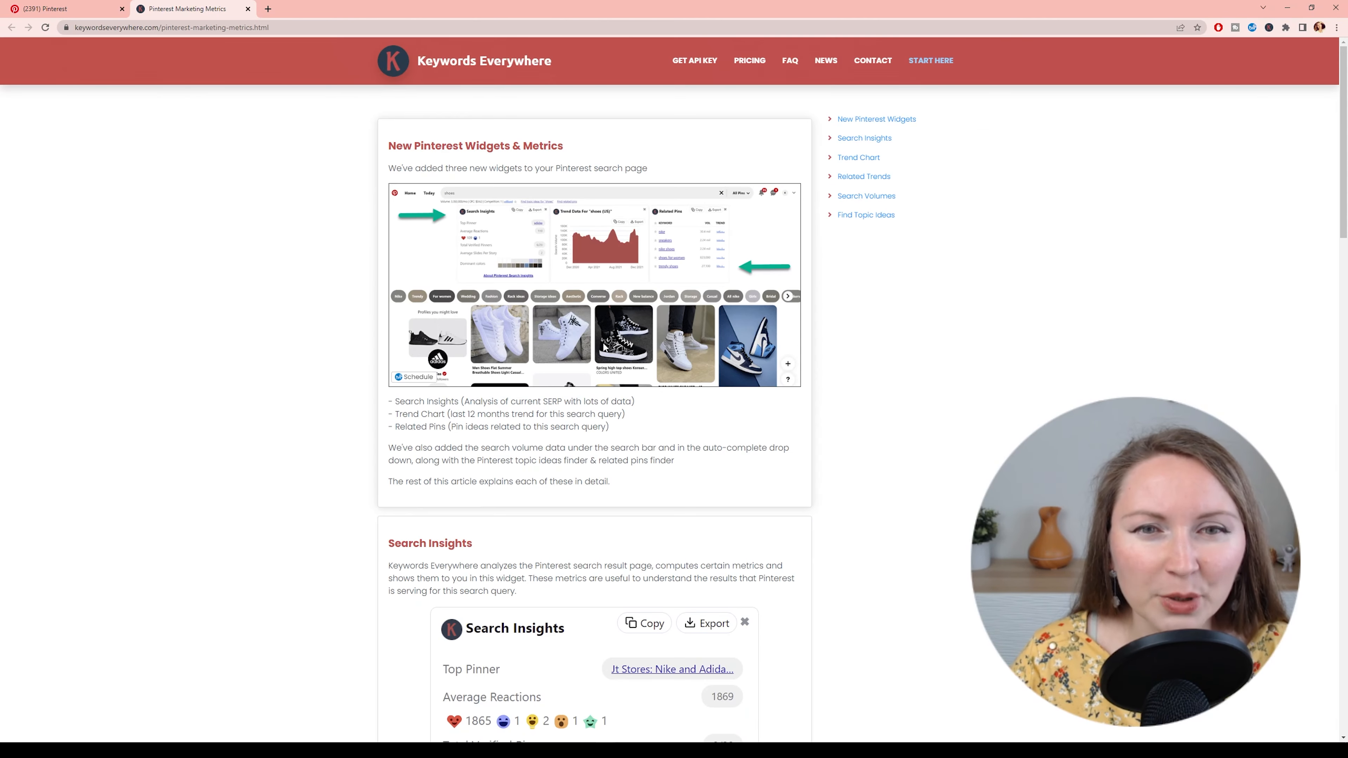
- Read the Keywords Everywhere article from Search Insights down to the Trend Chart and Related Trends sections
scroll("down", 3)
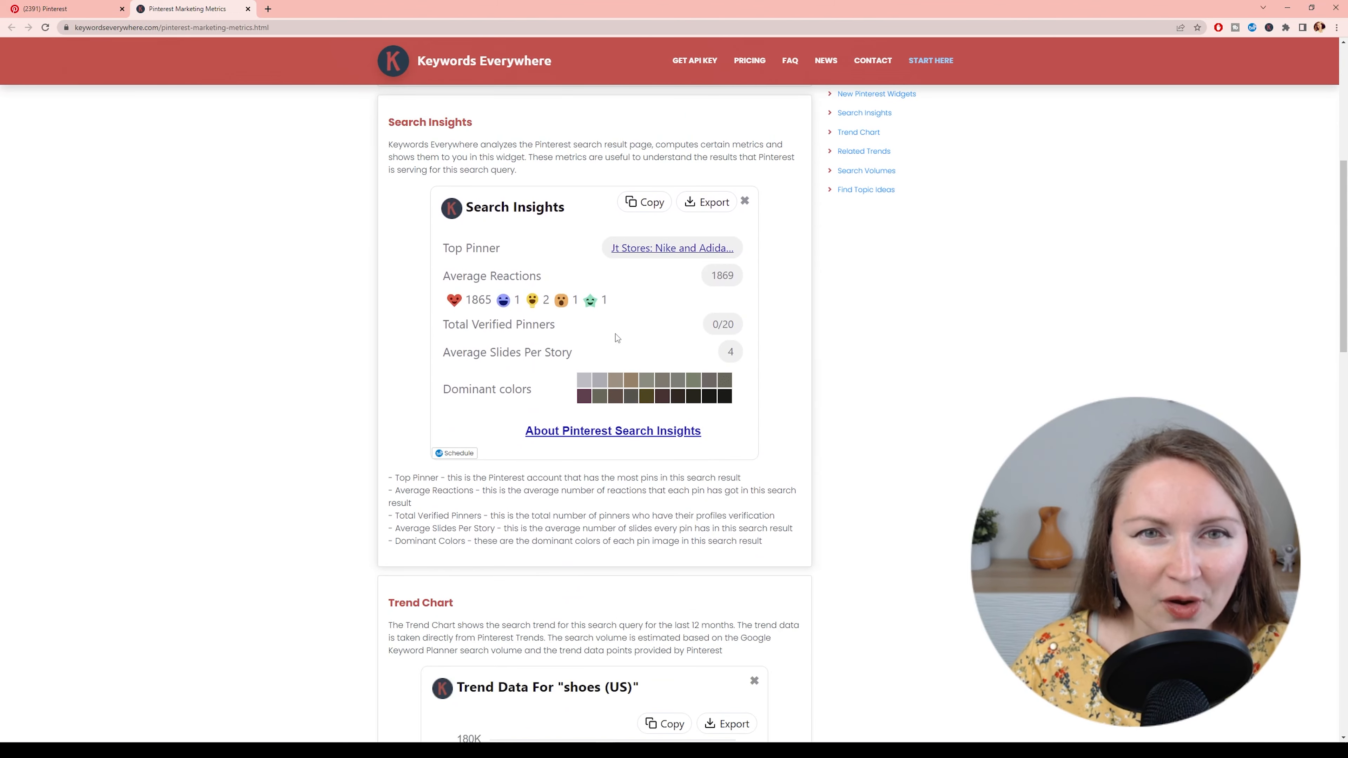
mouse_move(429, 485)
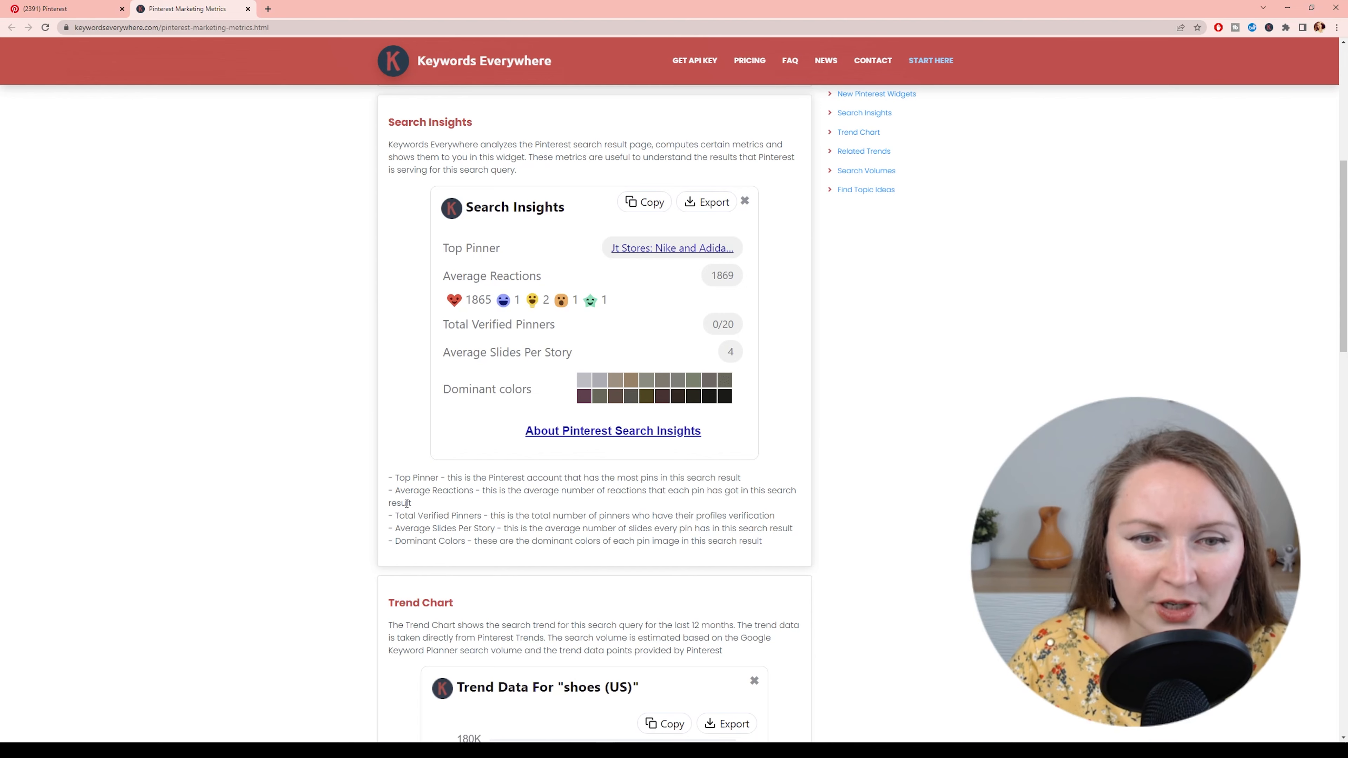
scroll("down", 3)
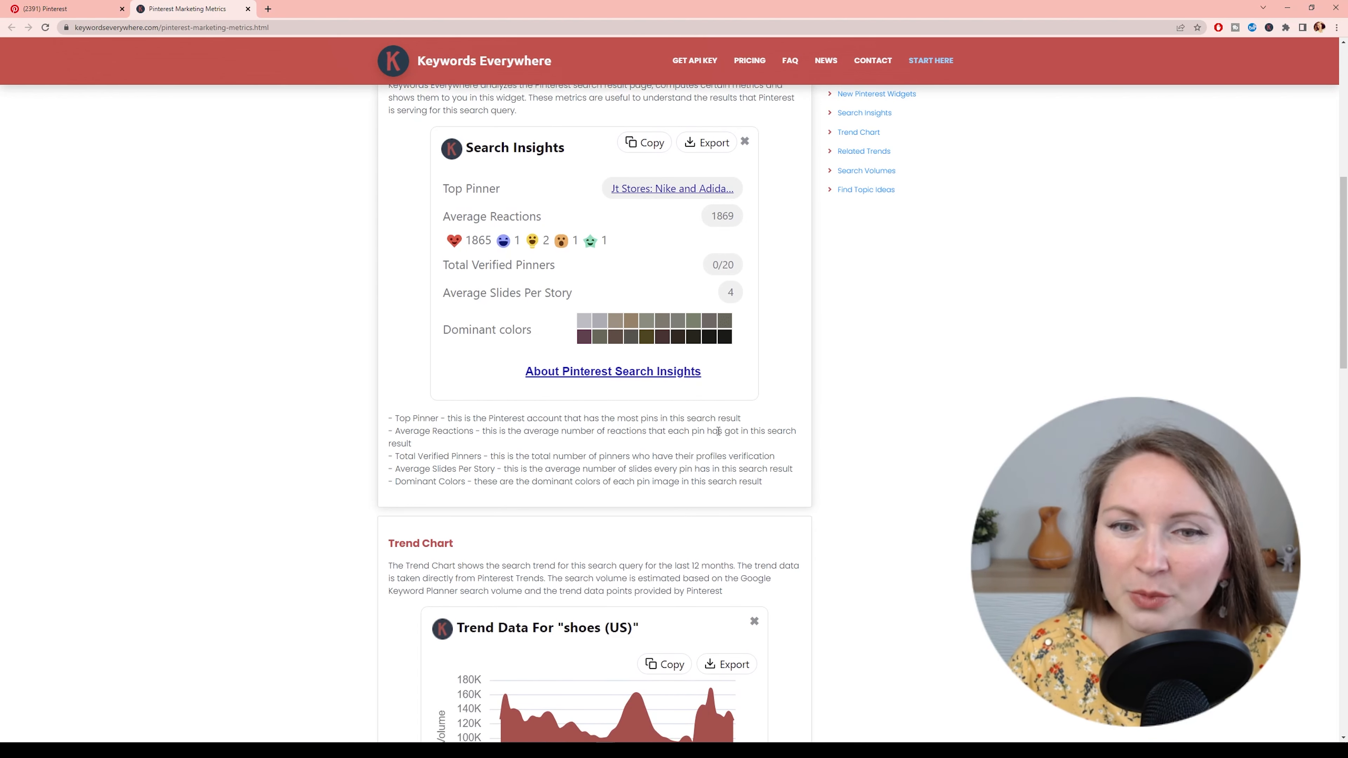
scroll("down", 3)
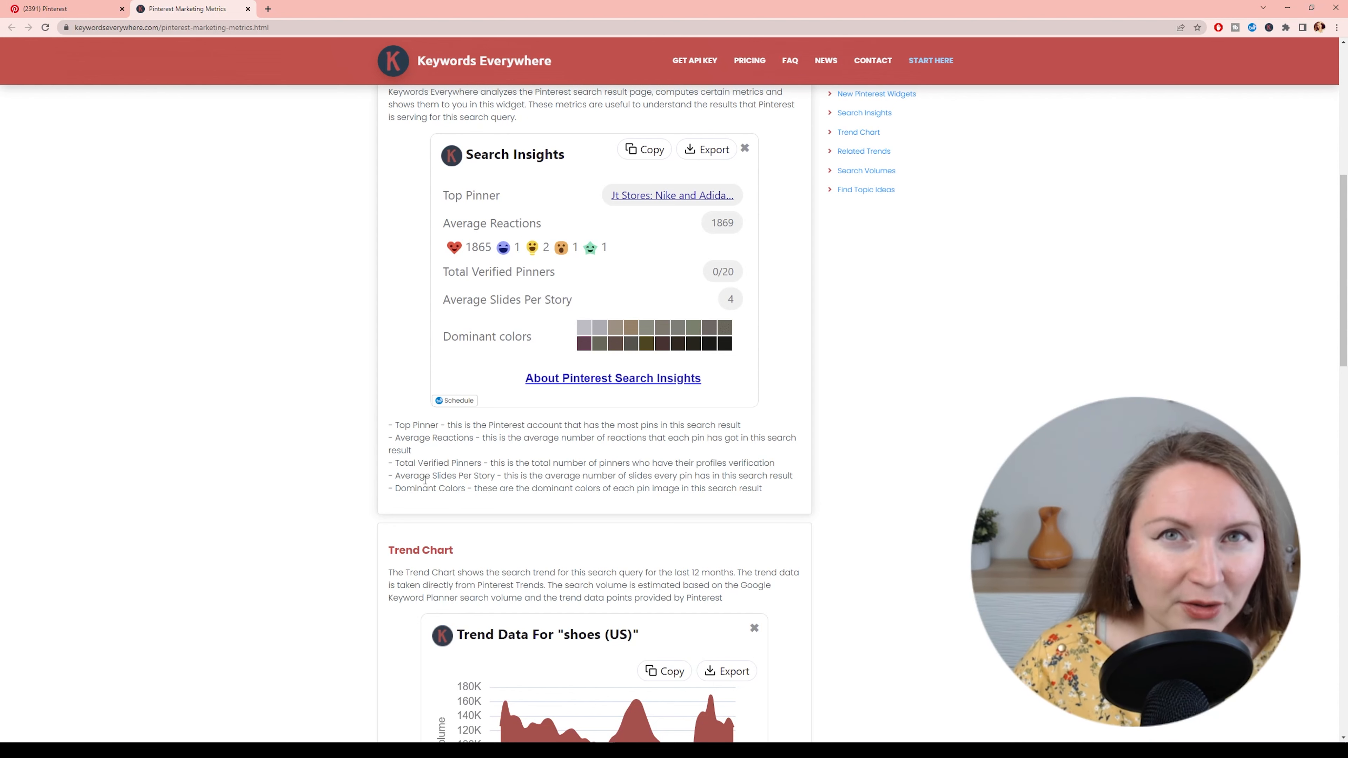
mouse_move(525, 501)
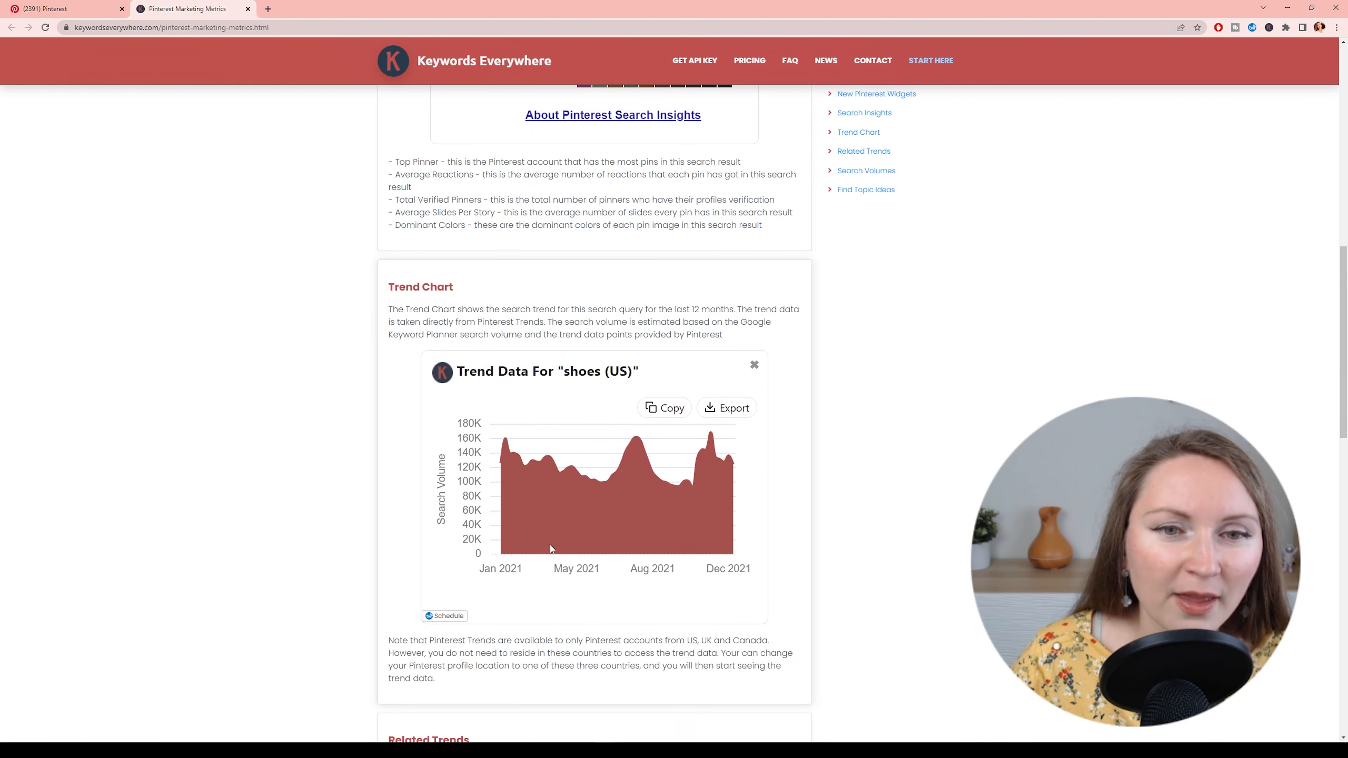
scroll("down", 3)
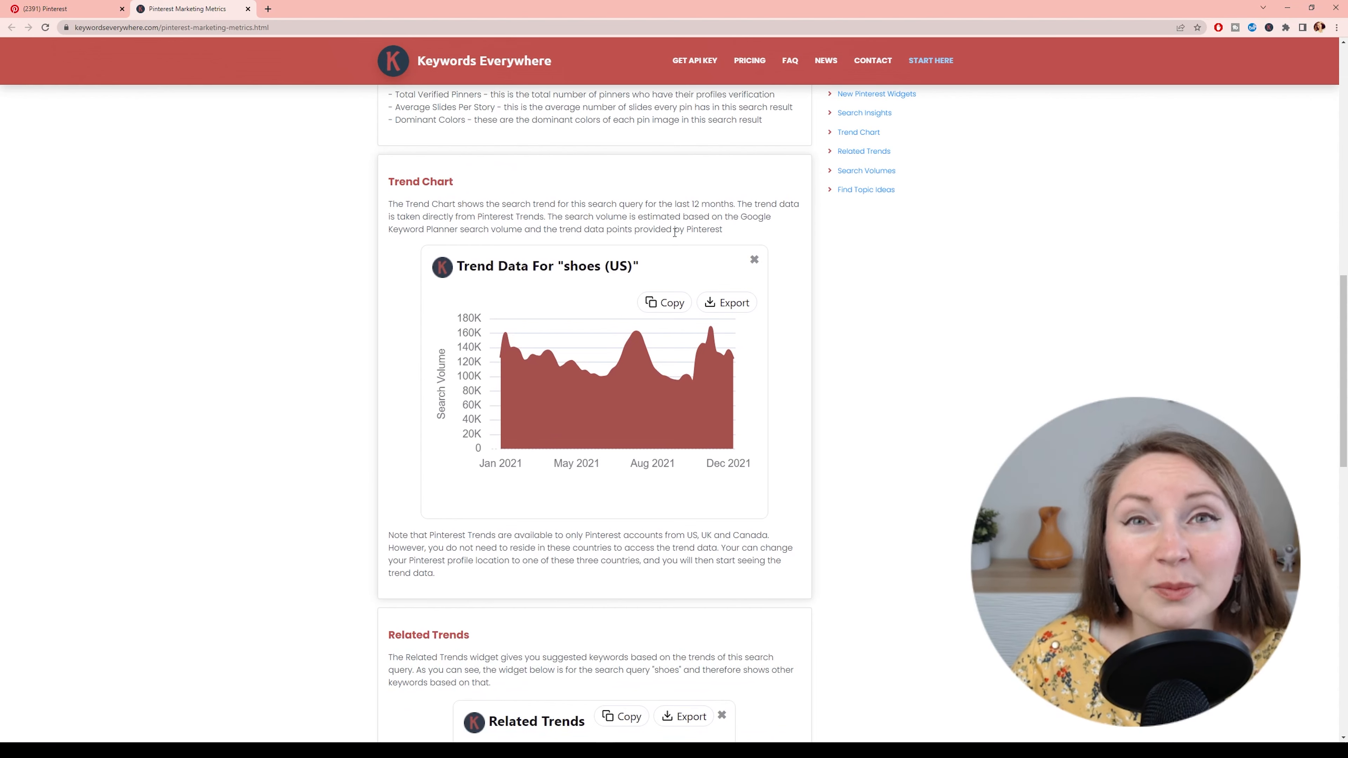
- View the Pinterest Trends searches-over-time chart for vegan recipes, then return to the search results
left_click(60, 9)
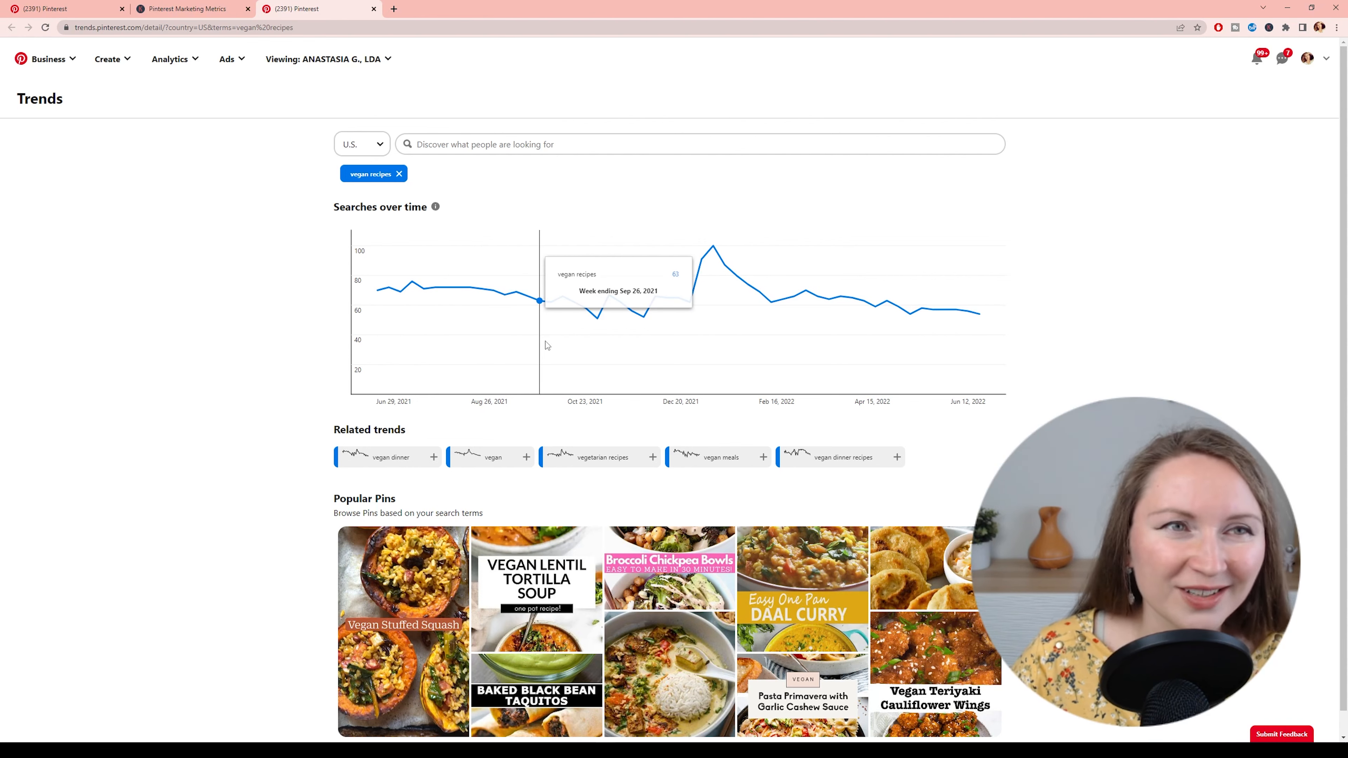
left_click(184, 8)
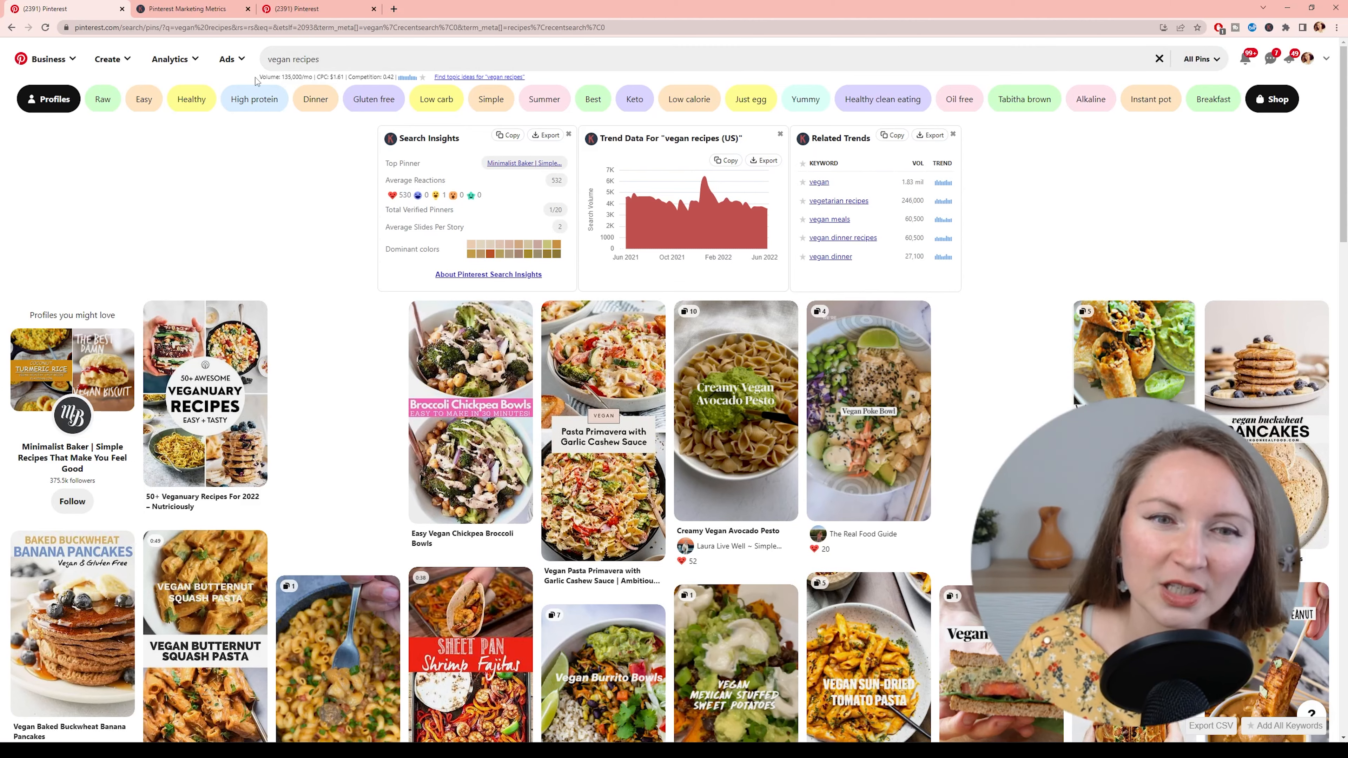
- Open the Pin Inspector sales page and read down to the product box section
left_click(189, 8)
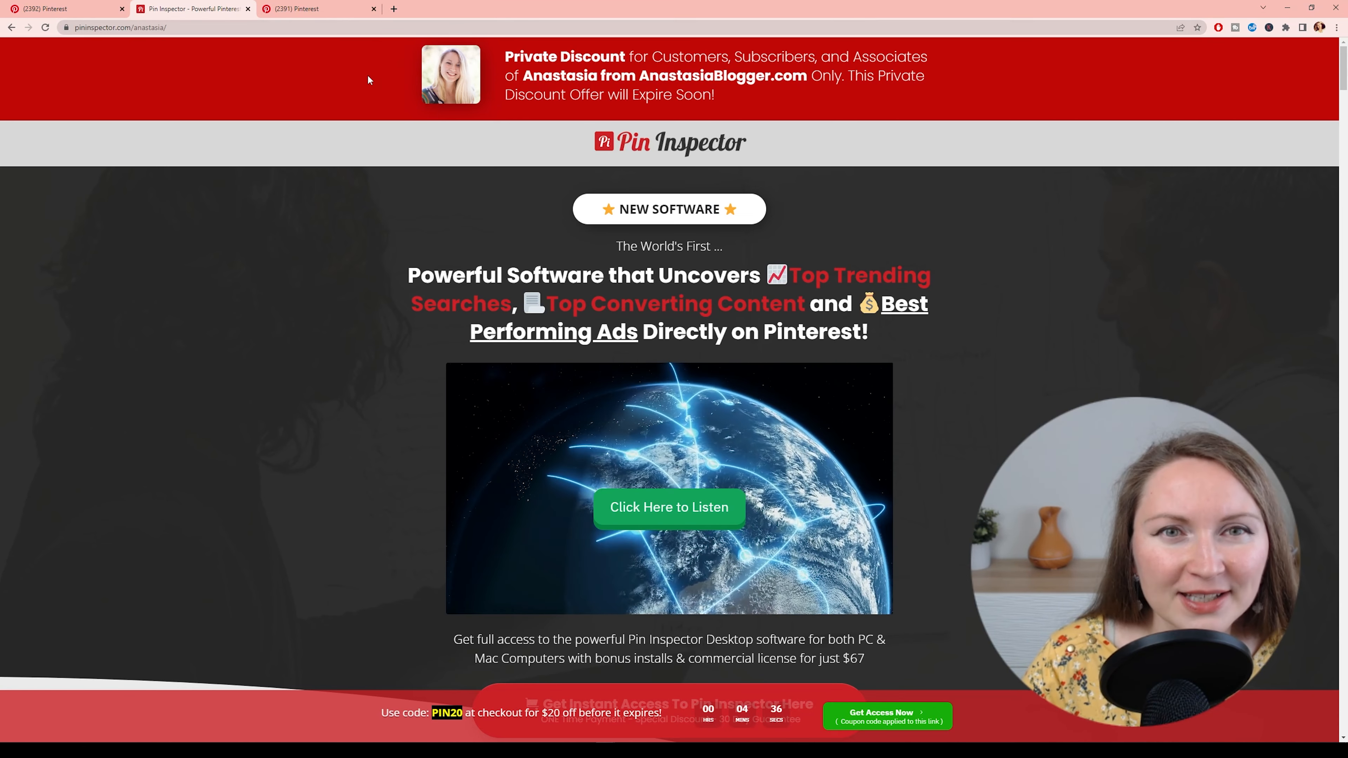
scroll("down", 3)
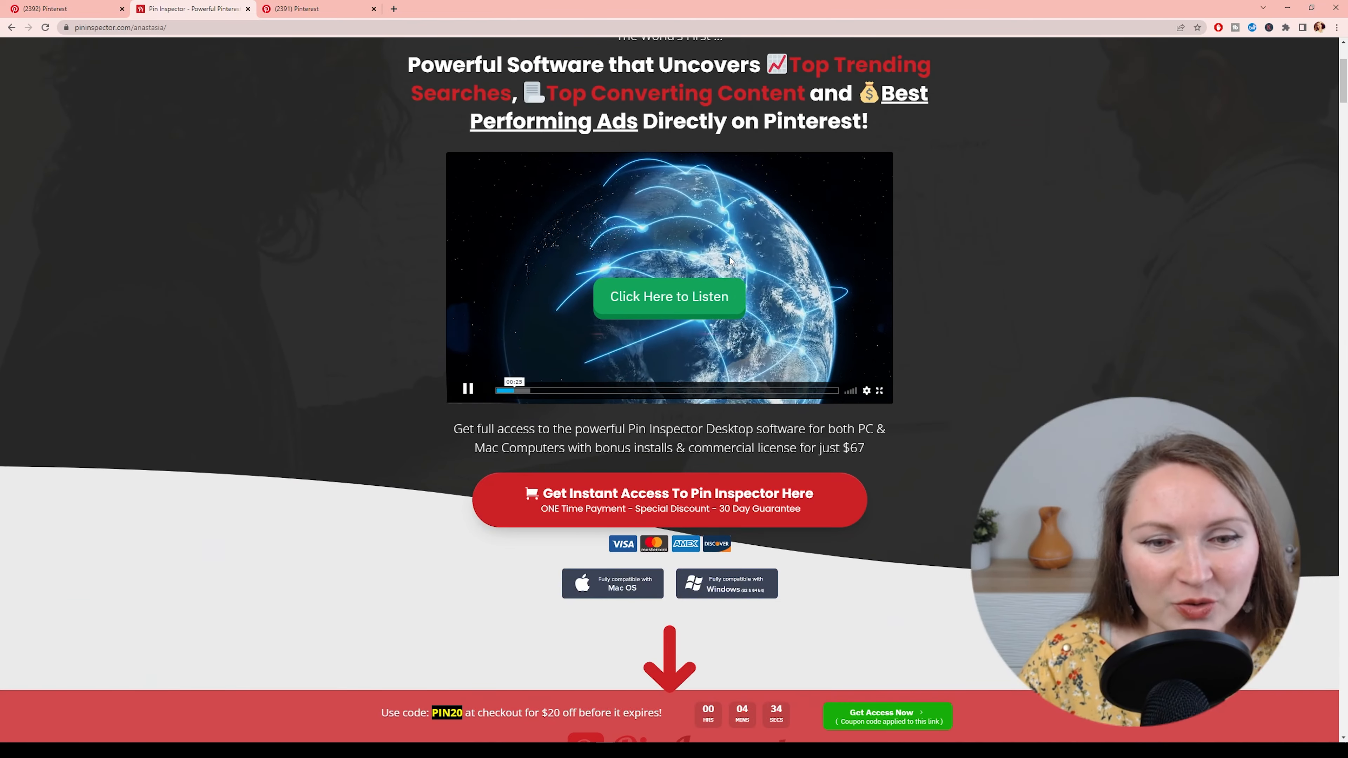
scroll("down", 3)
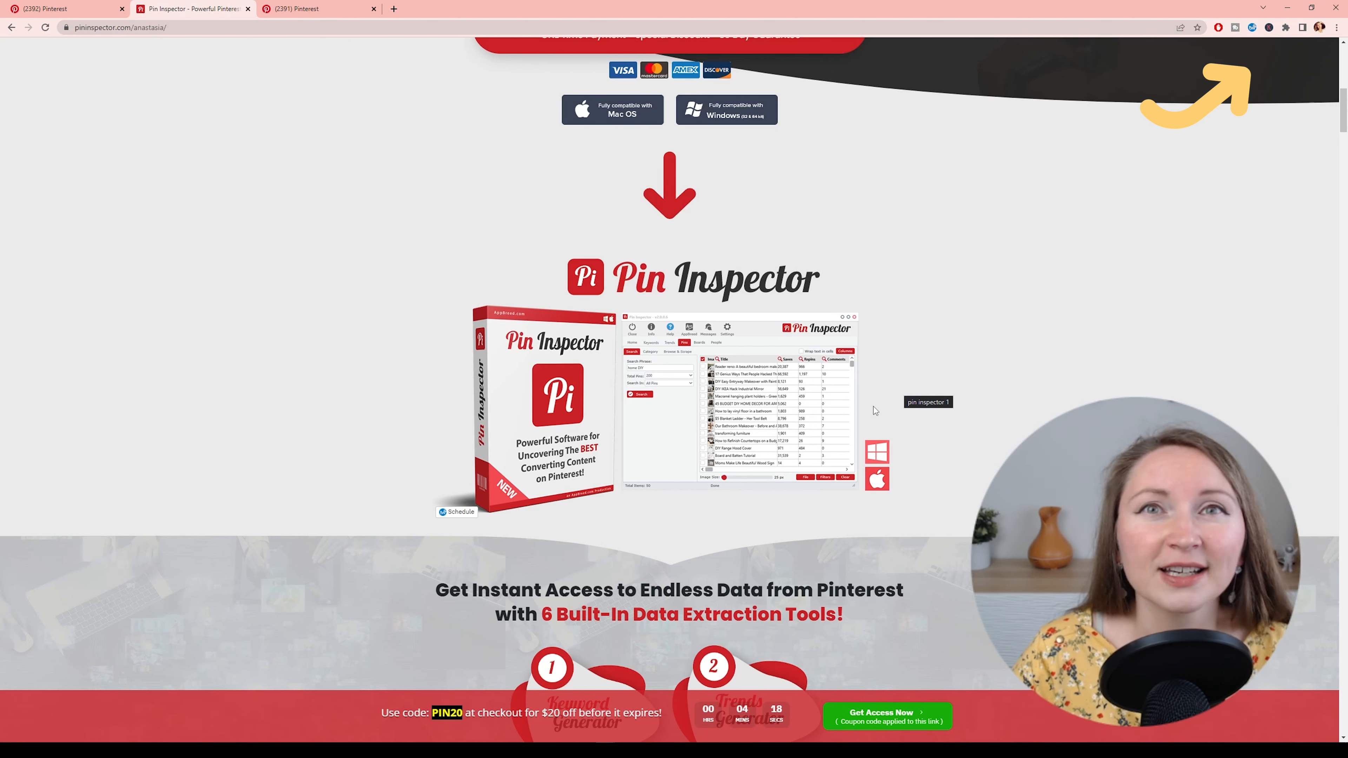
mouse_move(845, 412)
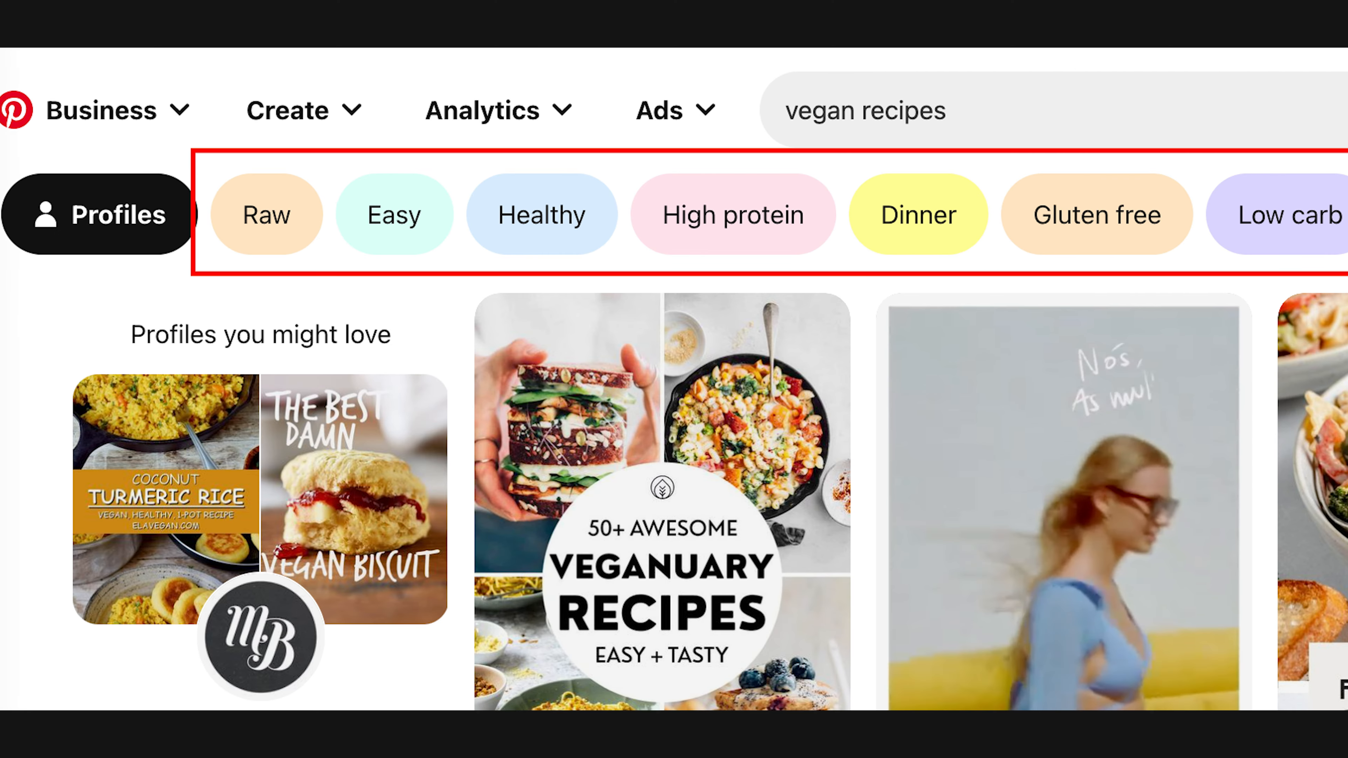
scroll("right", 3)
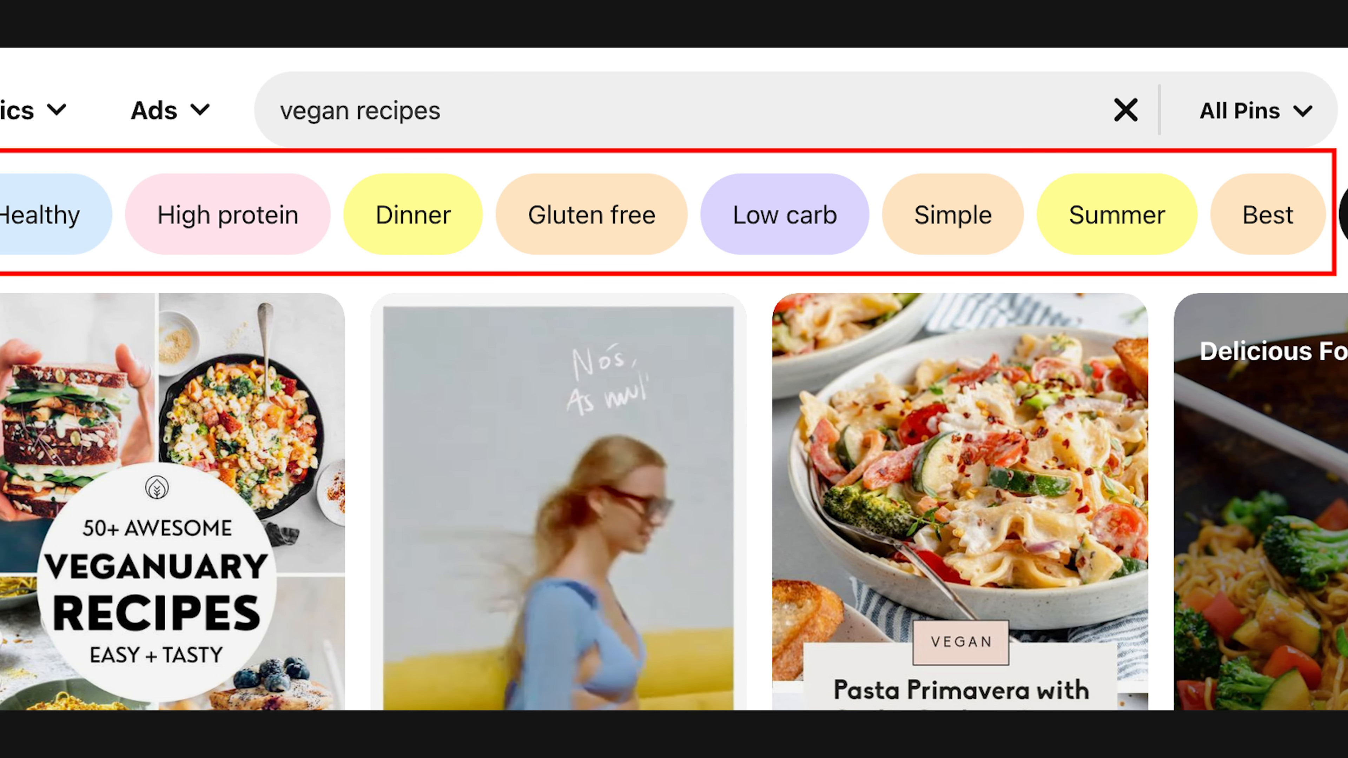
scroll("right", 3)
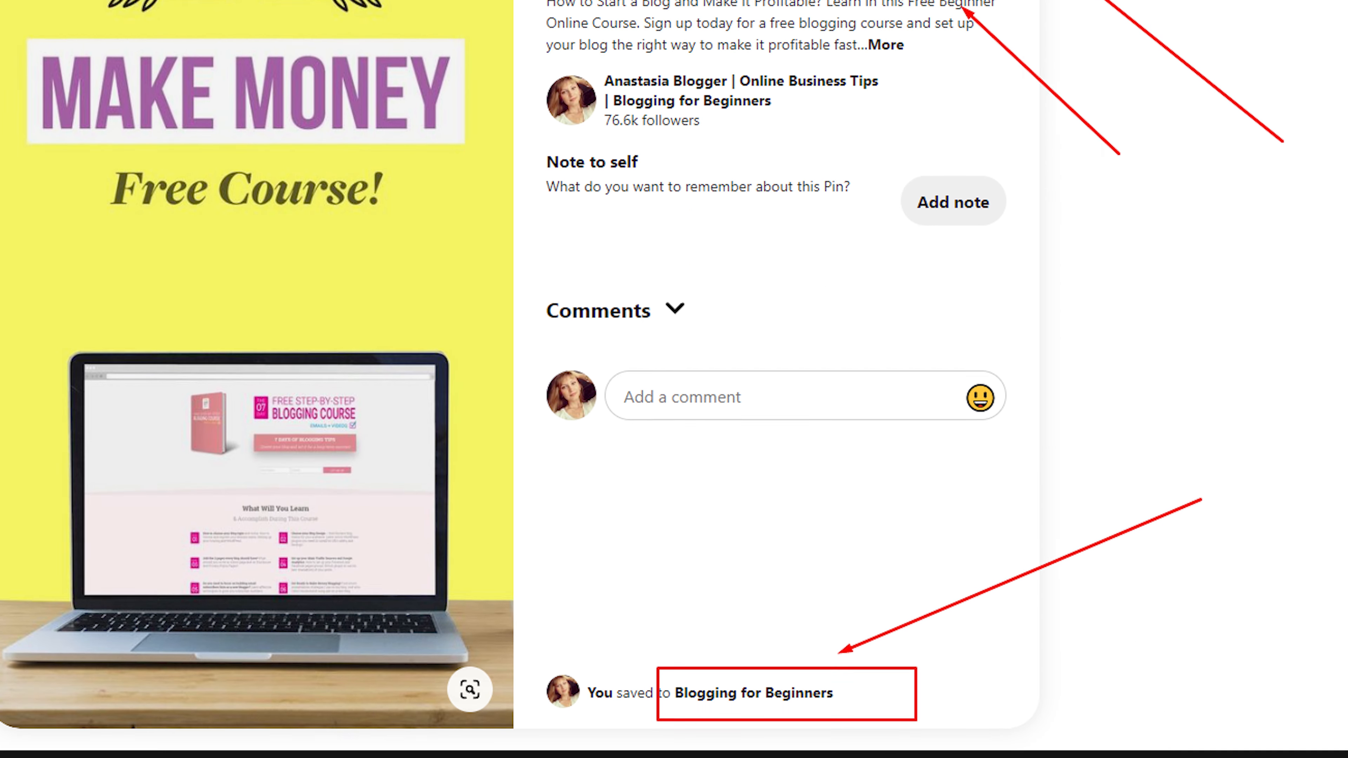
- Read down the Beginner Blogger checklist pin page to its board, title and description
scroll("down", 3)
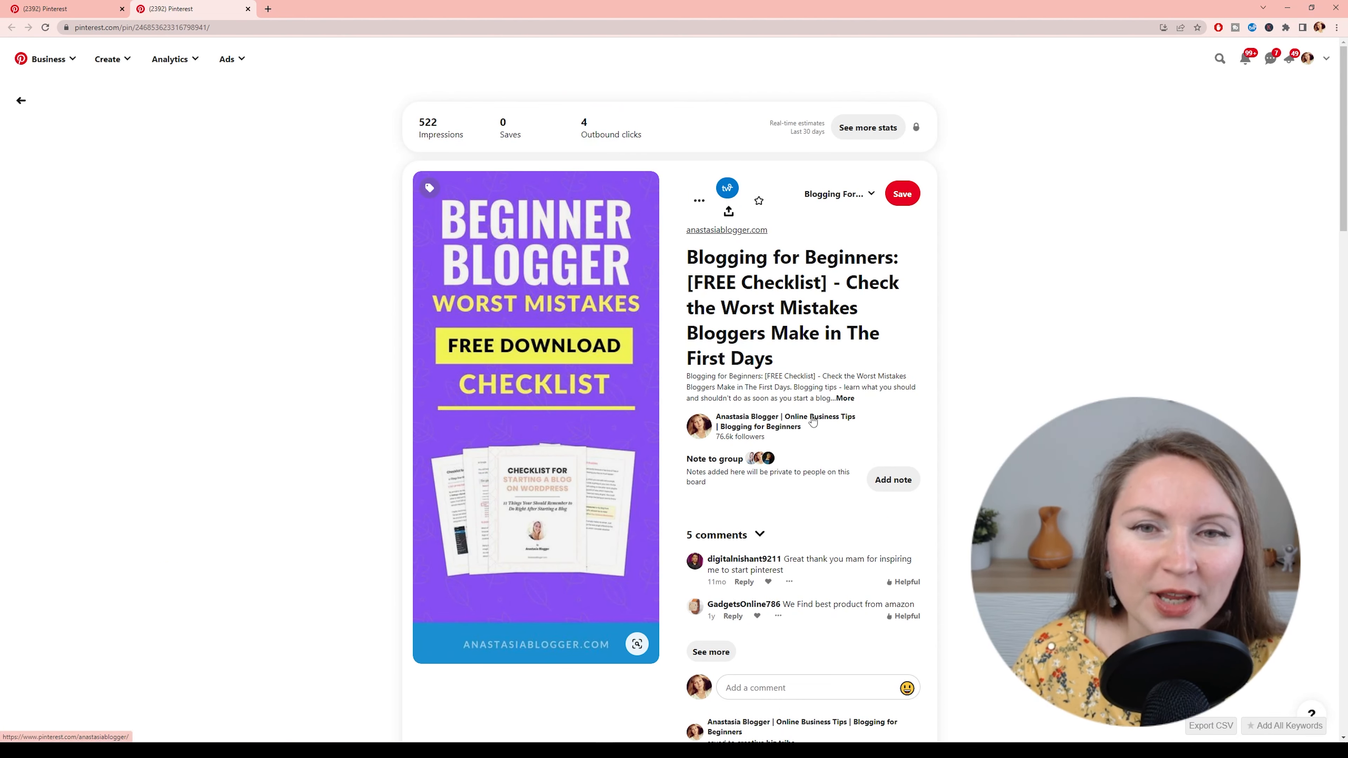
mouse_move(801, 415)
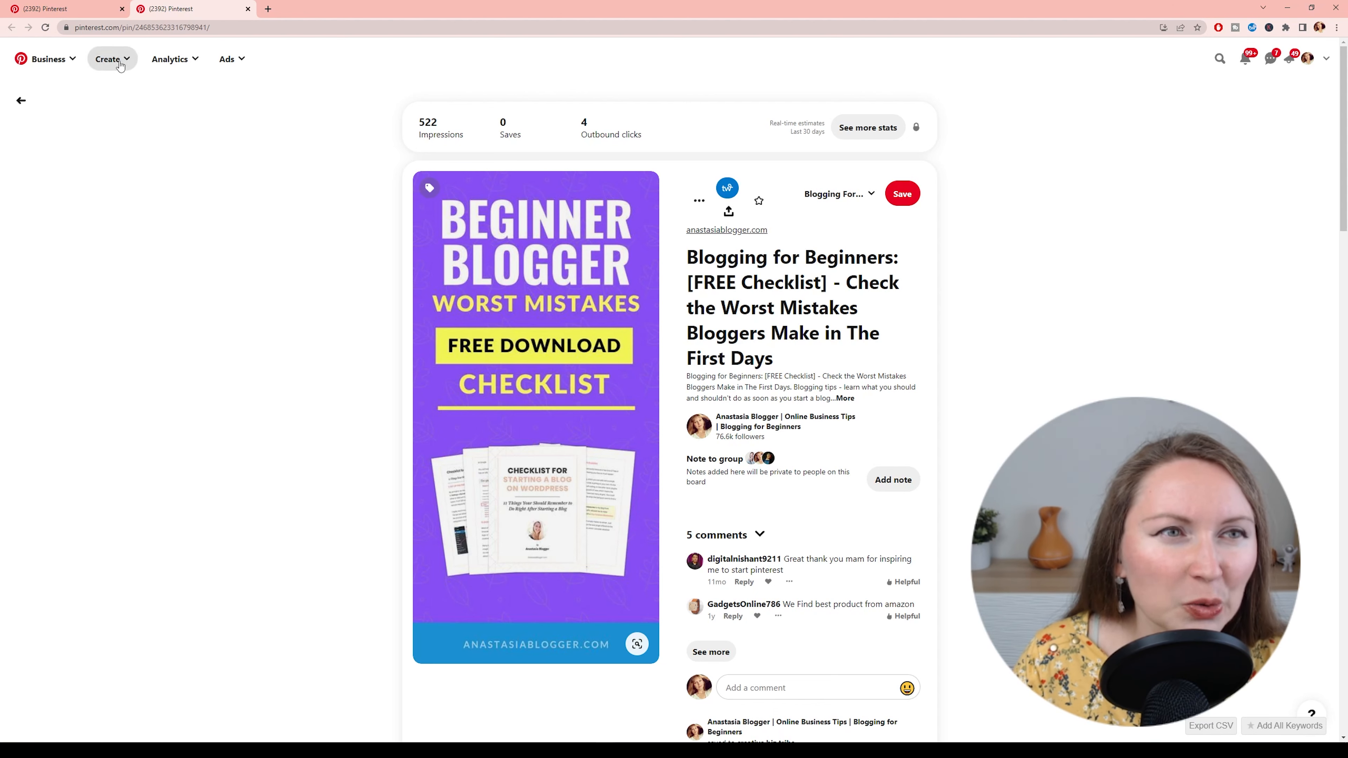
left_click(106, 58)
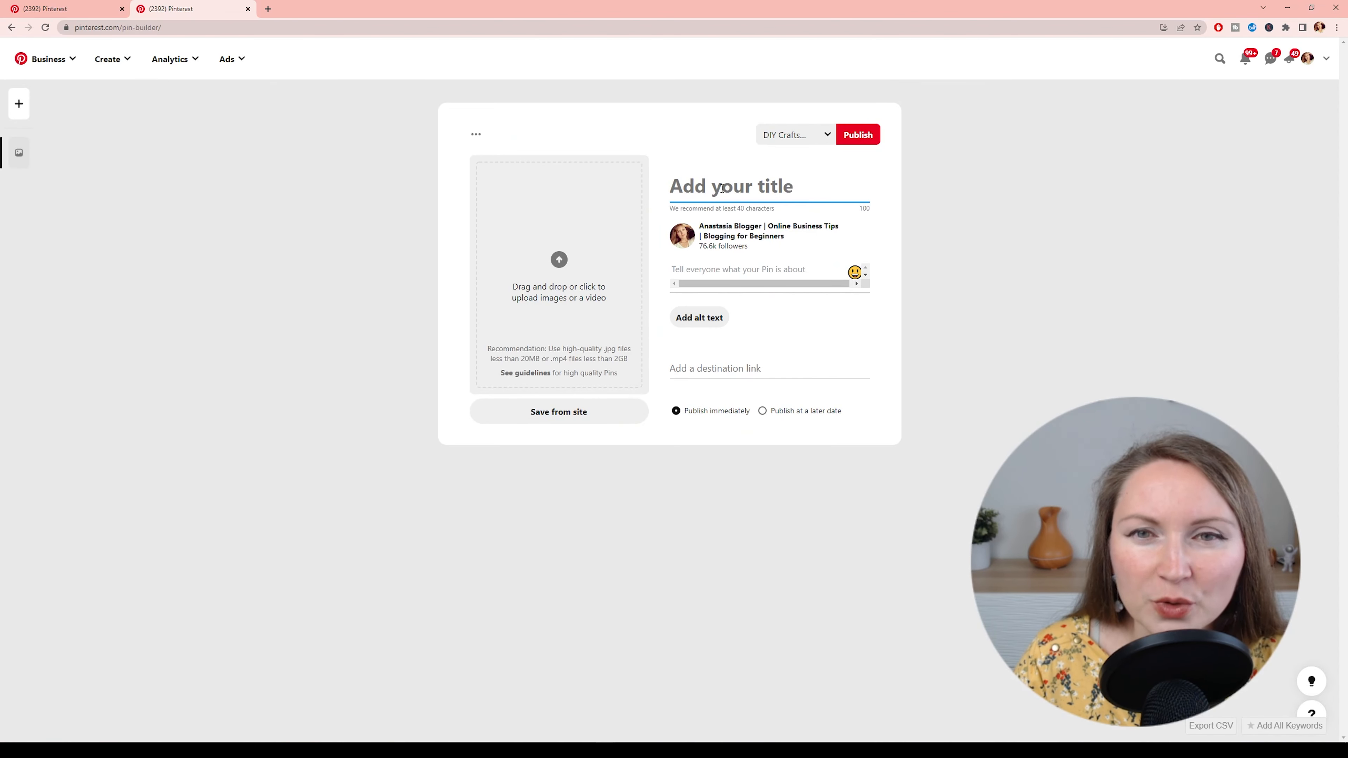
left_click(747, 269)
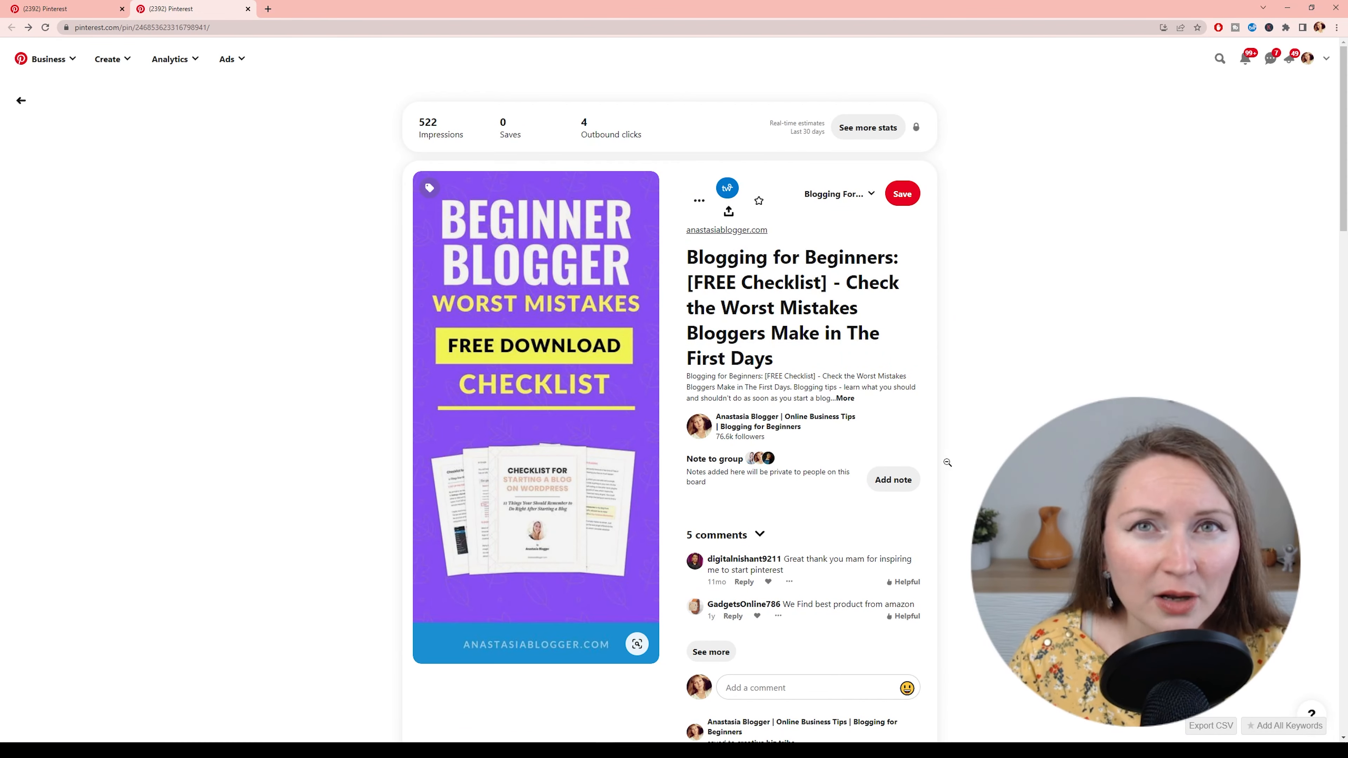
mouse_move(679, 247)
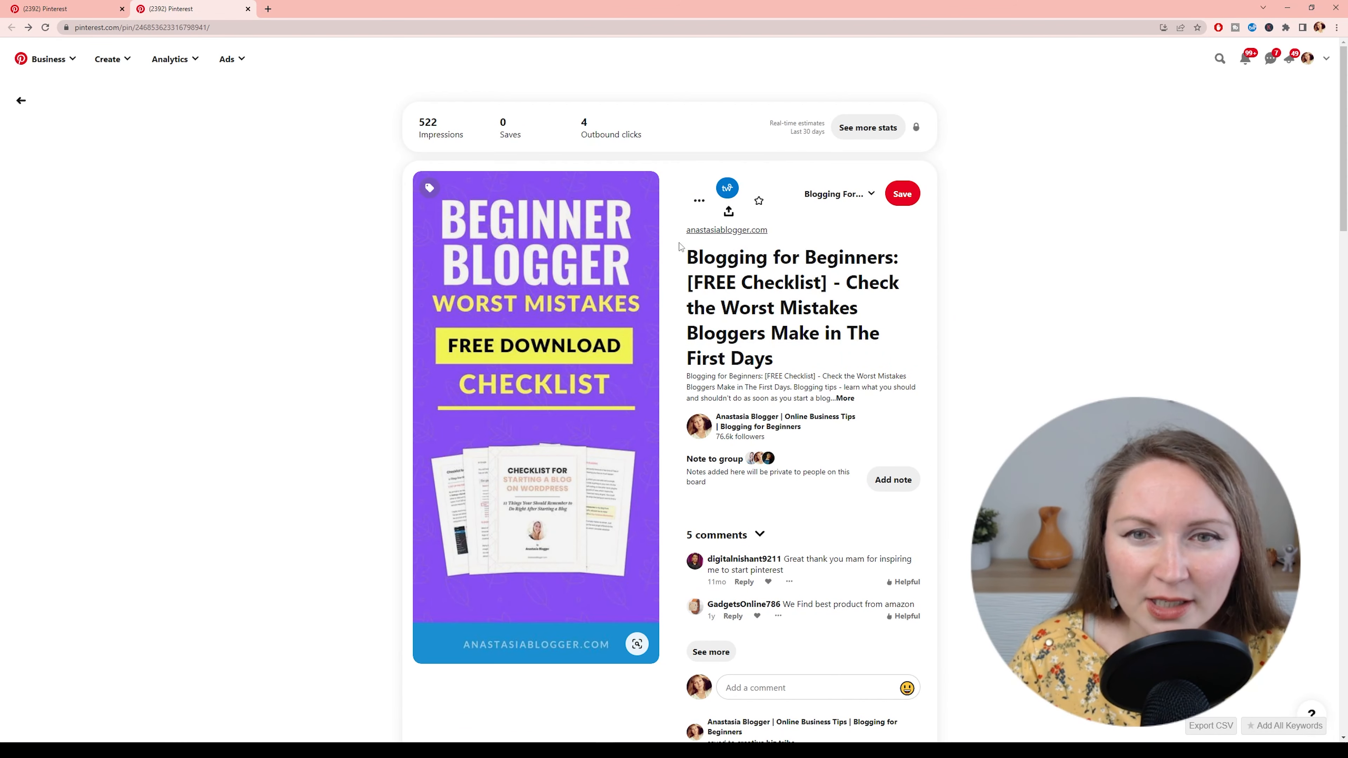
mouse_move(828, 456)
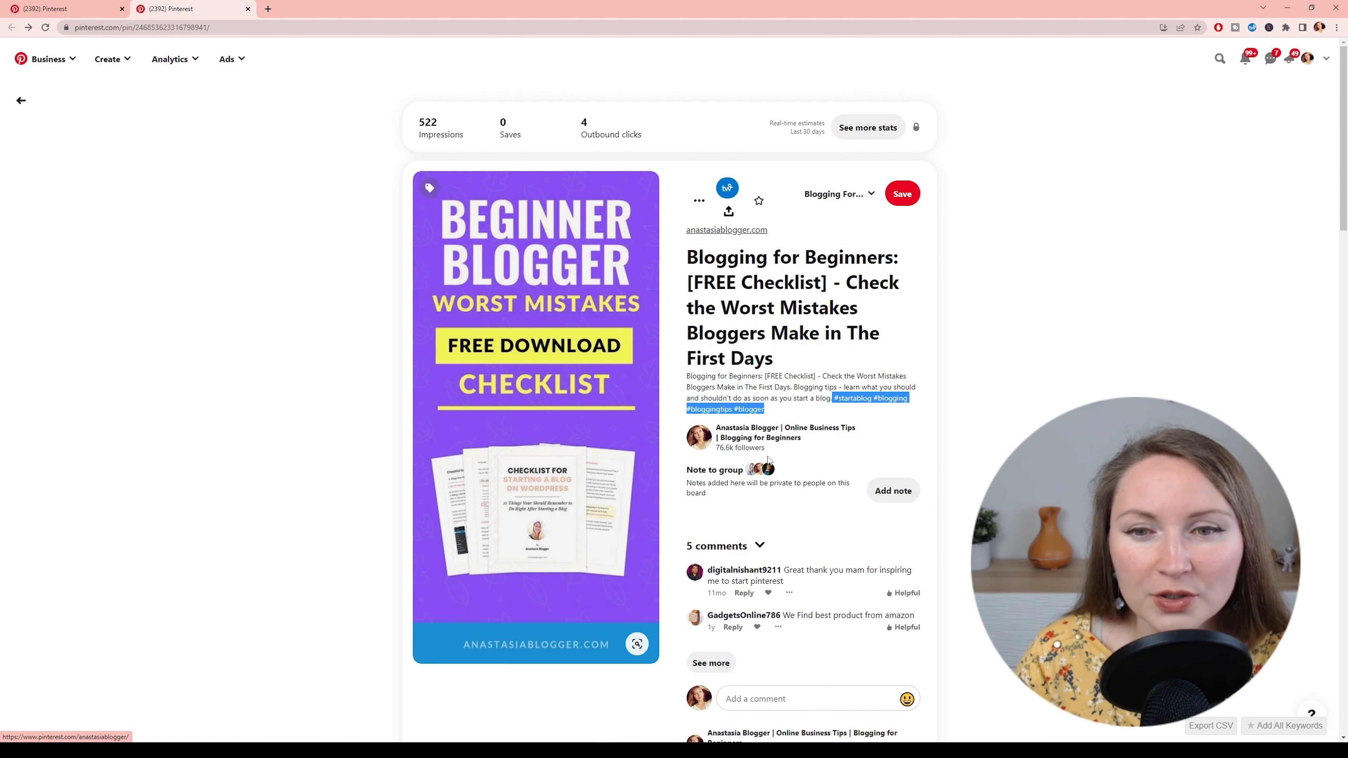
mouse_move(878, 420)
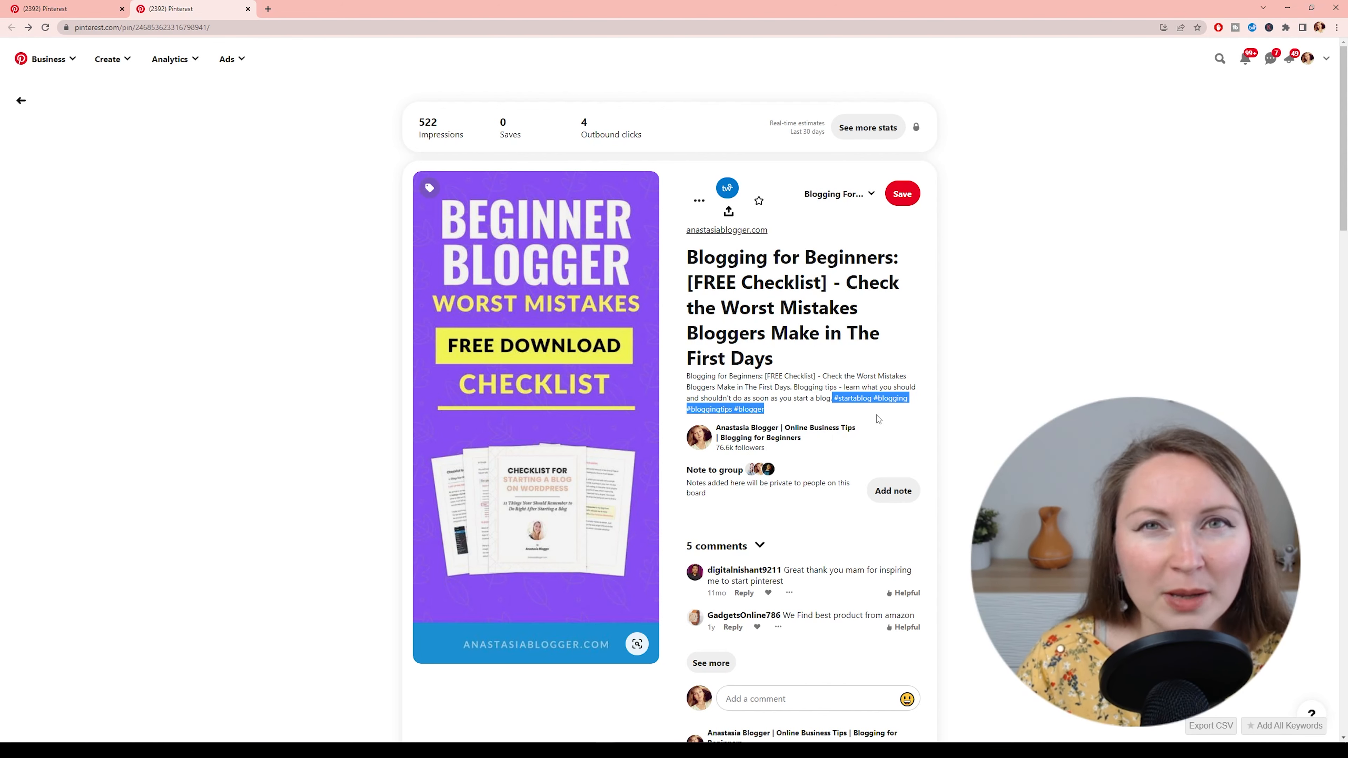
mouse_move(912, 418)
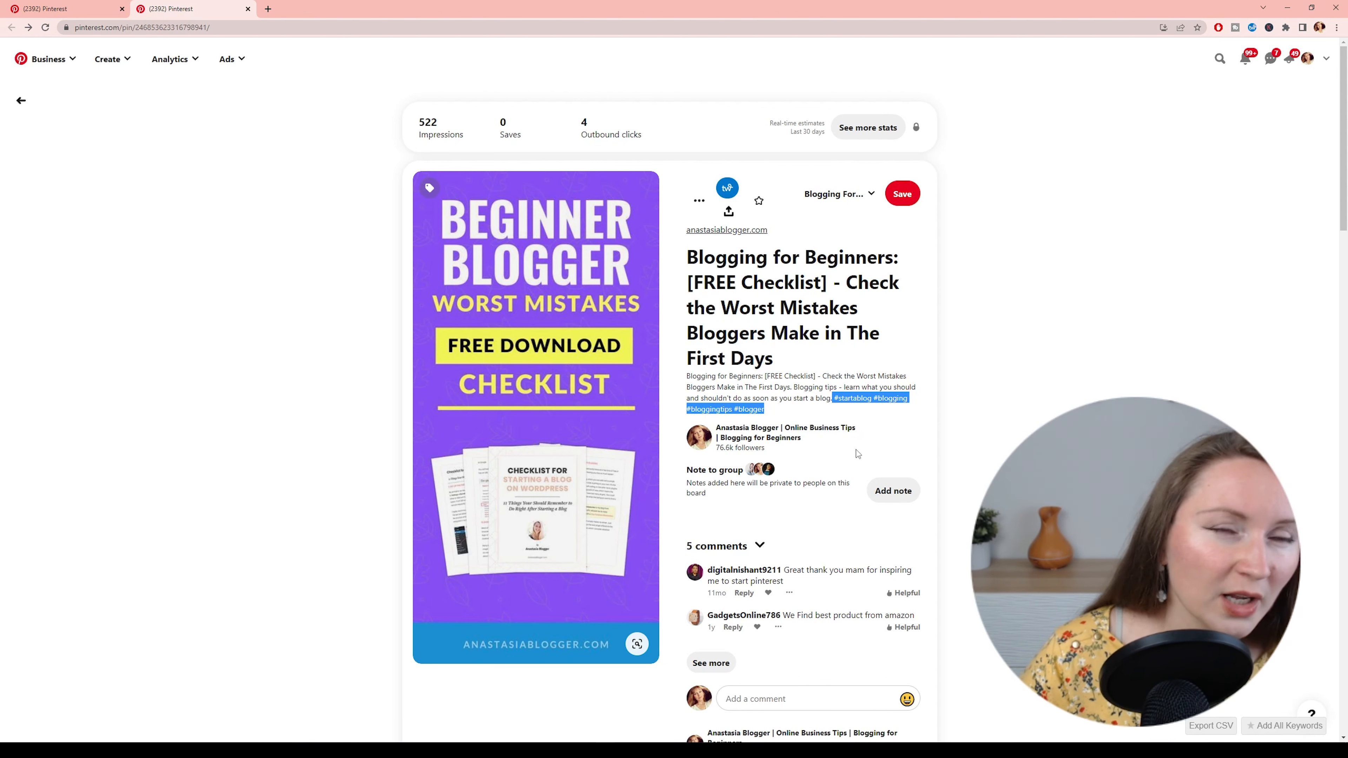
mouse_move(843, 464)
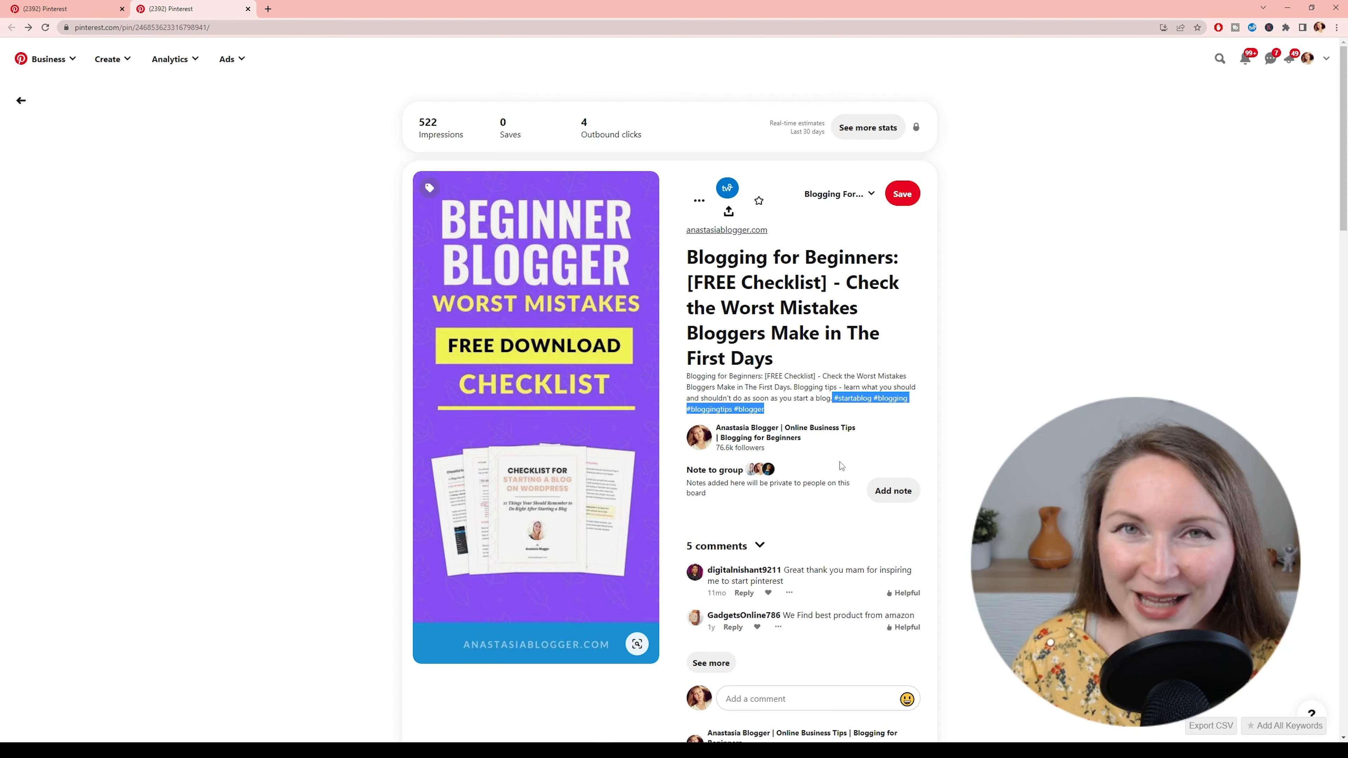
- Open the pin's edit form showing board, title, description and hashtags, then go to the profile's Saved boards
left_click(699, 201)
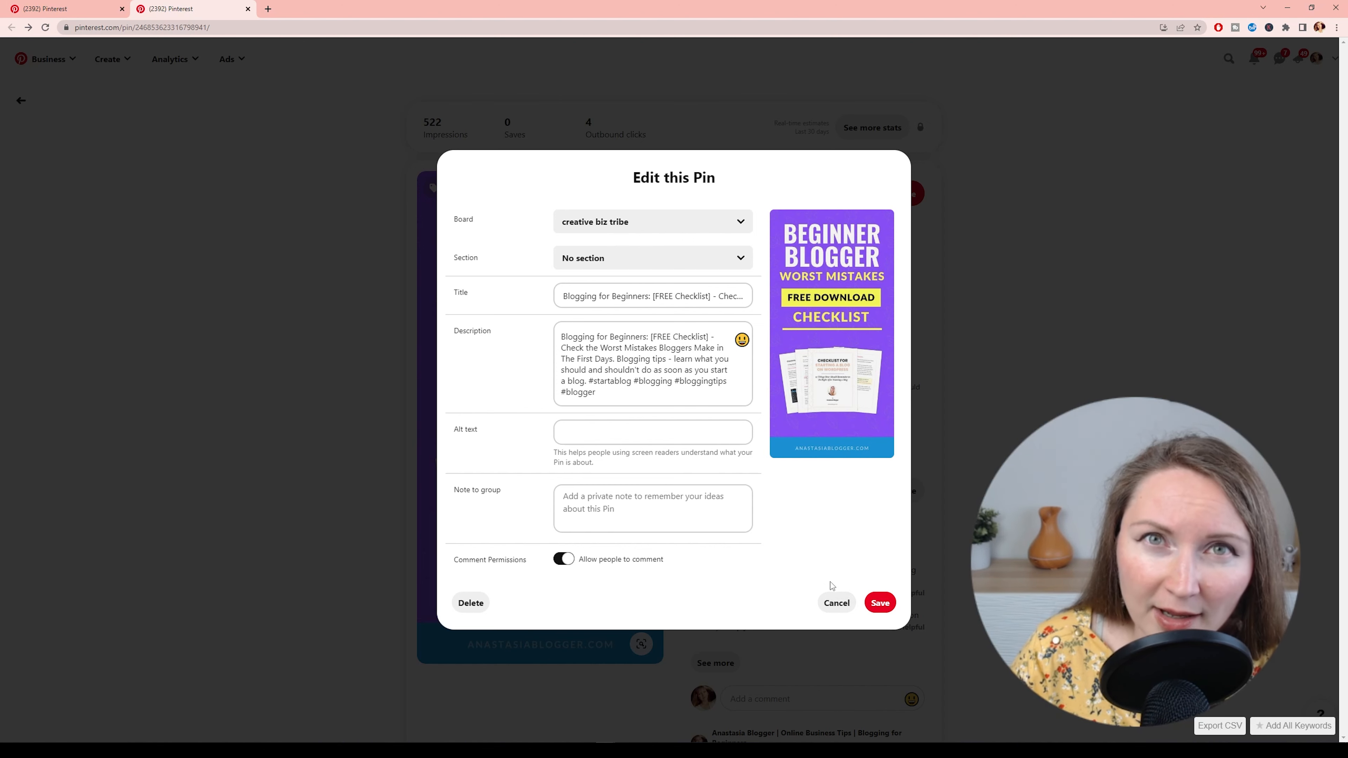
left_click(652, 432)
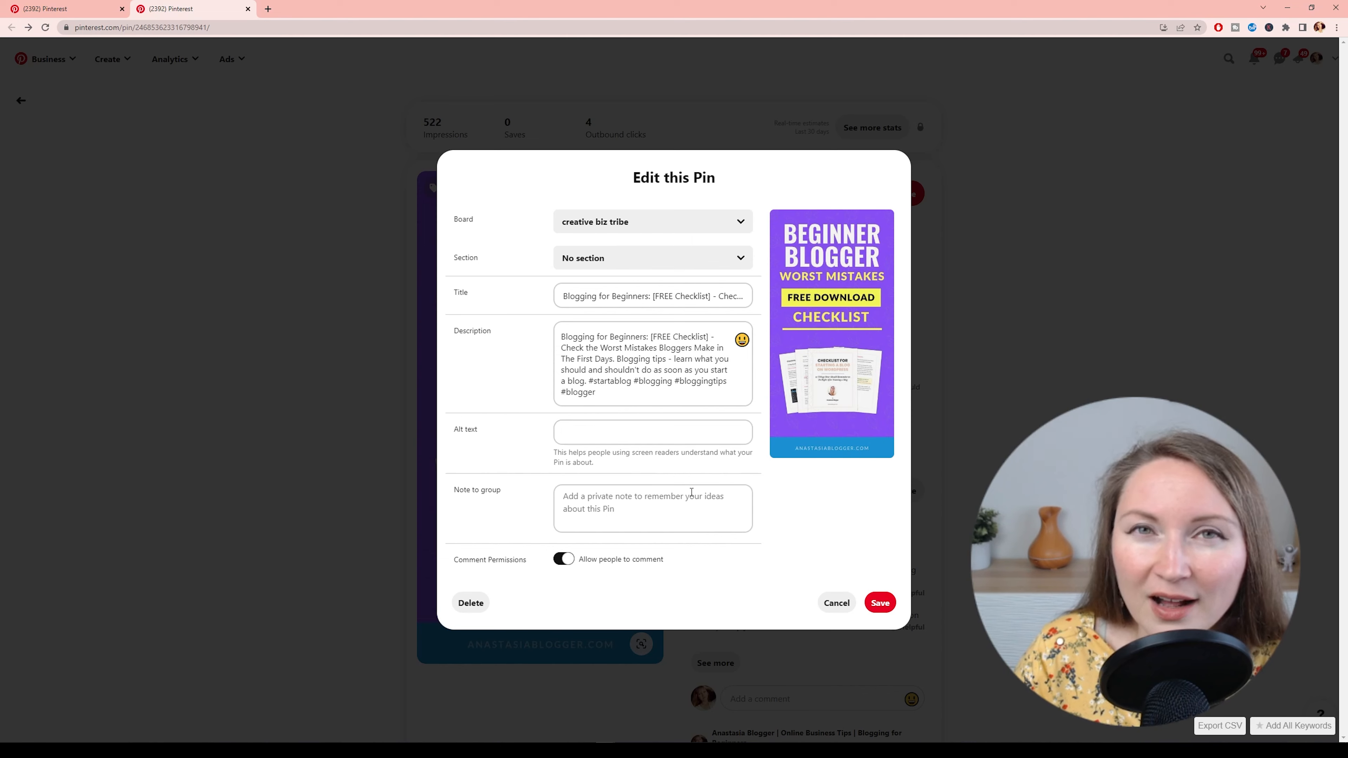
left_click(835, 602)
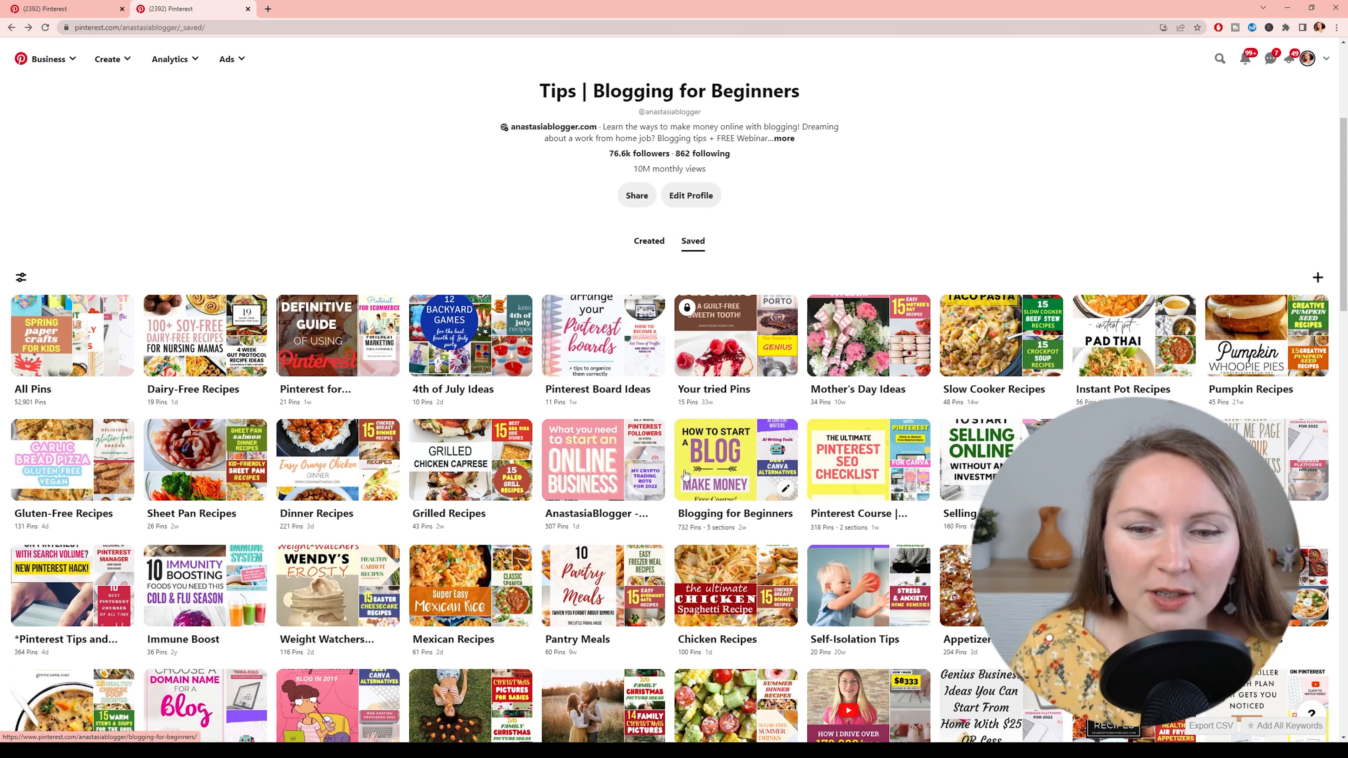
- Read the Blogging for Beginners board description in its edit window, then return to the 'vegan recipes' search results
left_click(734, 459)
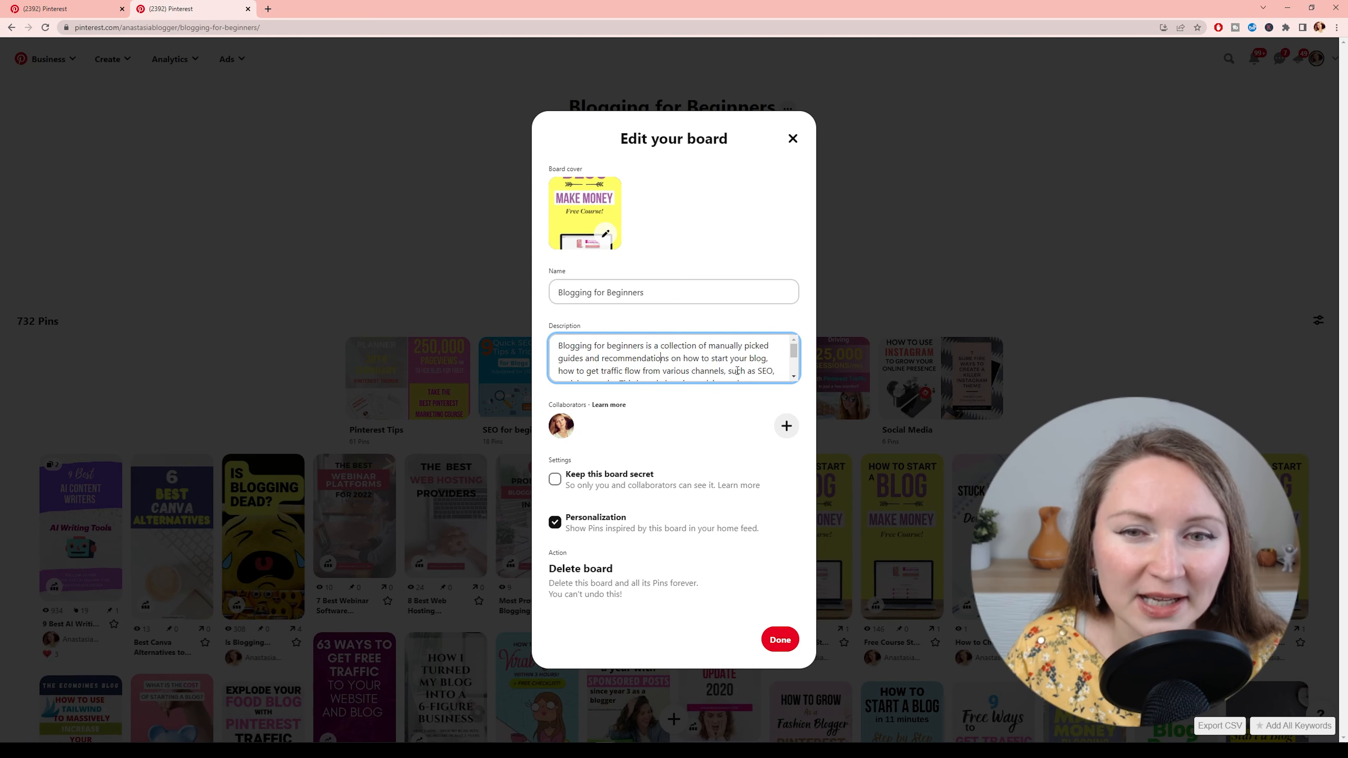
scroll("down", 3)
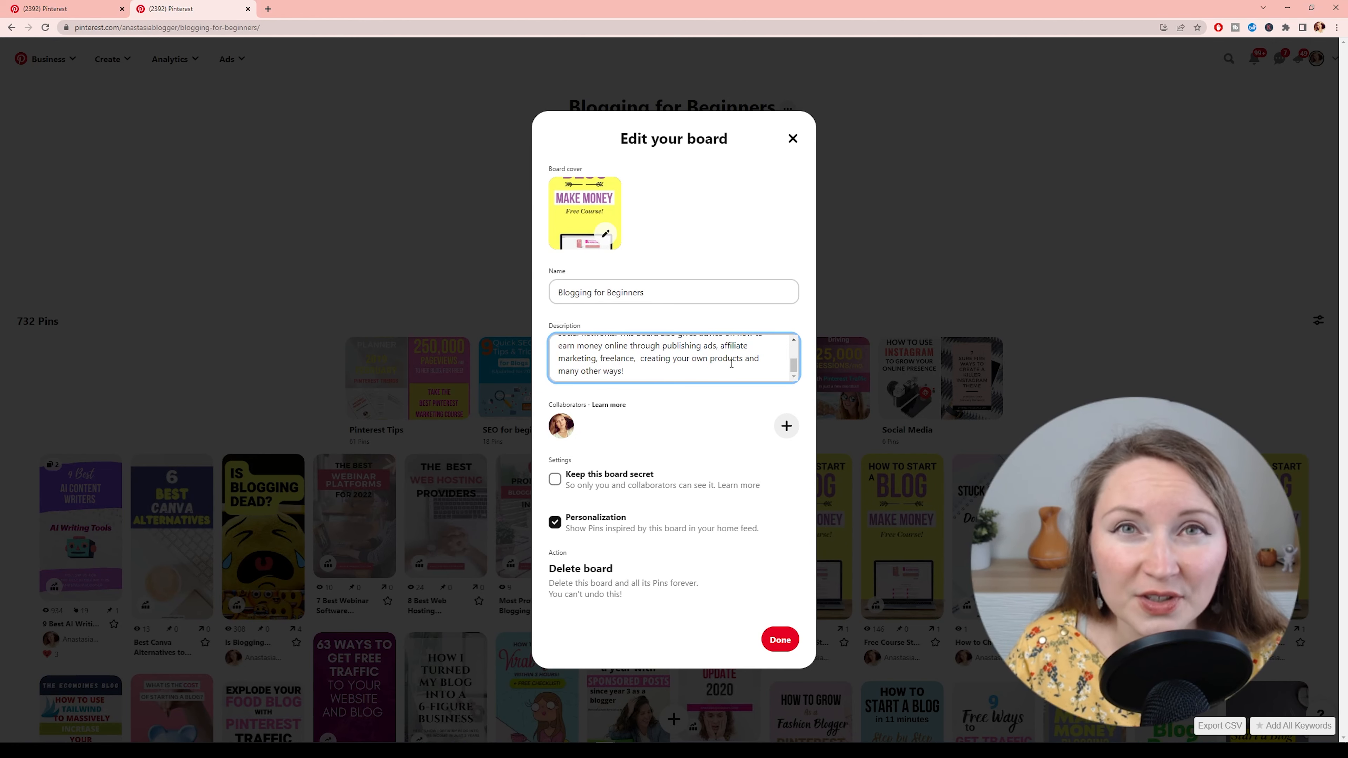
left_click(778, 640)
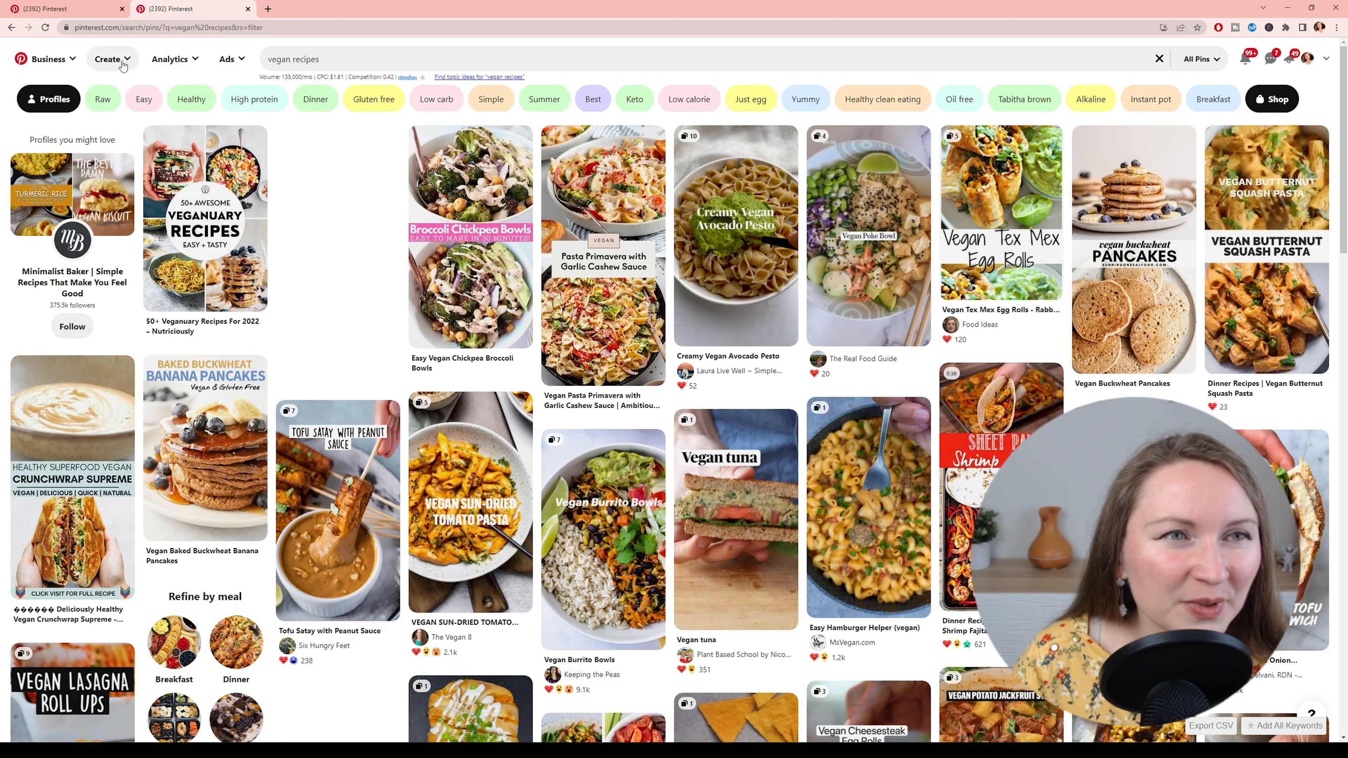
- Start a new Idea Pin from the Create menu with the bar chart image as page one
left_click(107, 58)
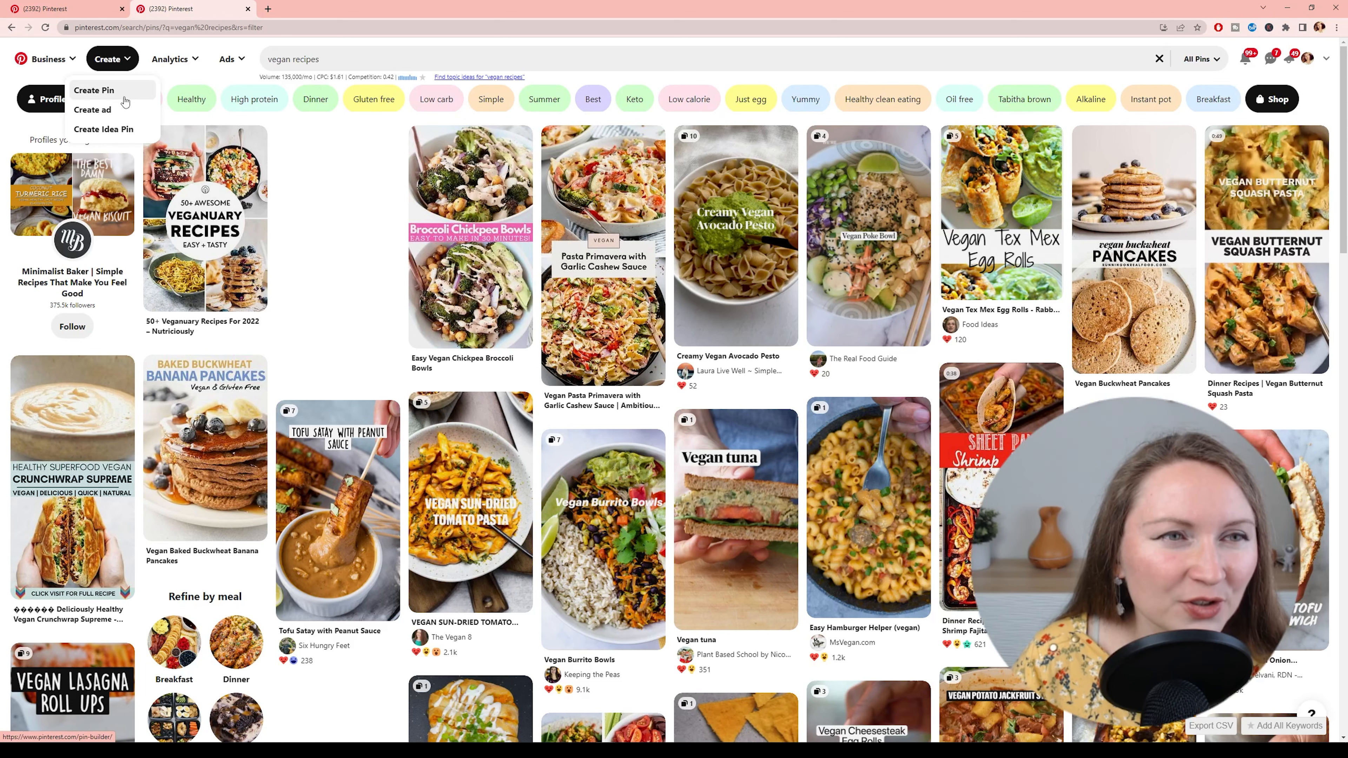
left_click(103, 129)
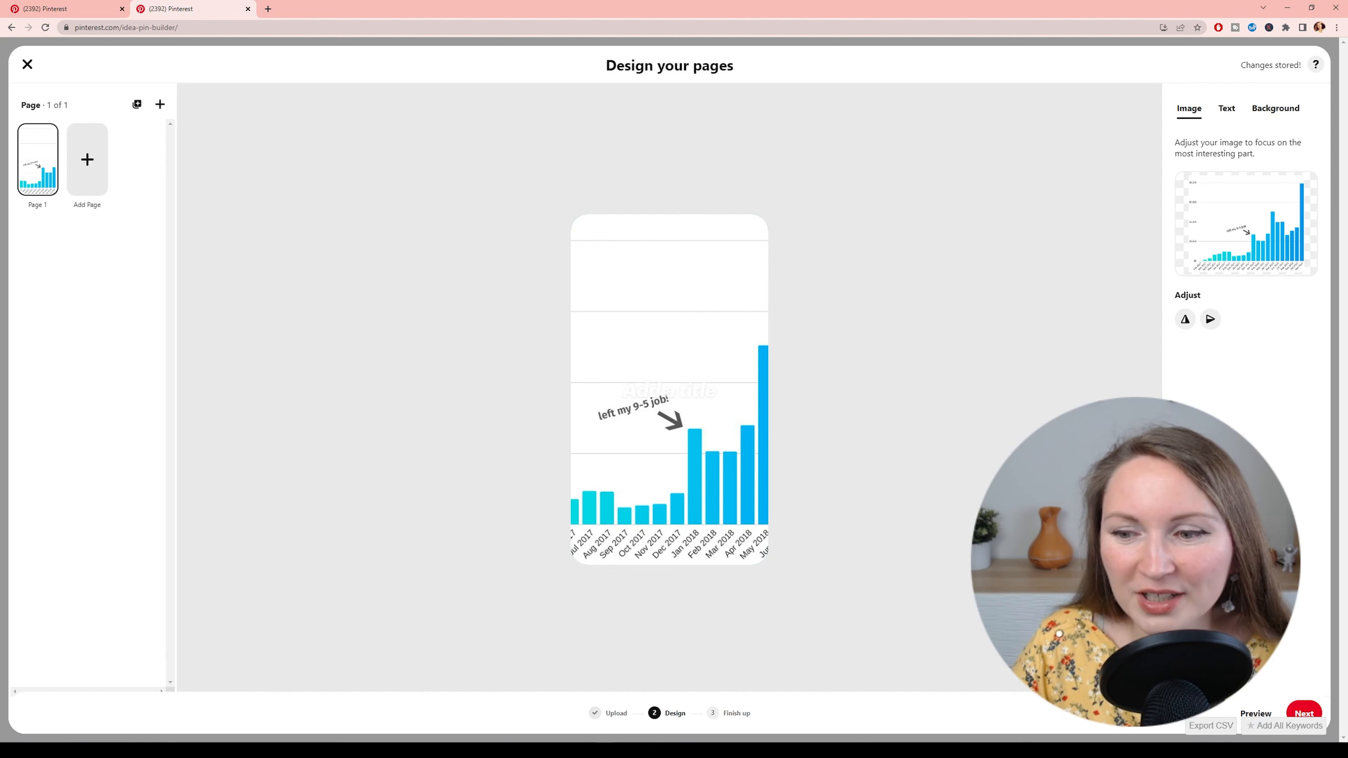
mouse_move(697, 393)
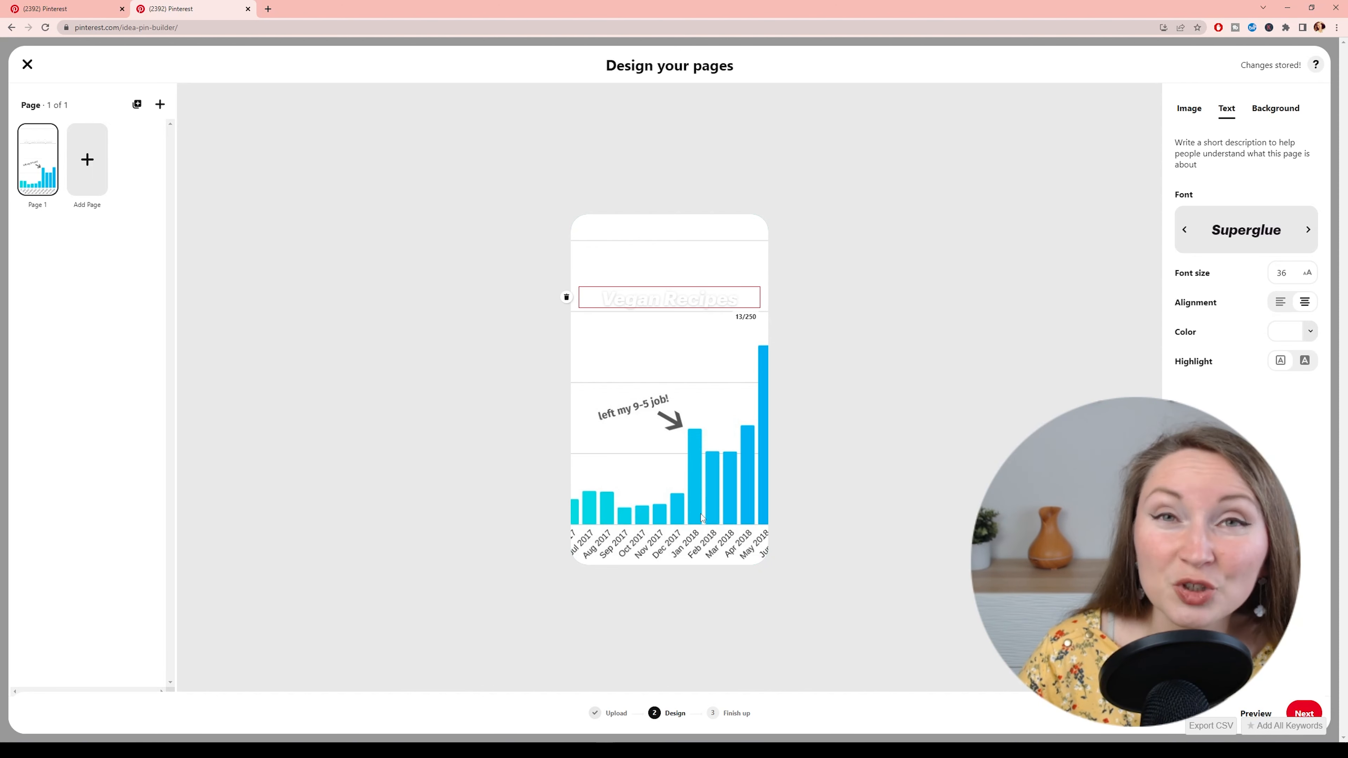
- Select the 'Vegan Recipes' heading text and colour it green
triple_click(669, 298)
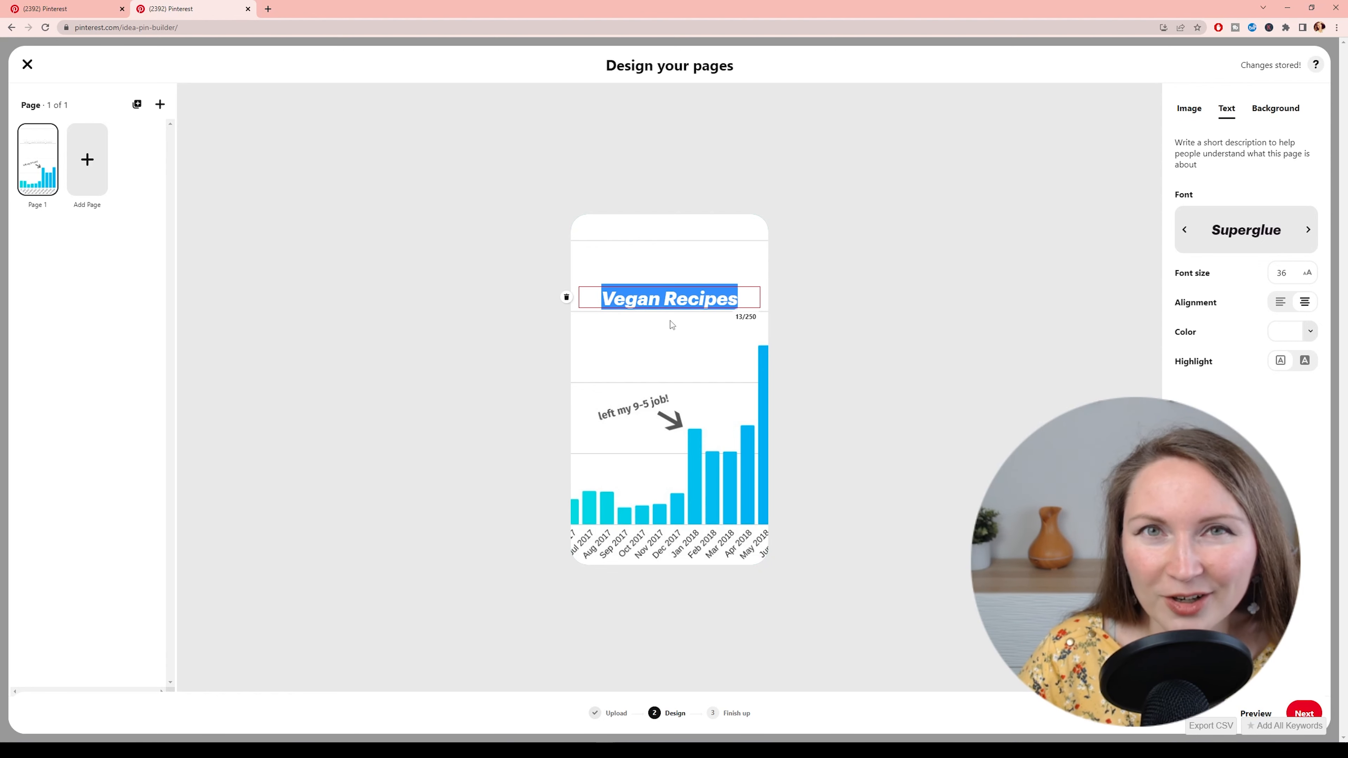
left_click(1308, 330)
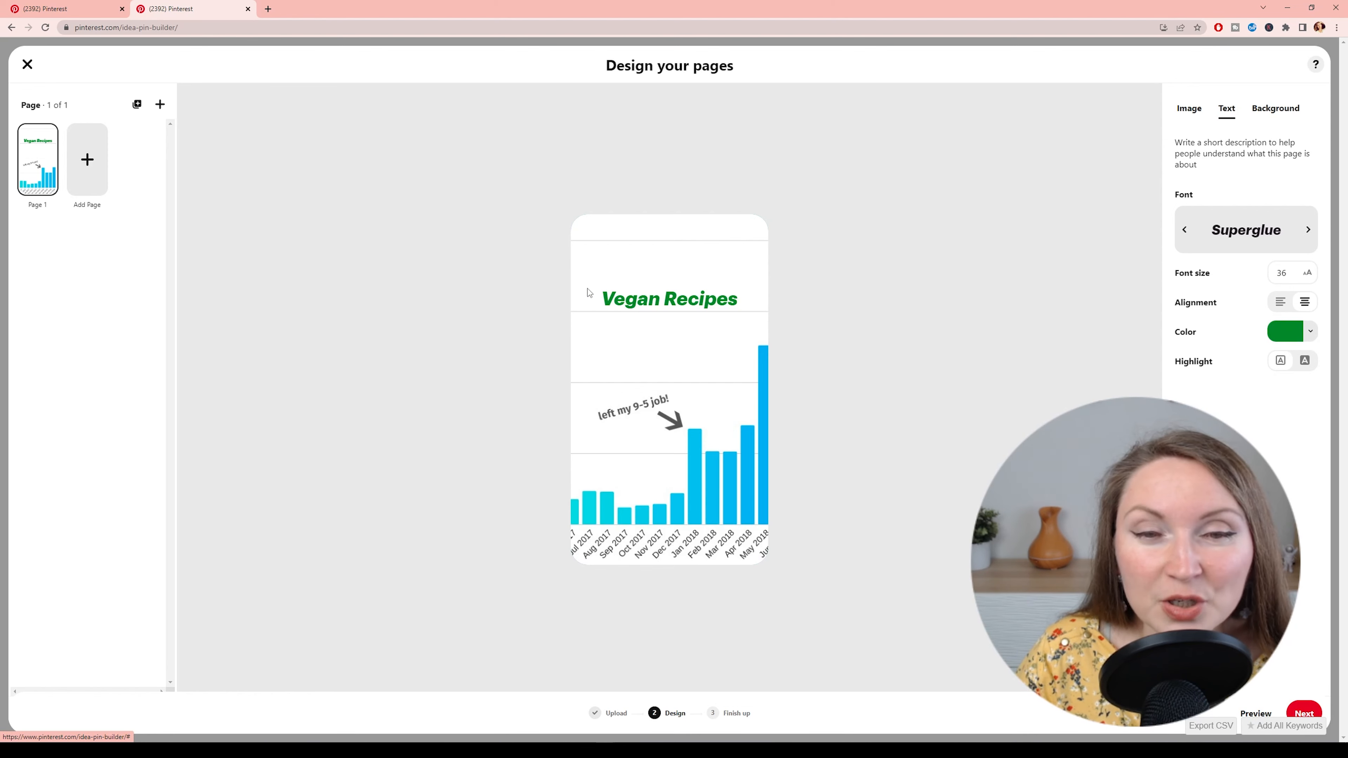
mouse_move(636, 337)
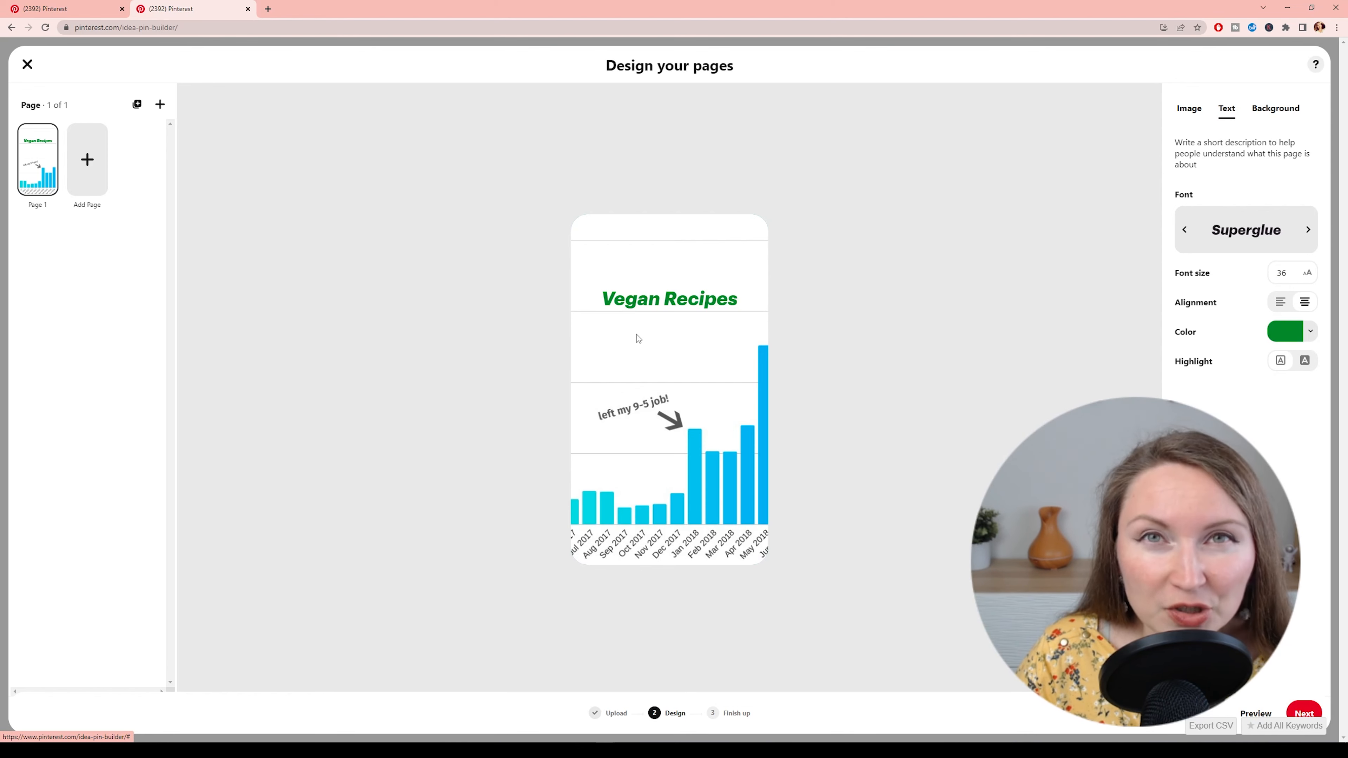
- Finish the Idea Pin titled 'Vegan Recipes' and tag it with vegan recipes and vegan desserts topics
left_click(1305, 713)
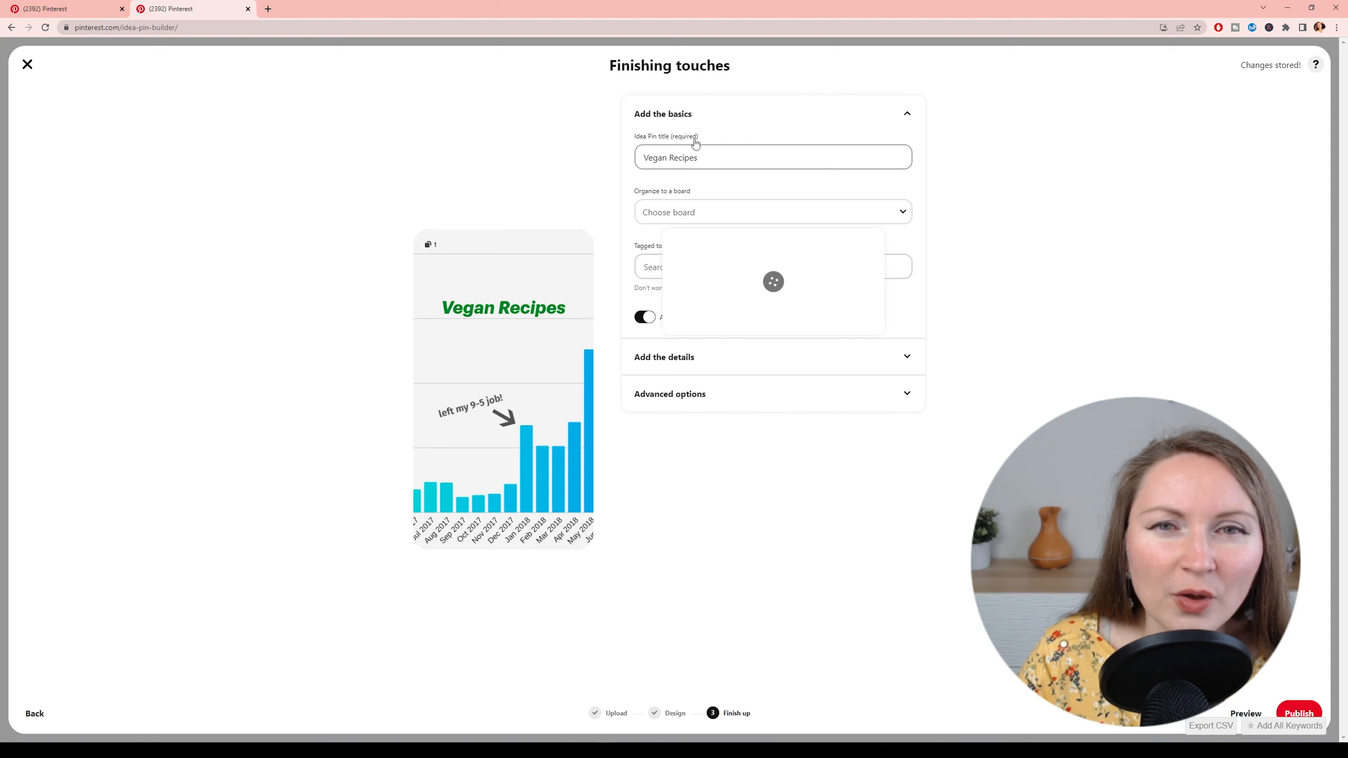
left_click(771, 157)
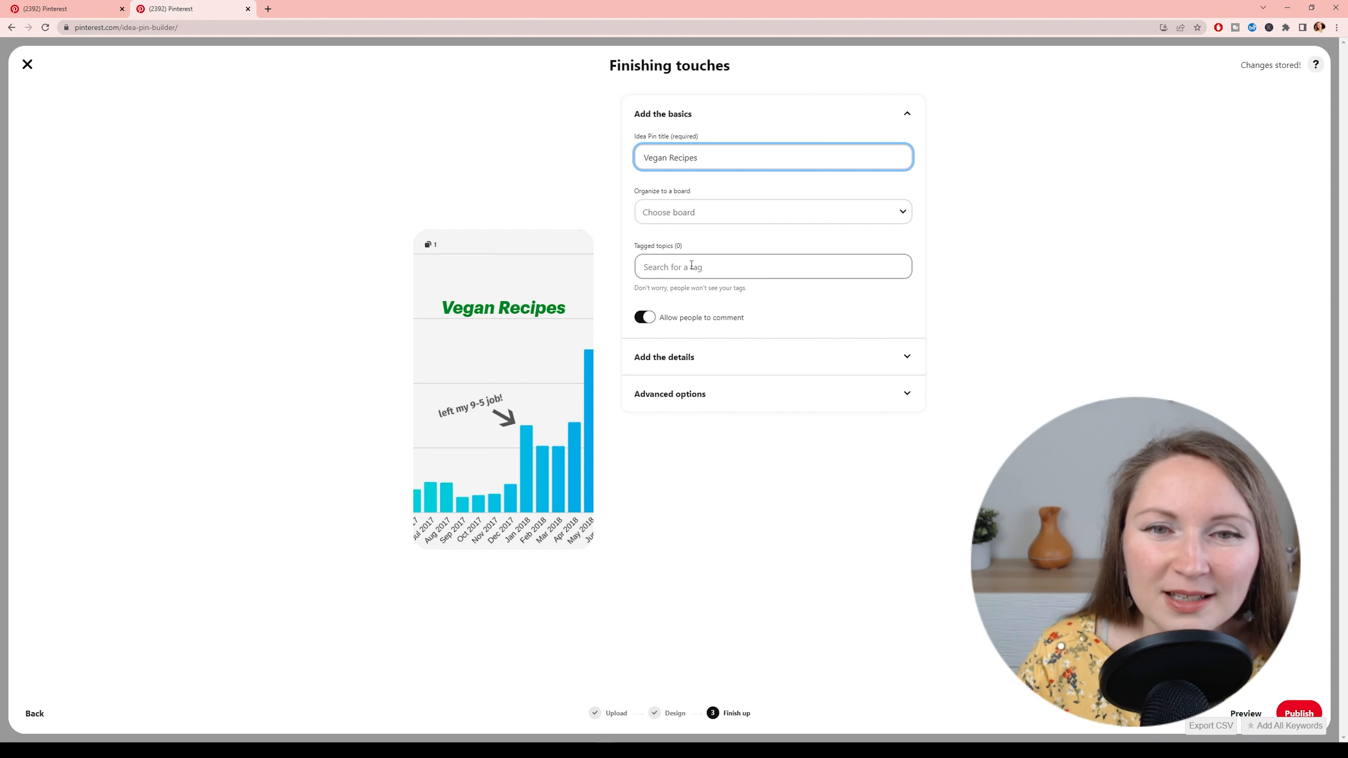
left_click(773, 267)
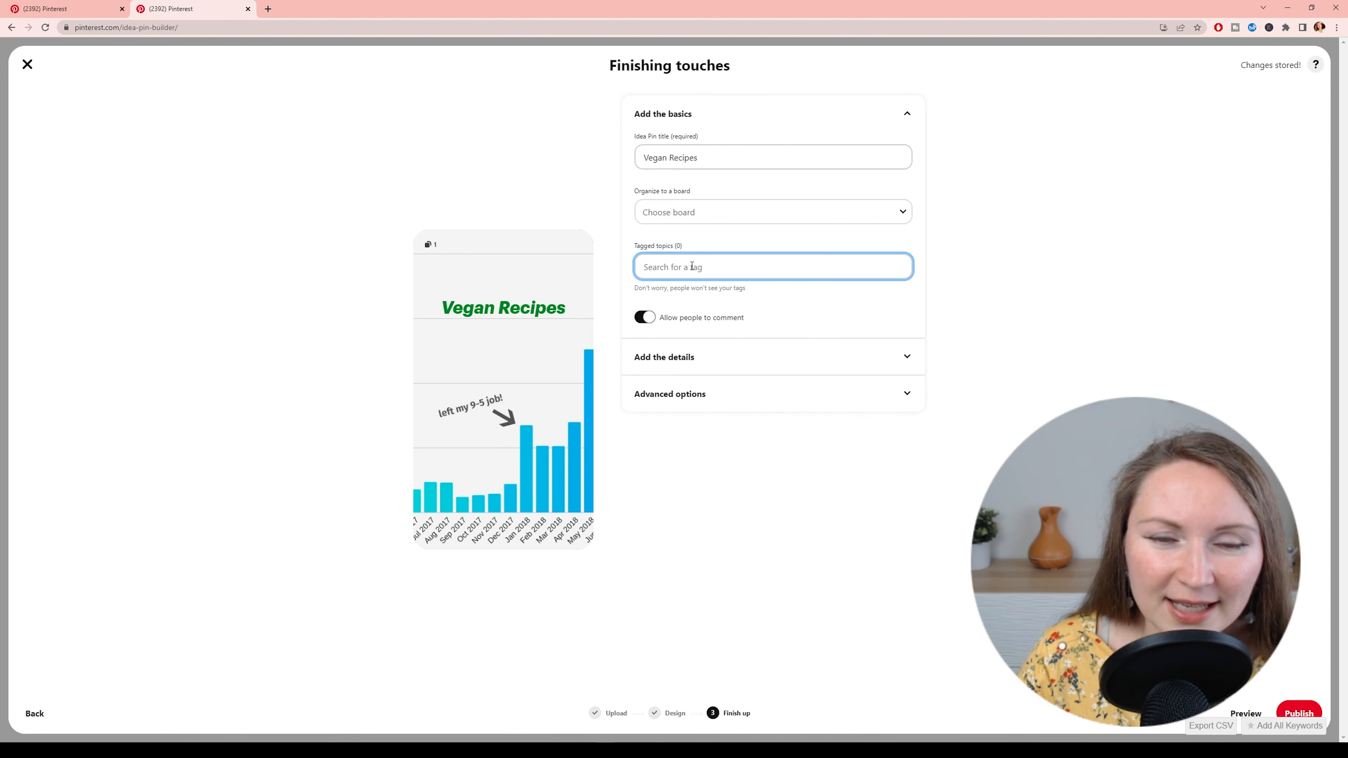
type("ve")
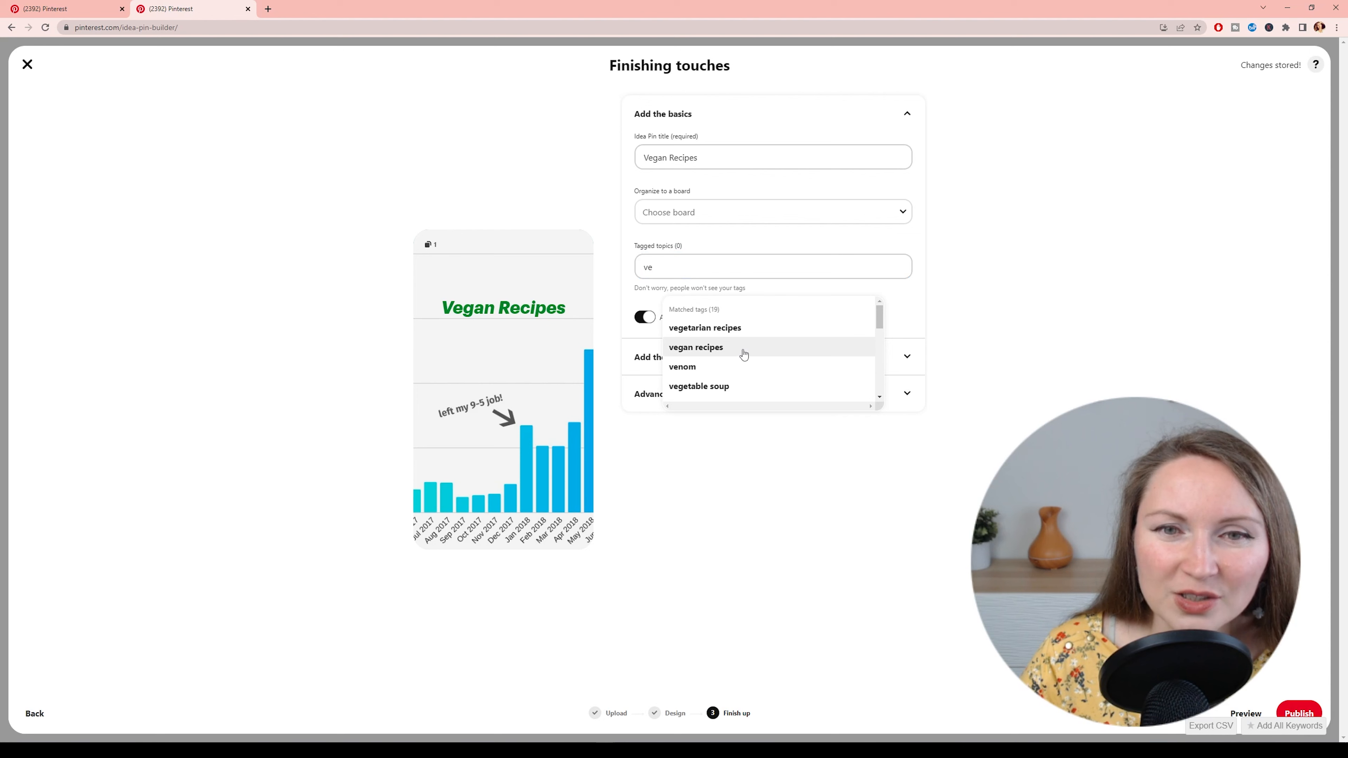
left_click(695, 347)
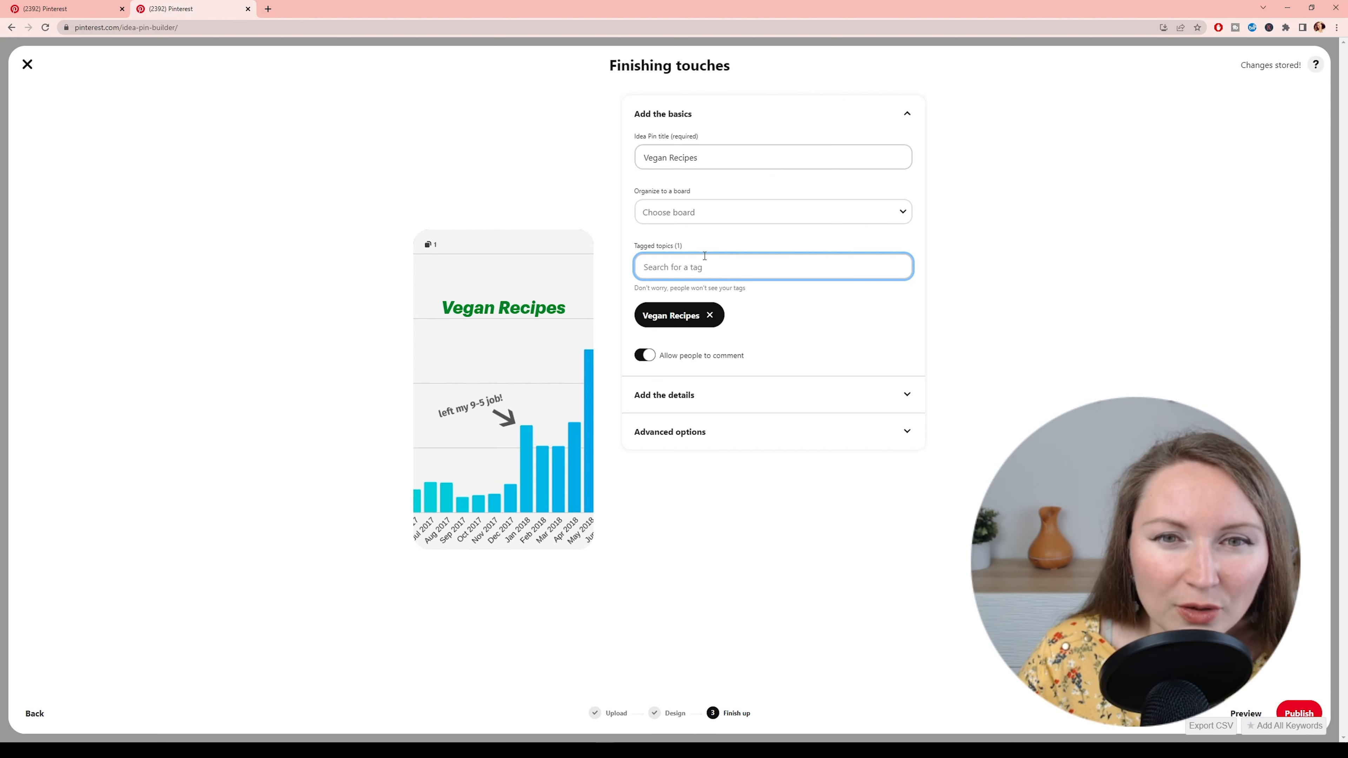
type("vega")
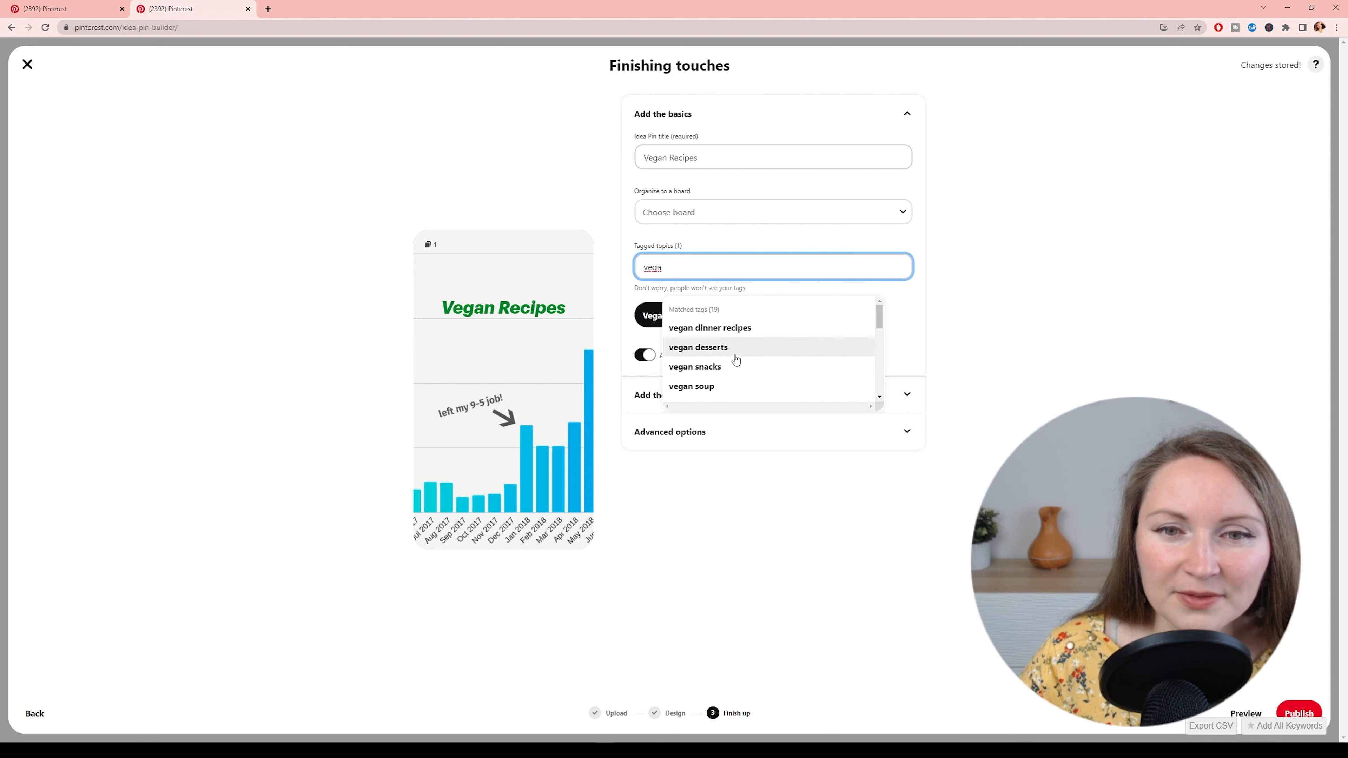
left_click(690, 385)
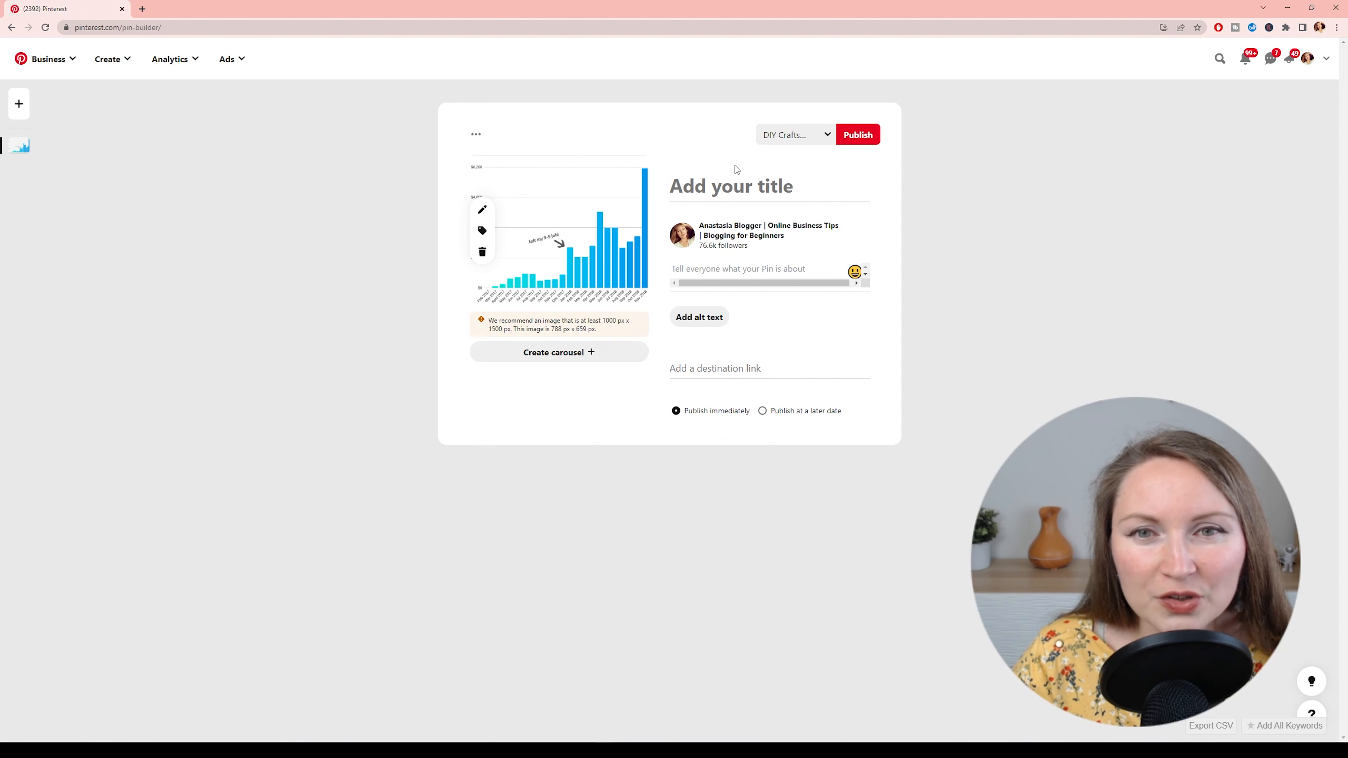
- Choose Publish at a later date for the bar chart pin, keeping 06/22/2022
left_click(731, 185)
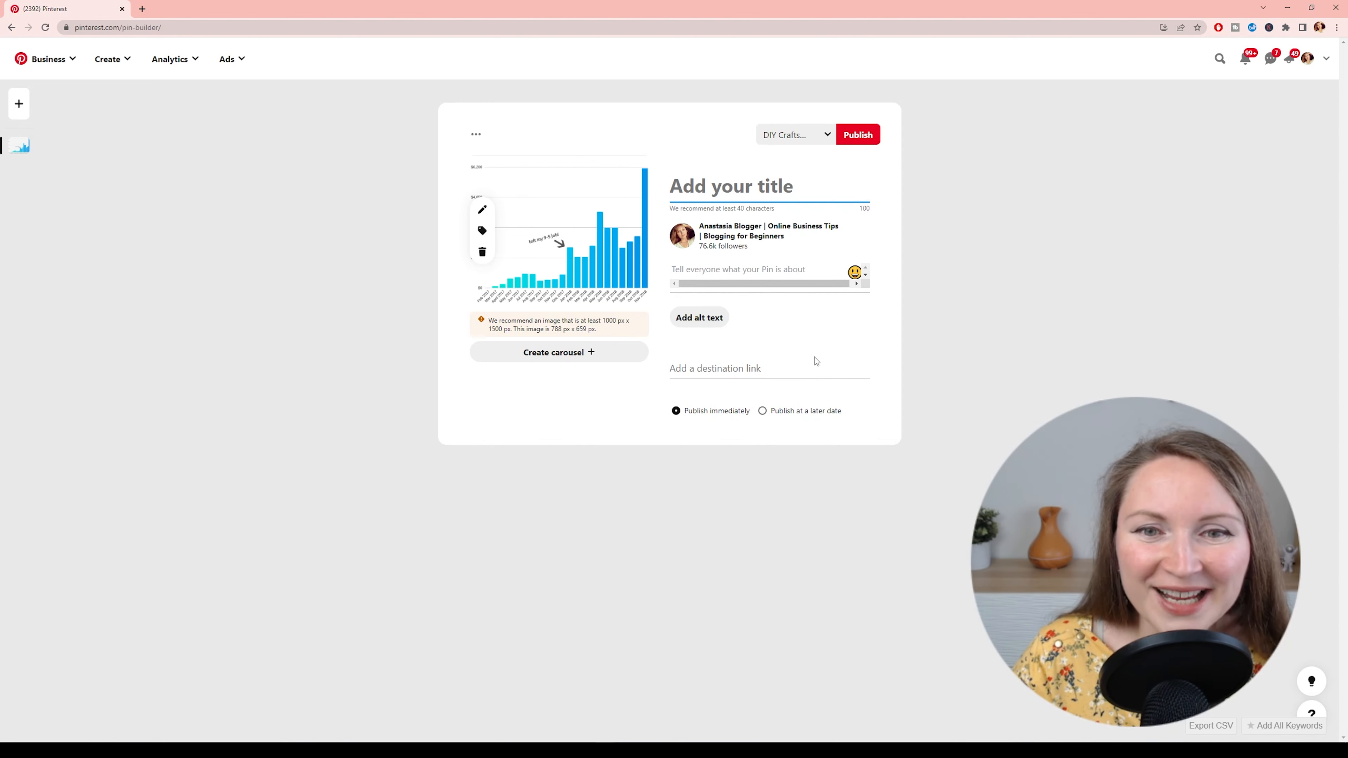
left_click(766, 368)
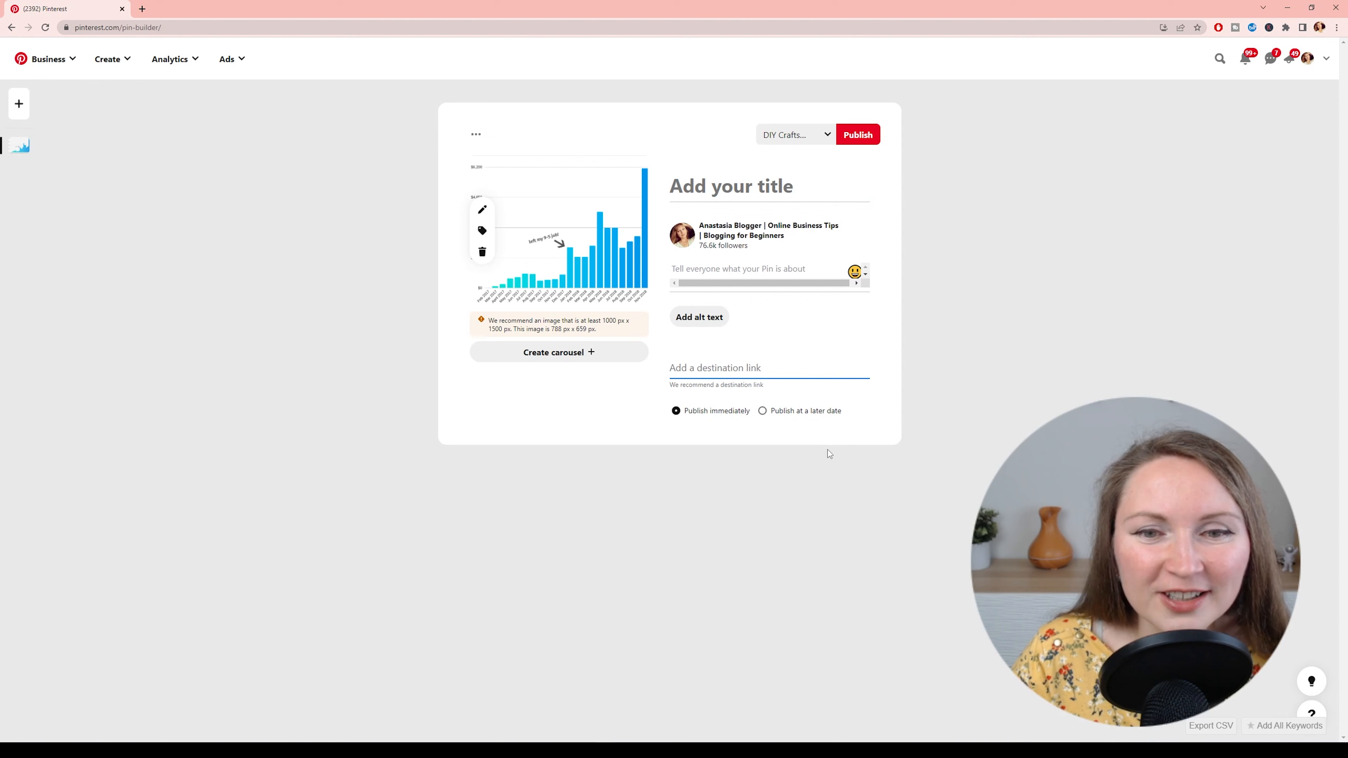
mouse_move(716, 424)
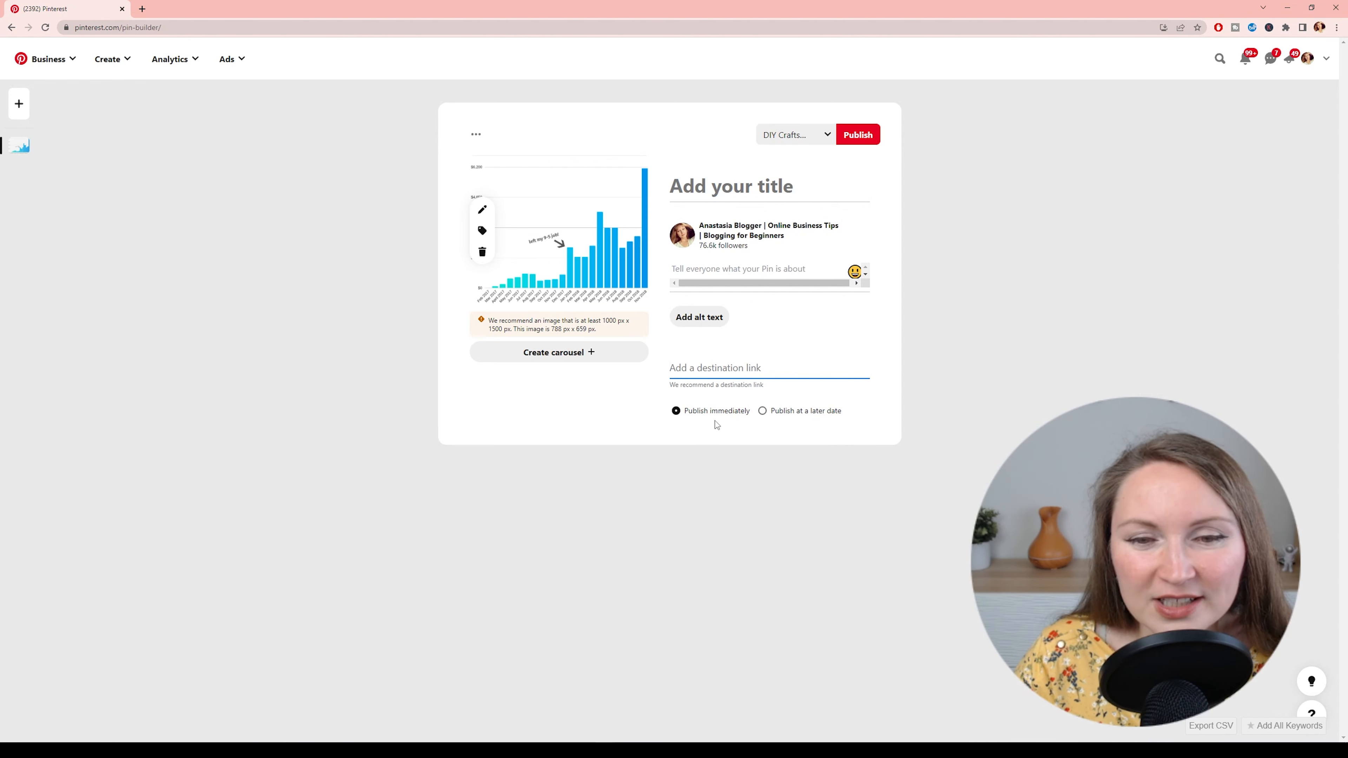
left_click(762, 386)
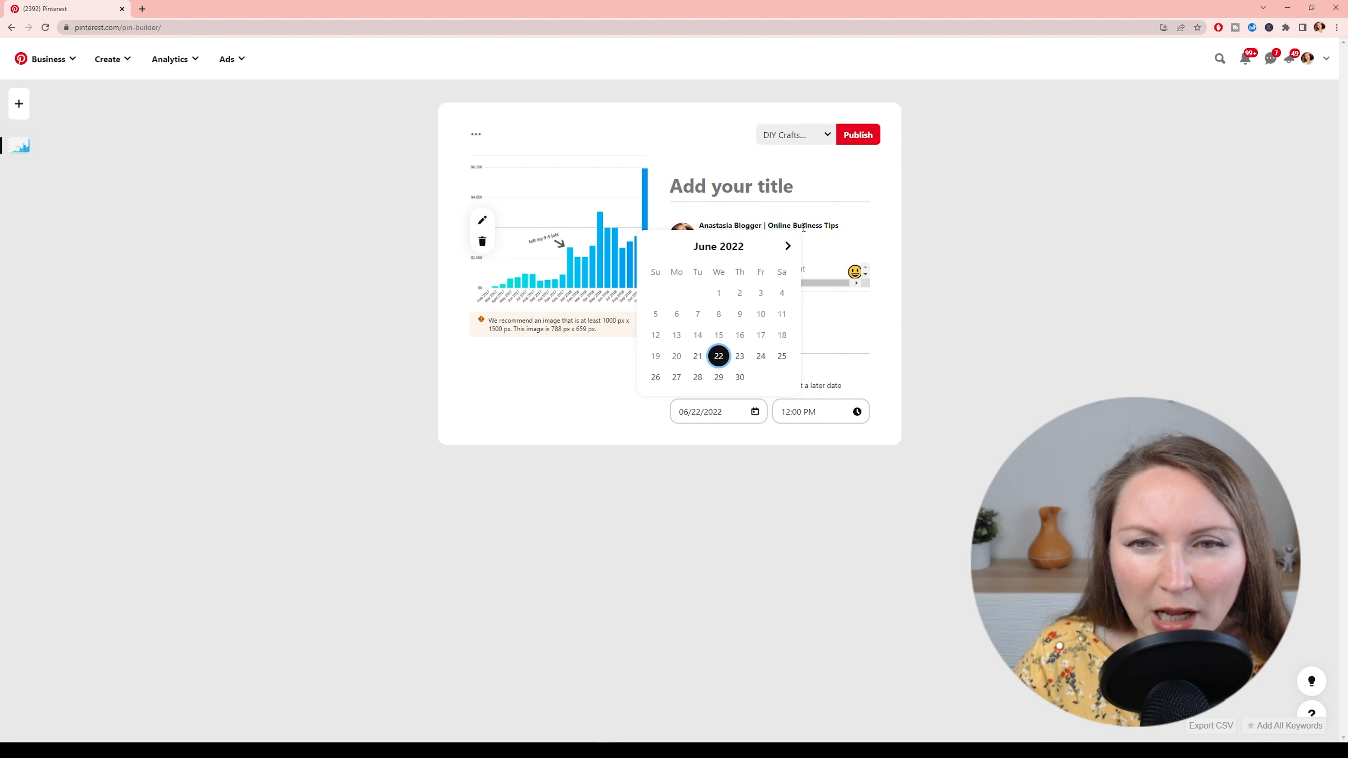
left_click(787, 246)
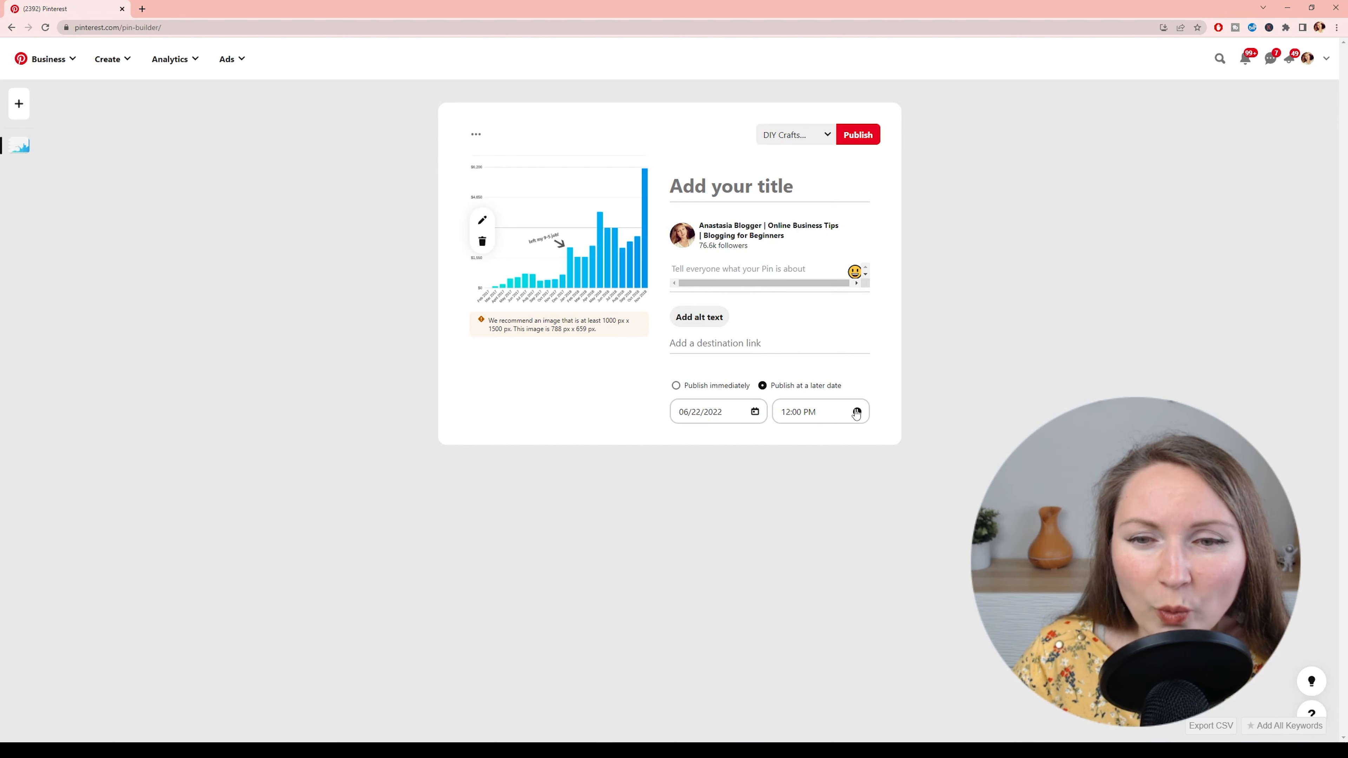
- Browse the publish time choices for the scheduled pin
left_click(813, 411)
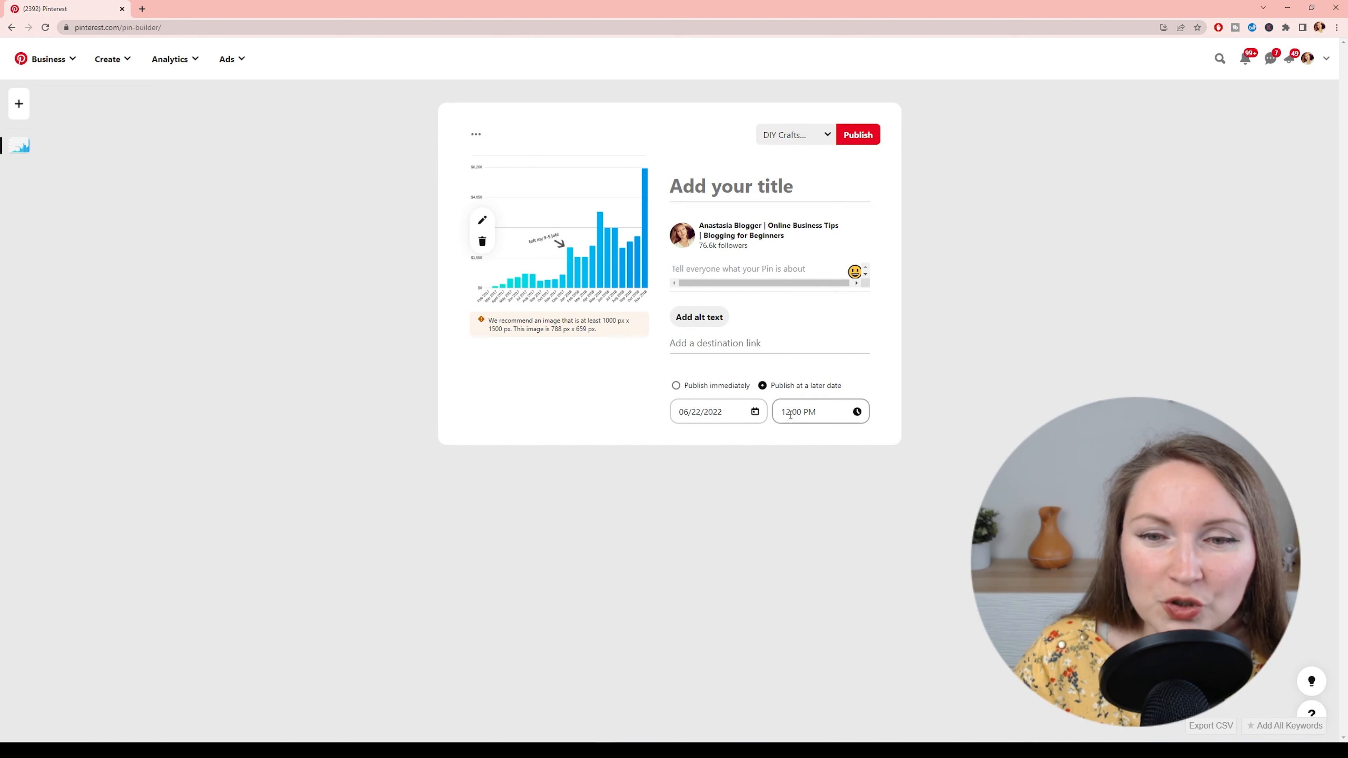
left_click(812, 411)
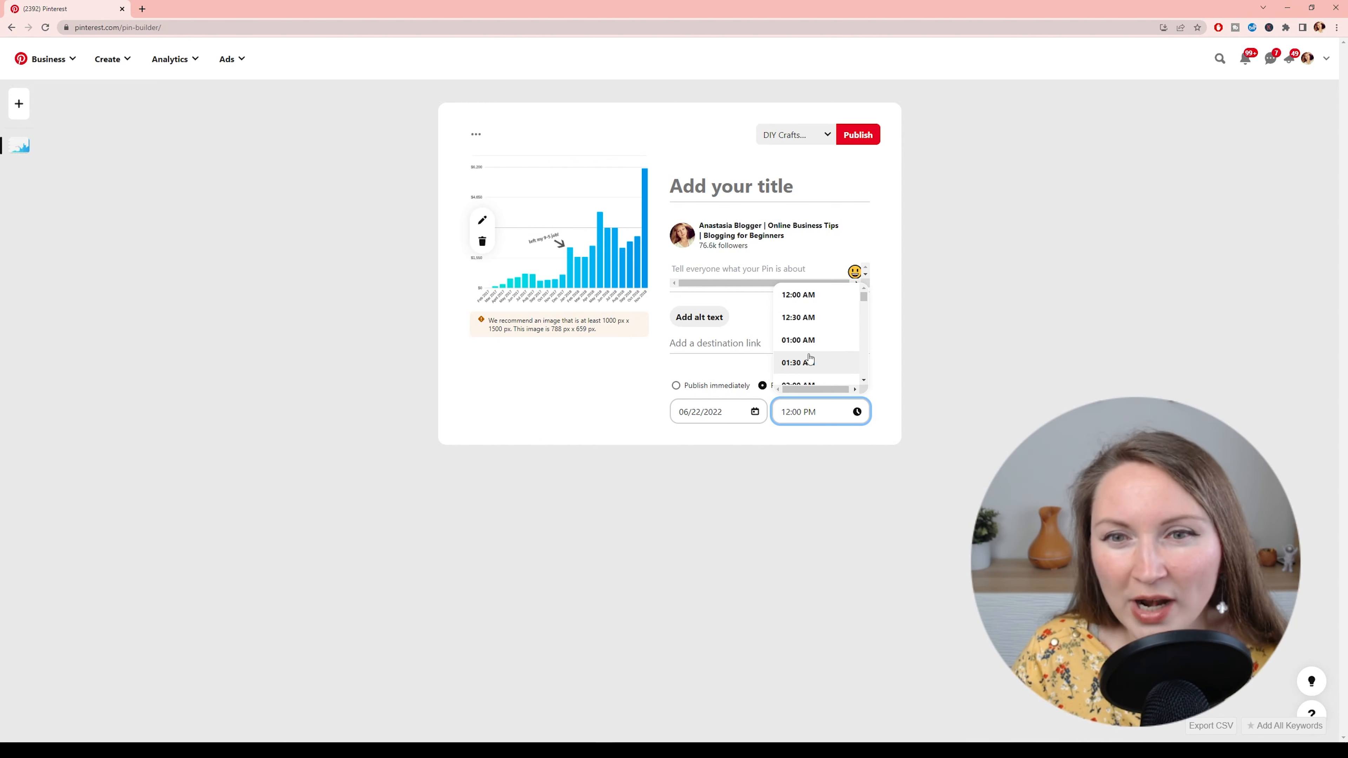
mouse_move(829, 363)
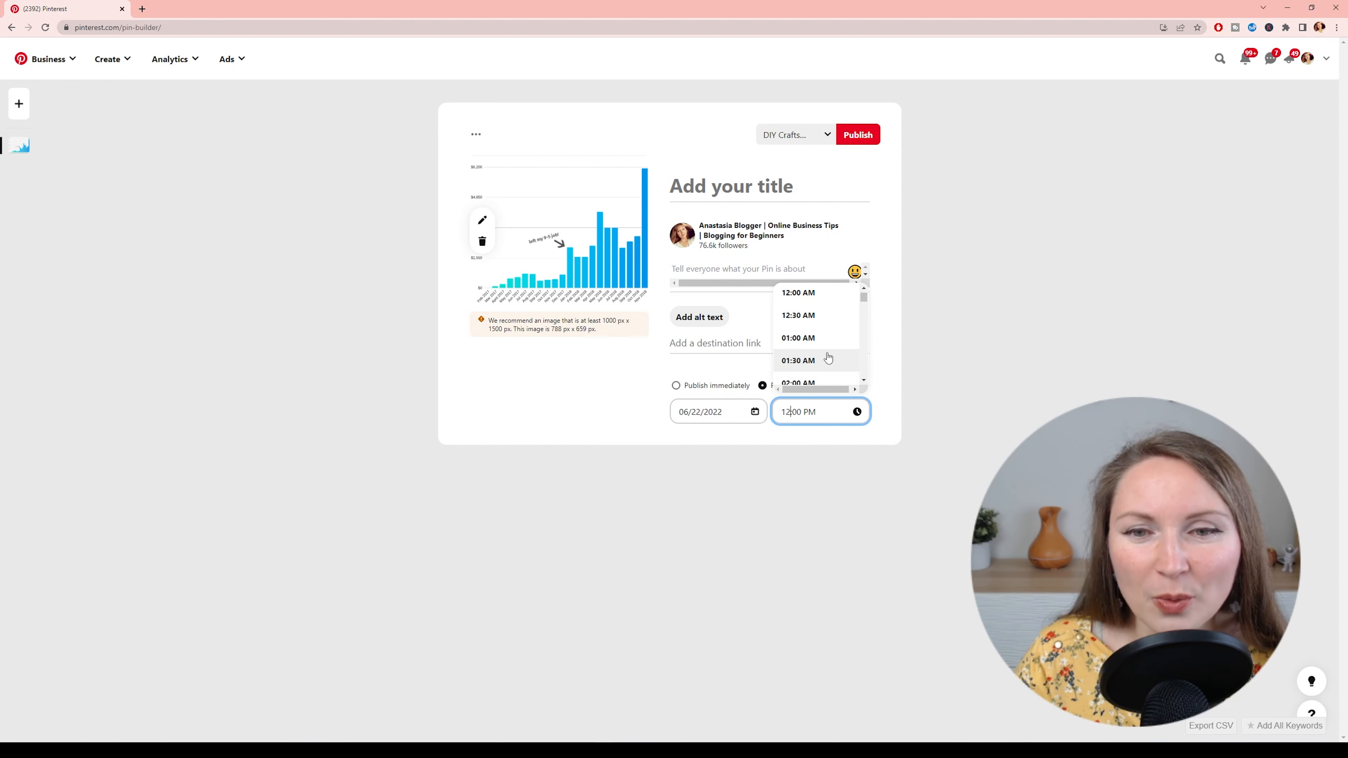
scroll("down", 3)
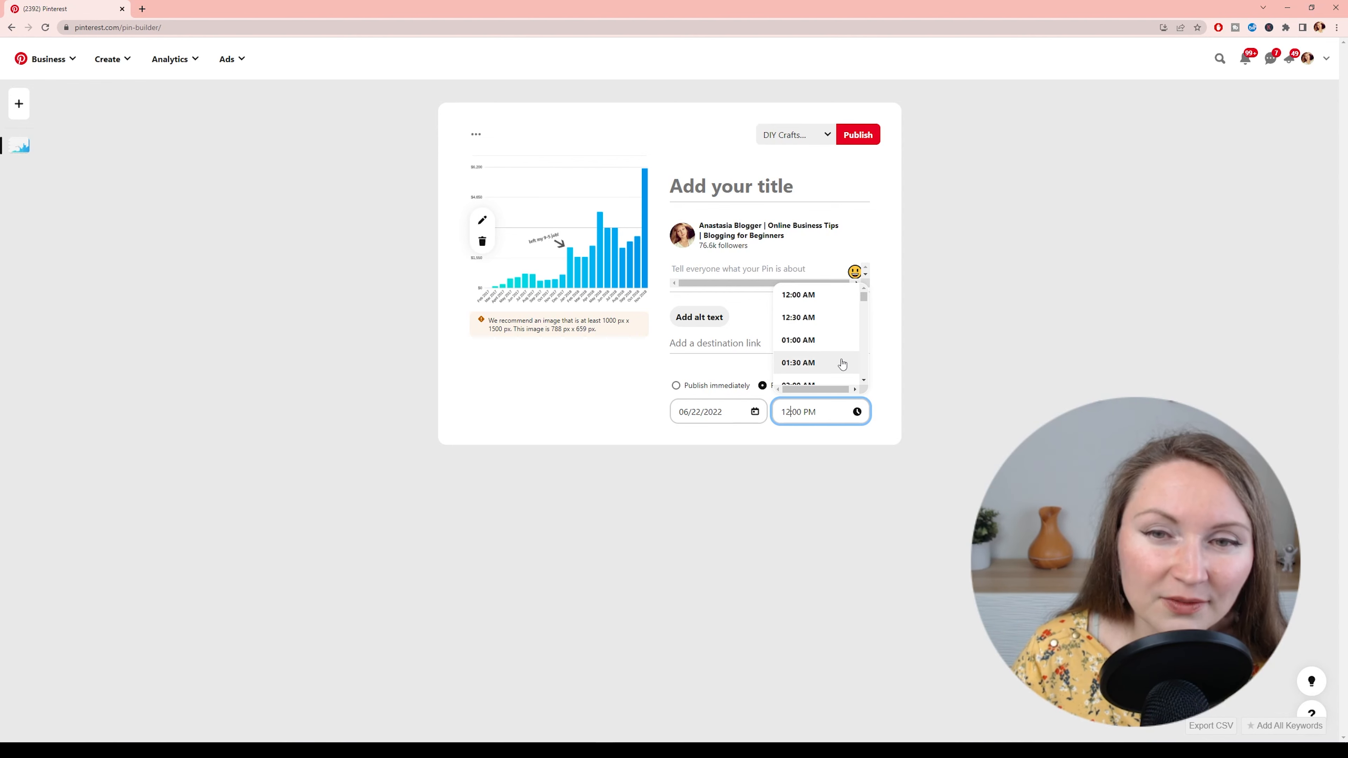
scroll("down", 3)
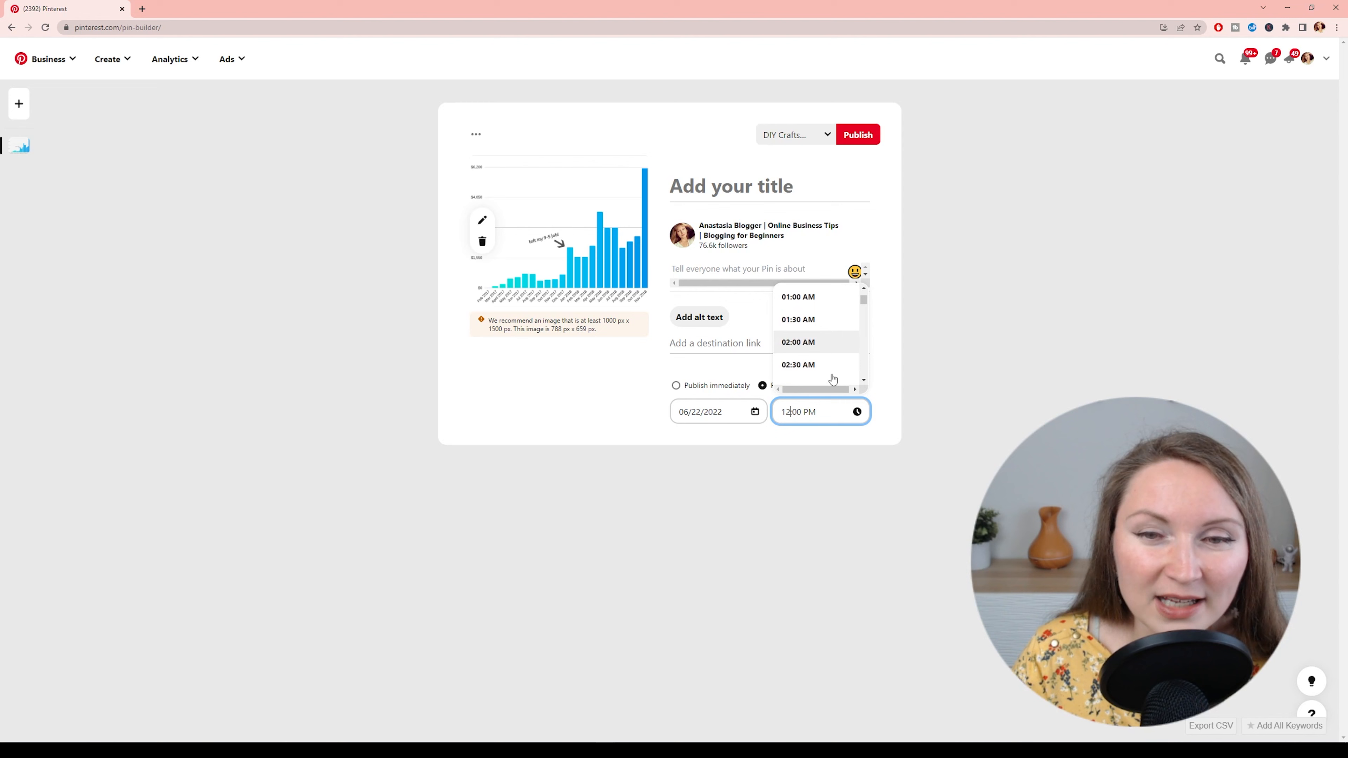
scroll("down", 3)
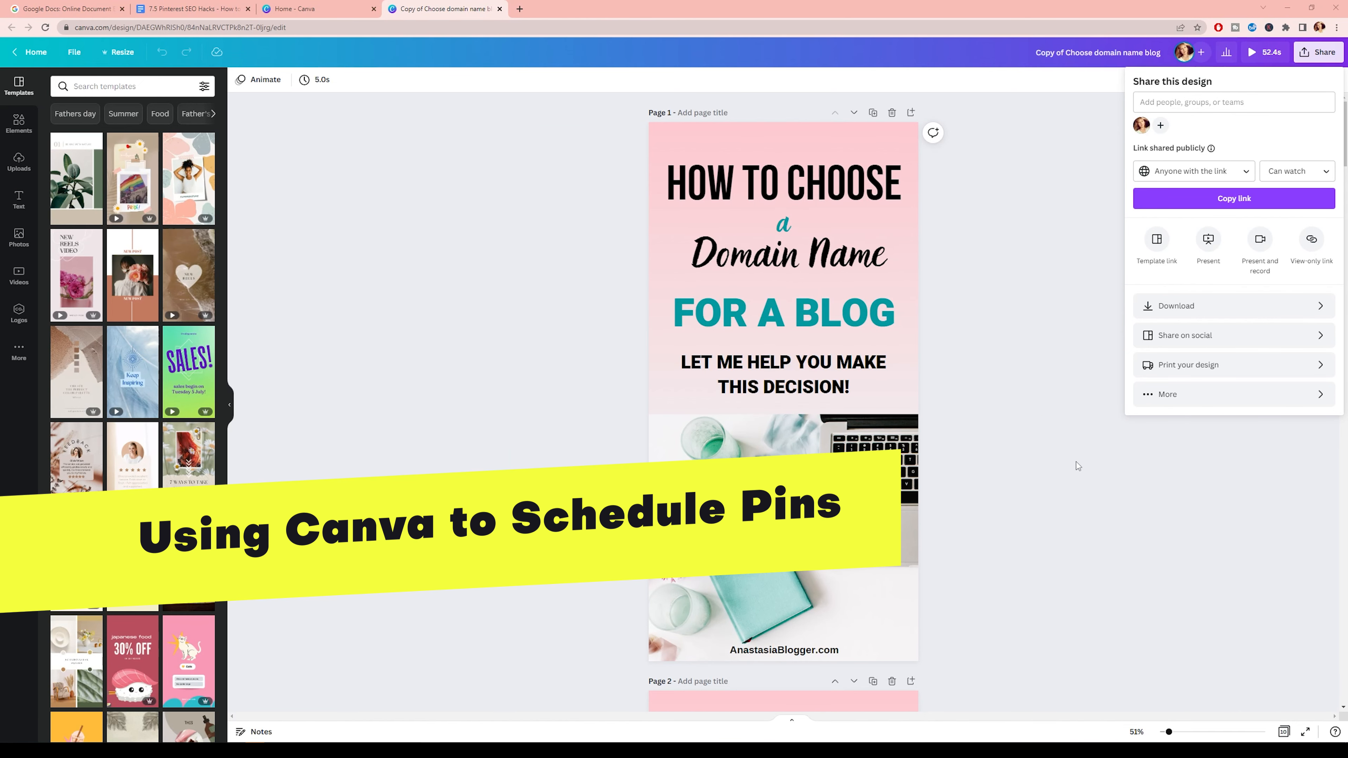
- Share the Canva design to Pinterest with only the current page selected
left_click(695, 238)
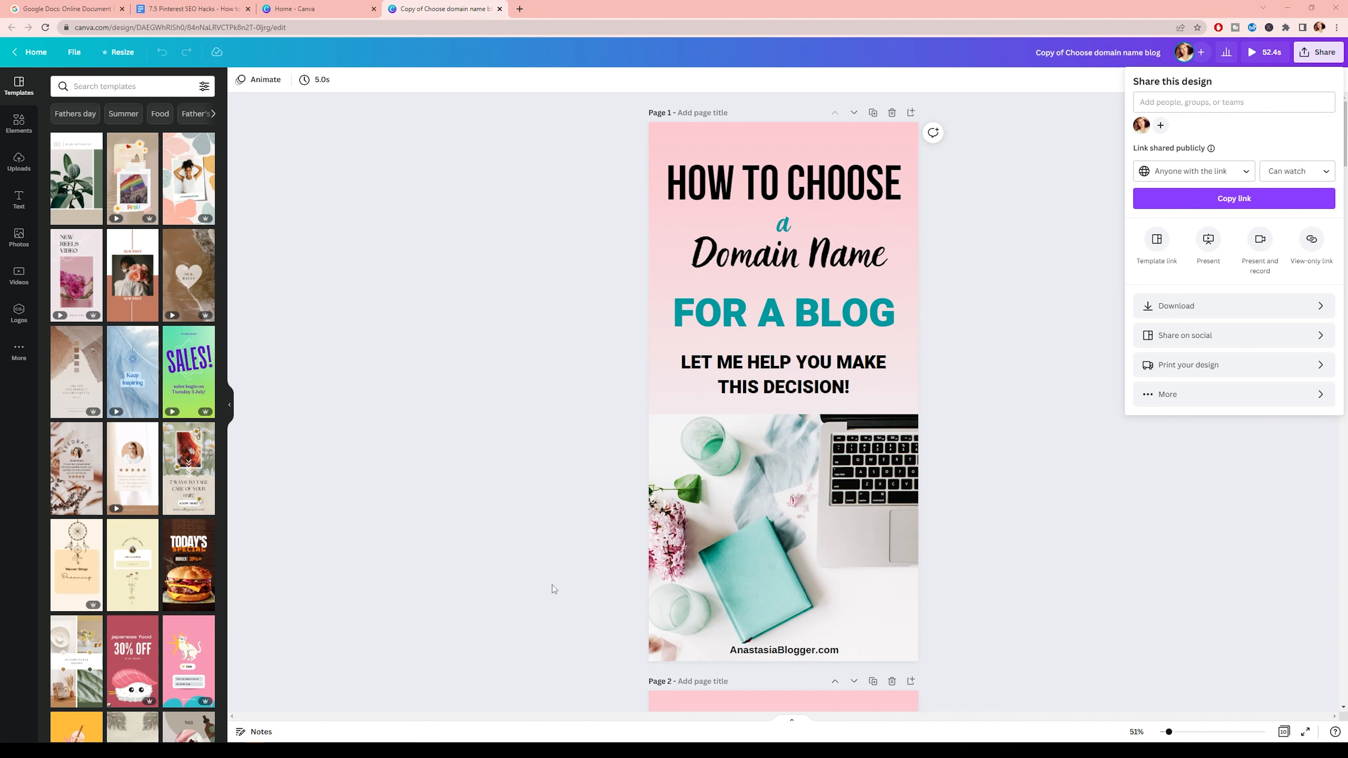
mouse_move(1203, 306)
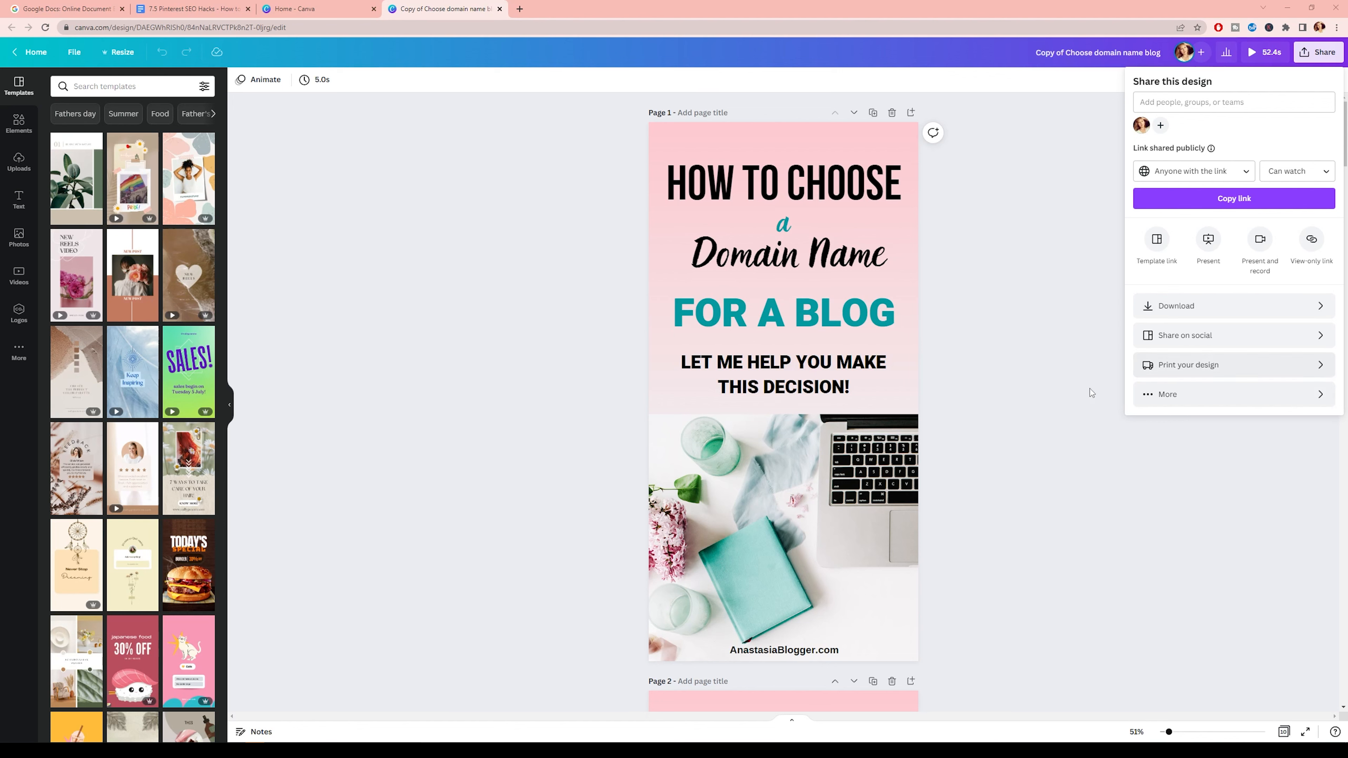
mouse_move(1204, 364)
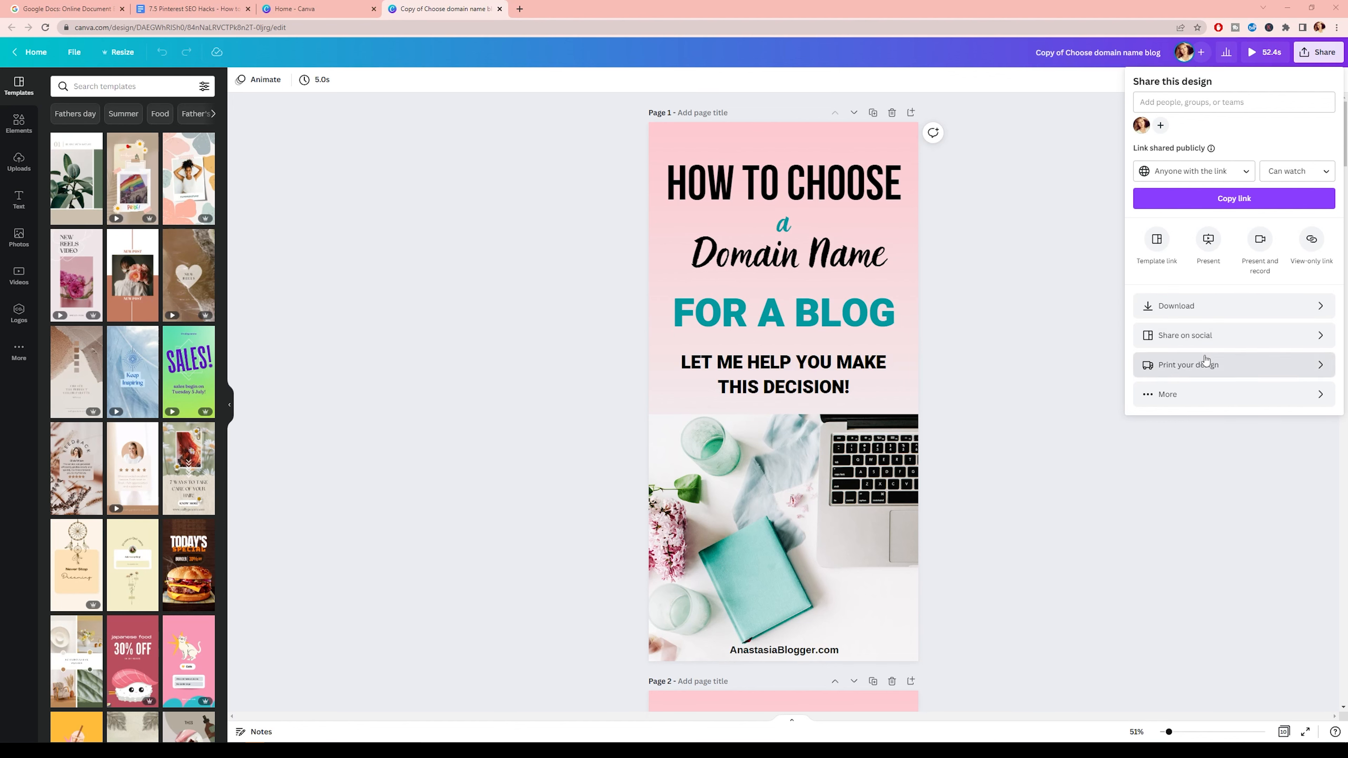
left_click(1184, 335)
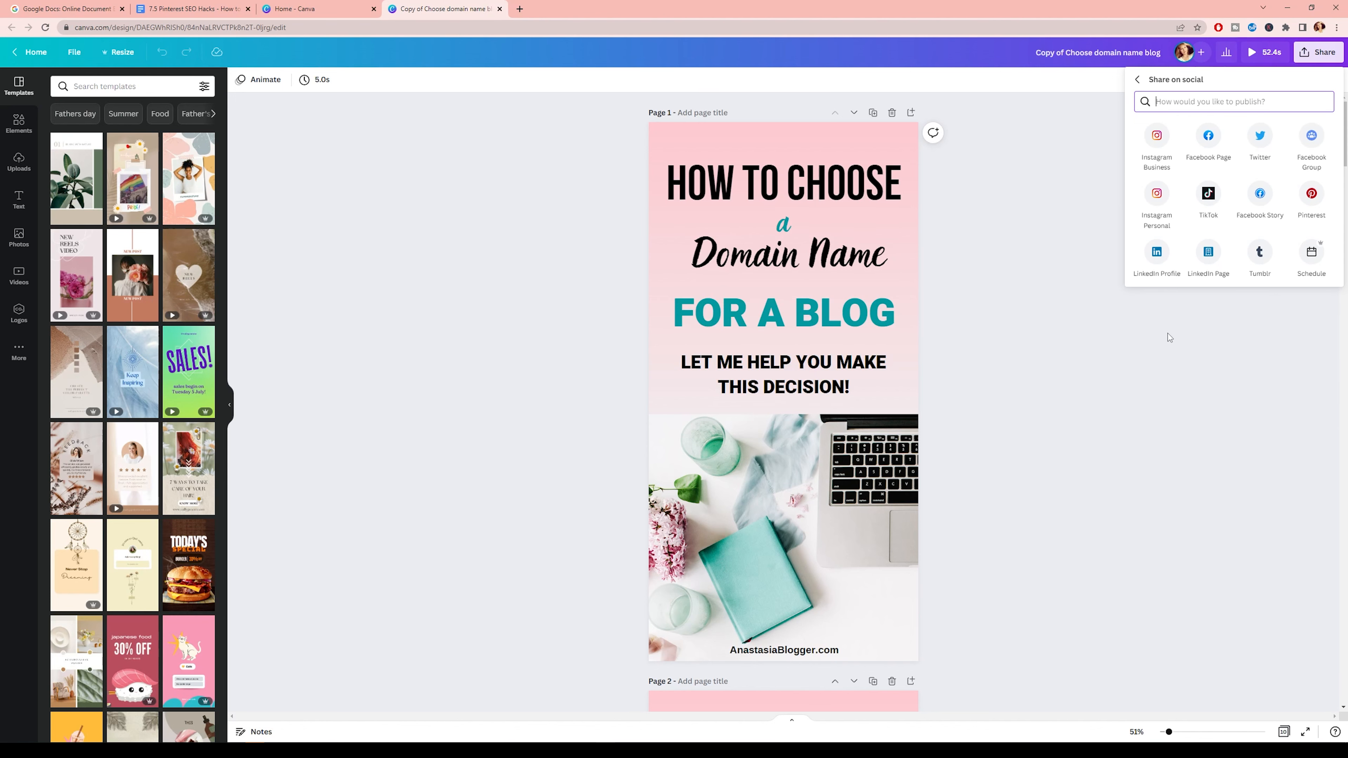
left_click(1309, 192)
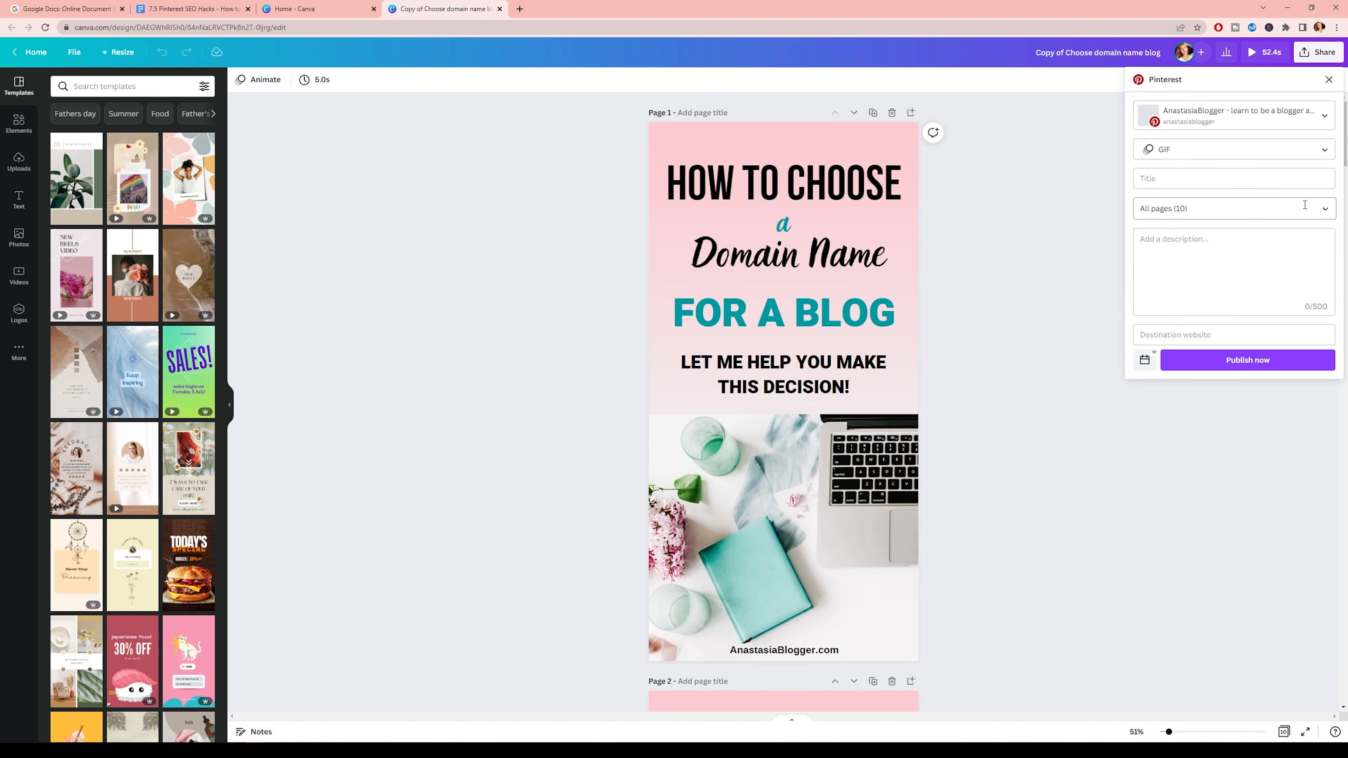
left_click(1233, 208)
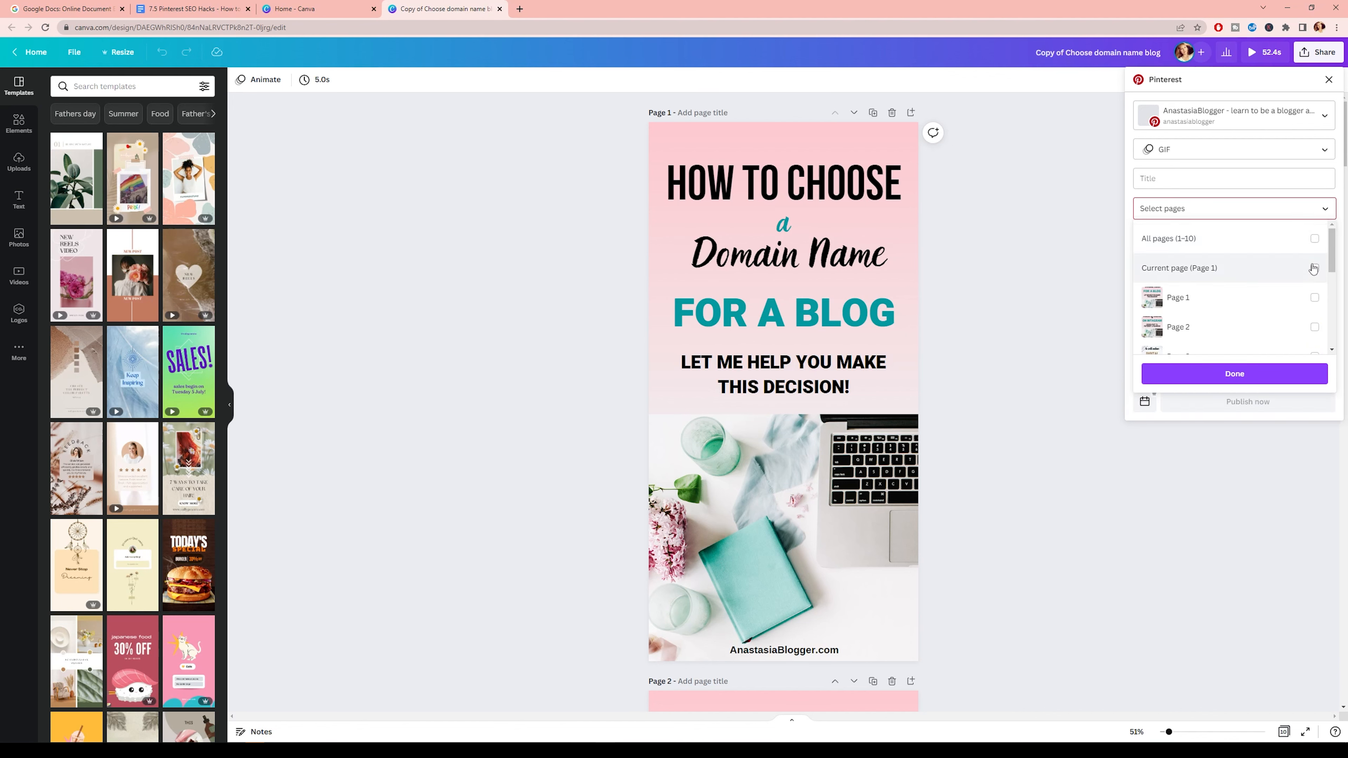
left_click(1314, 268)
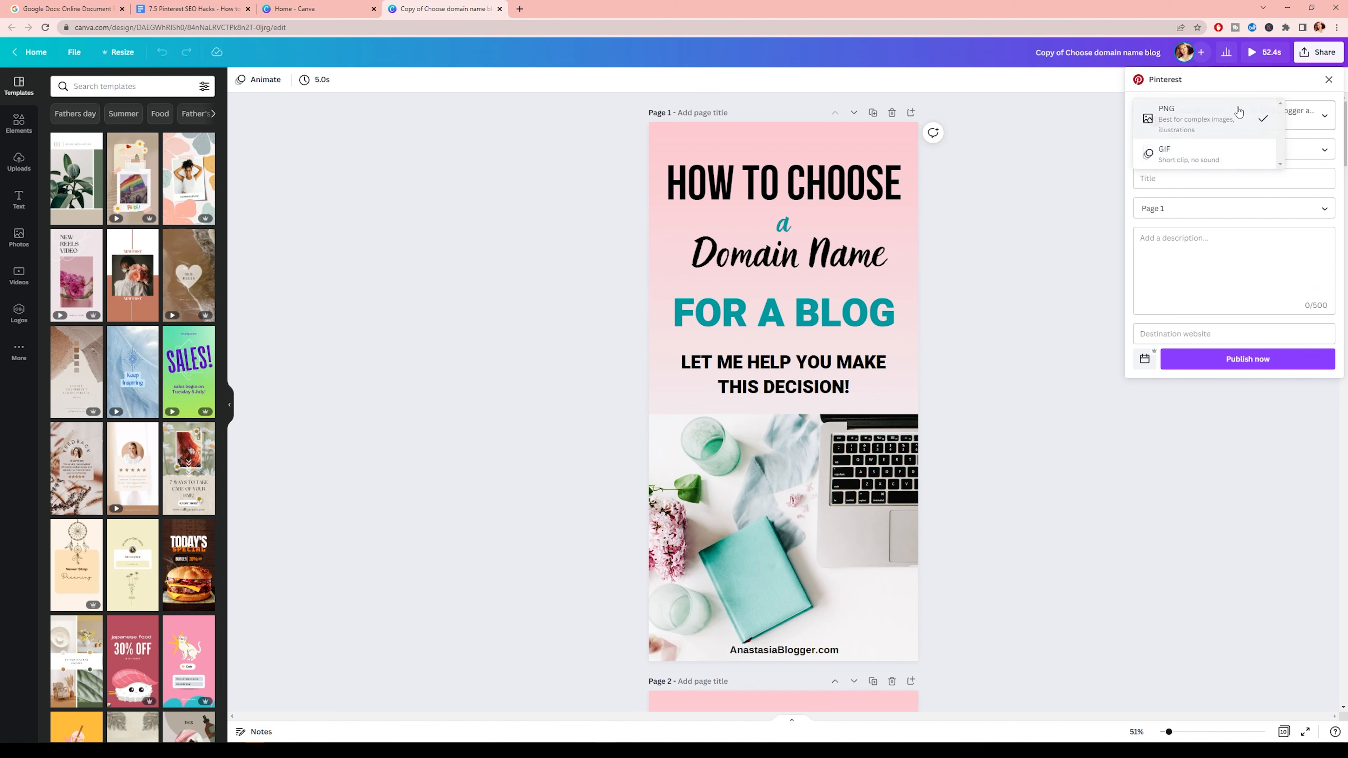
- Set the pin format to PNG and review the title, link and destination board
left_click(1167, 114)
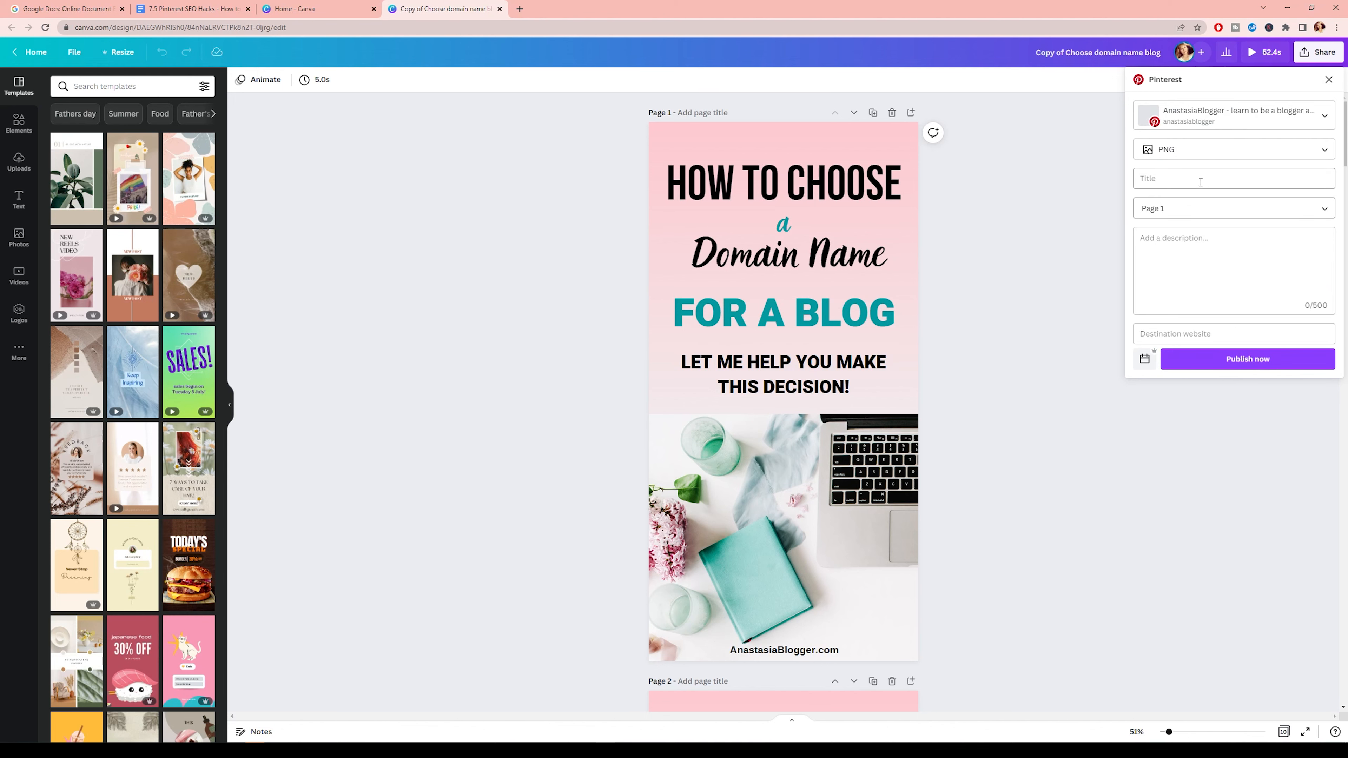
left_click(1233, 177)
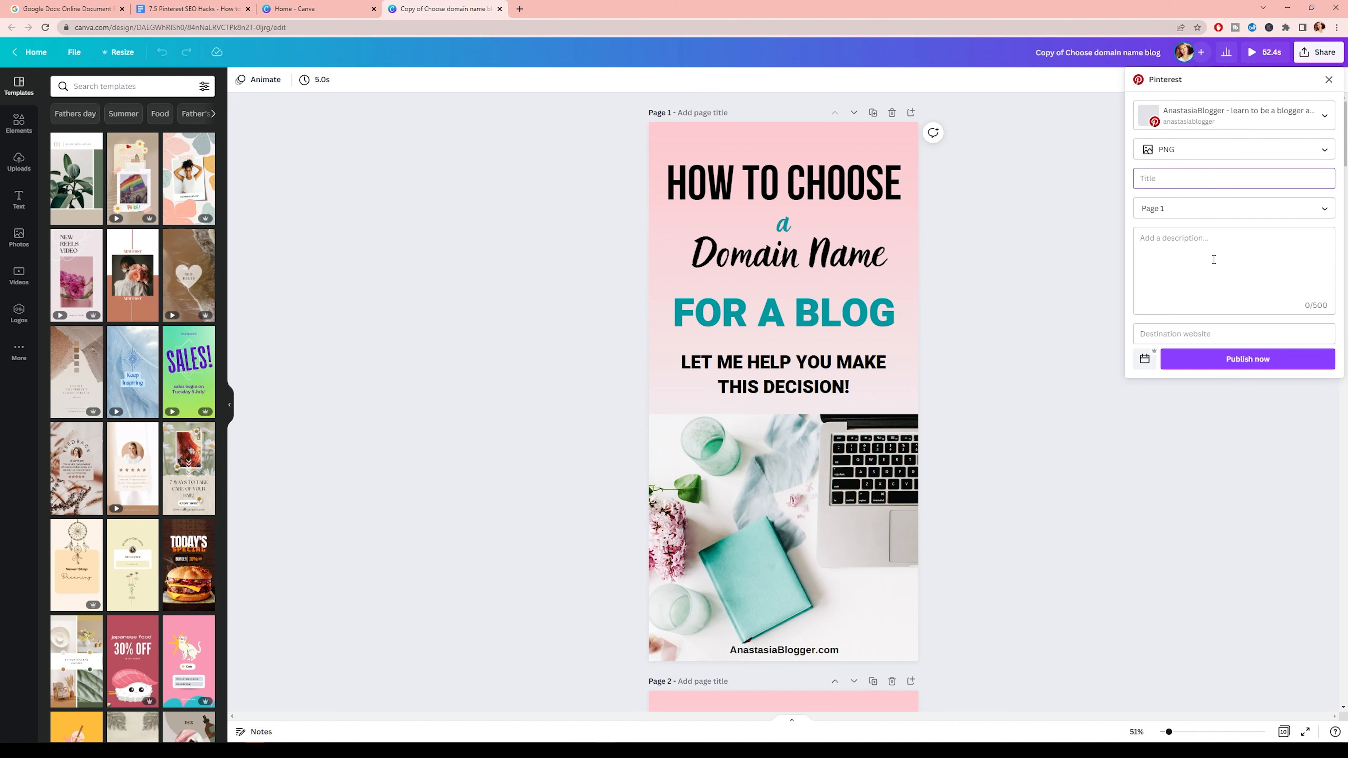
left_click(1233, 334)
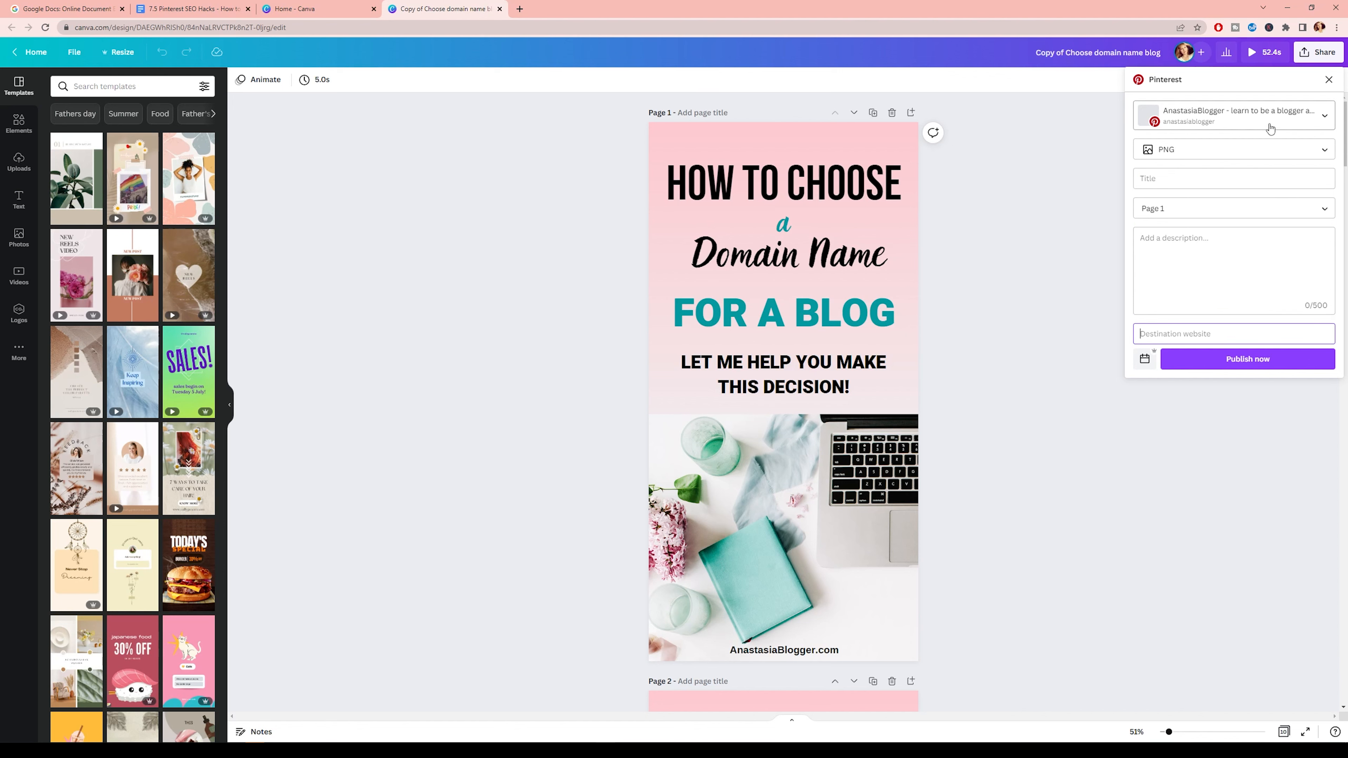
left_click(1233, 115)
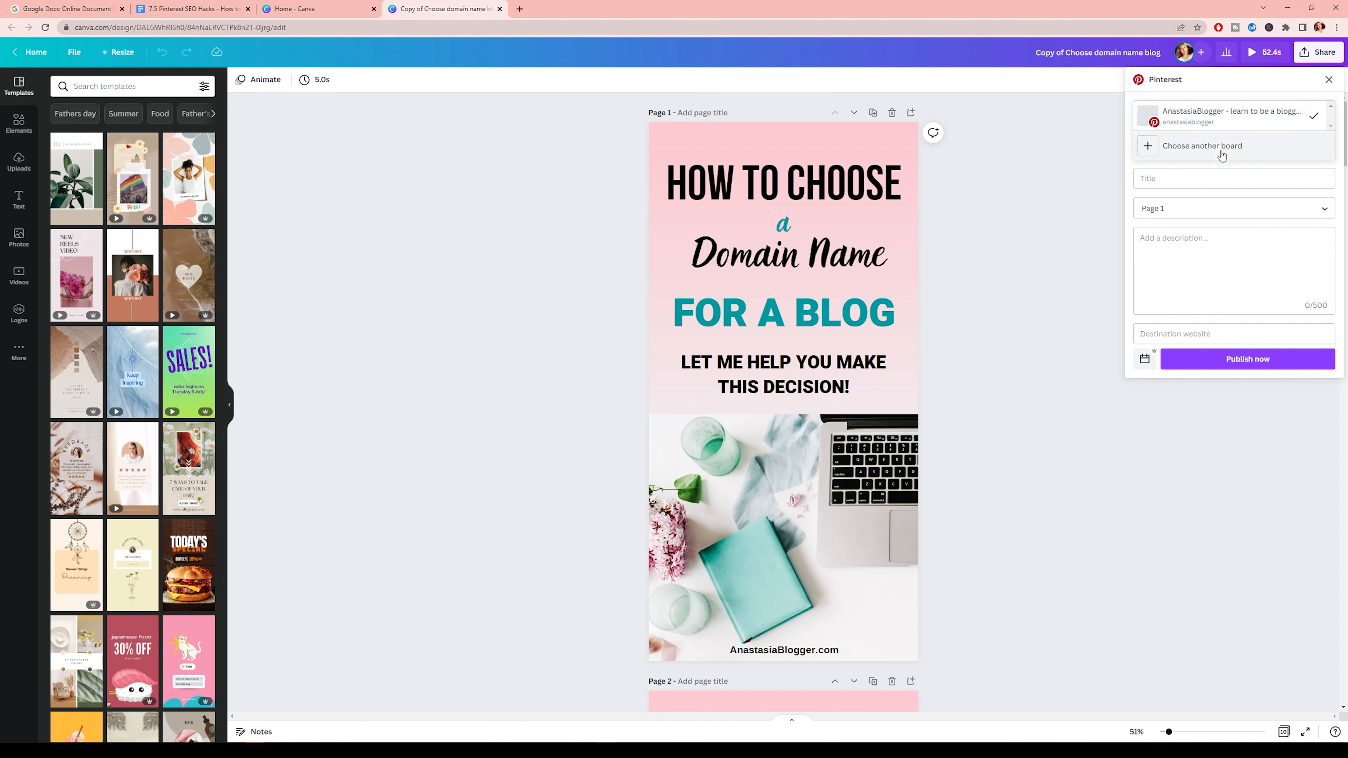
mouse_move(1224, 153)
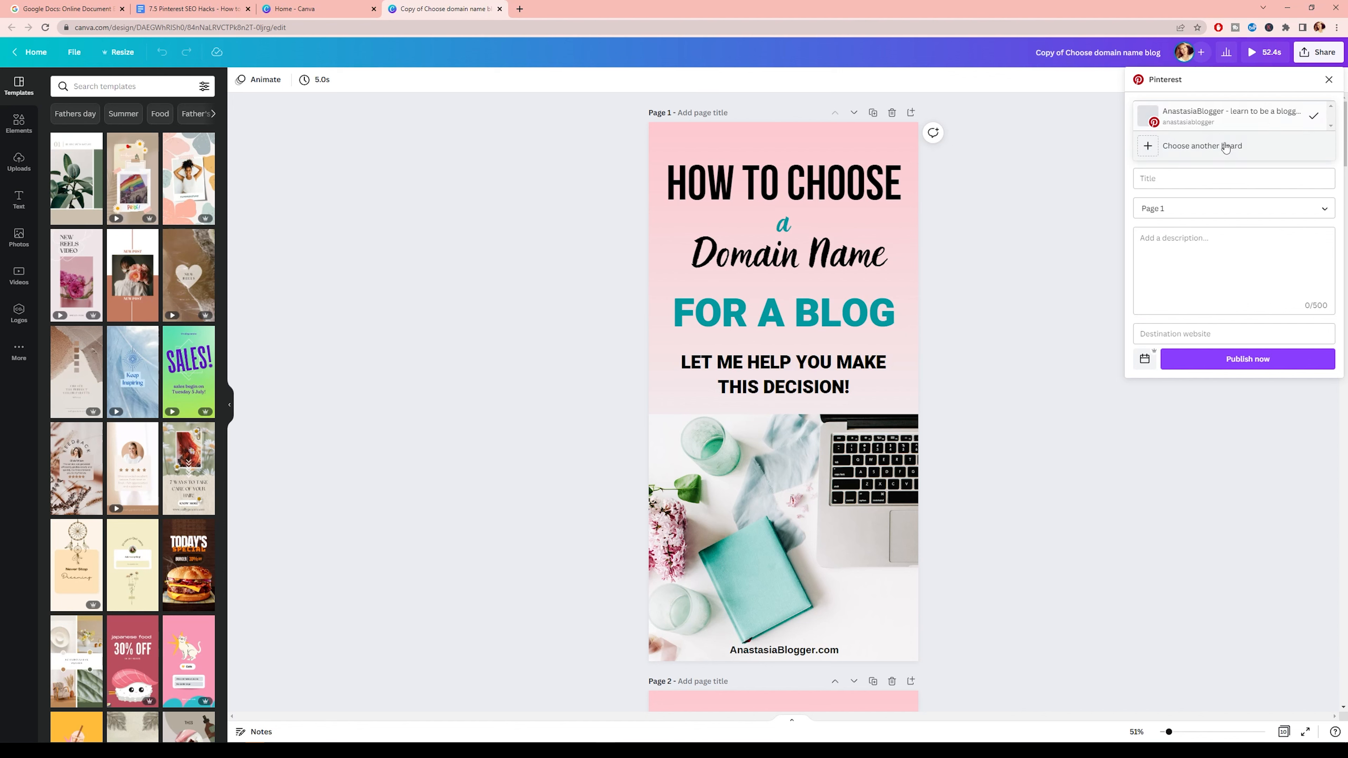
left_click(1201, 146)
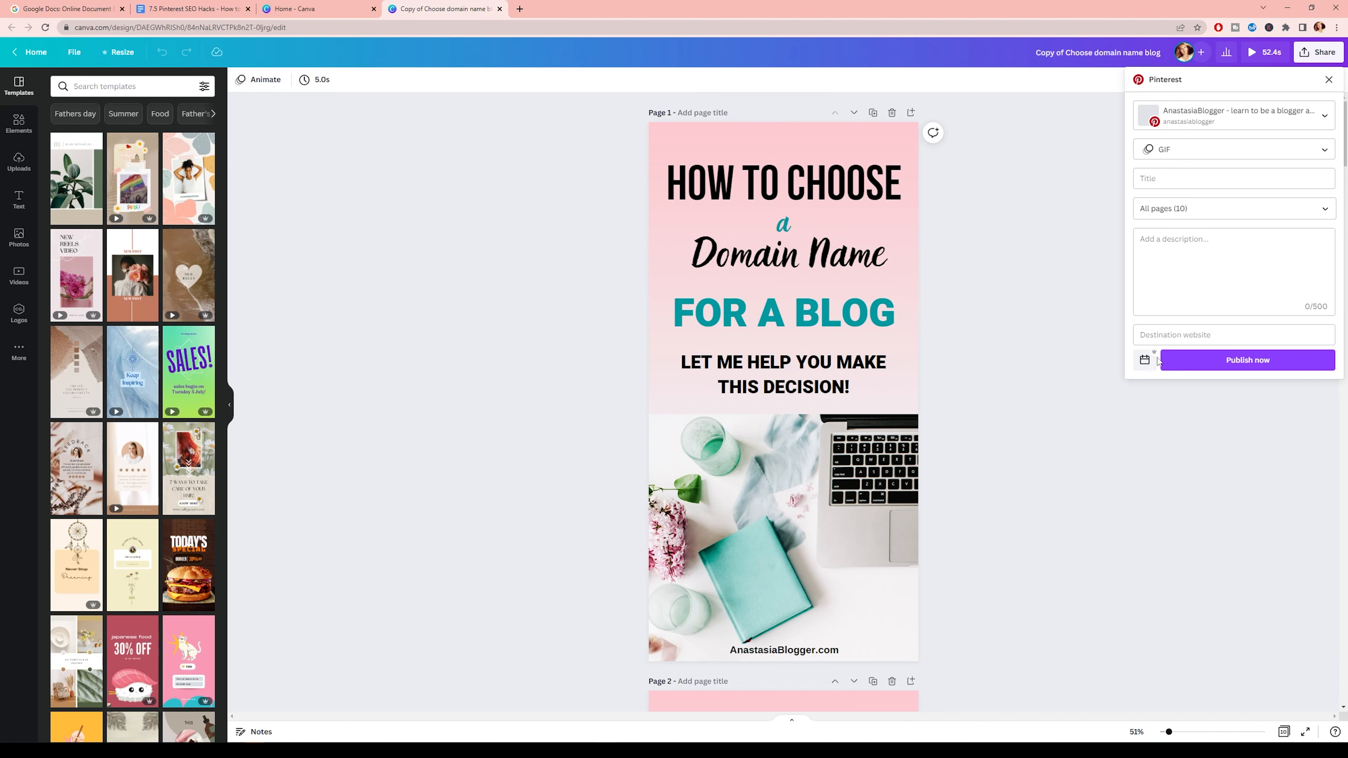
mouse_move(1145, 360)
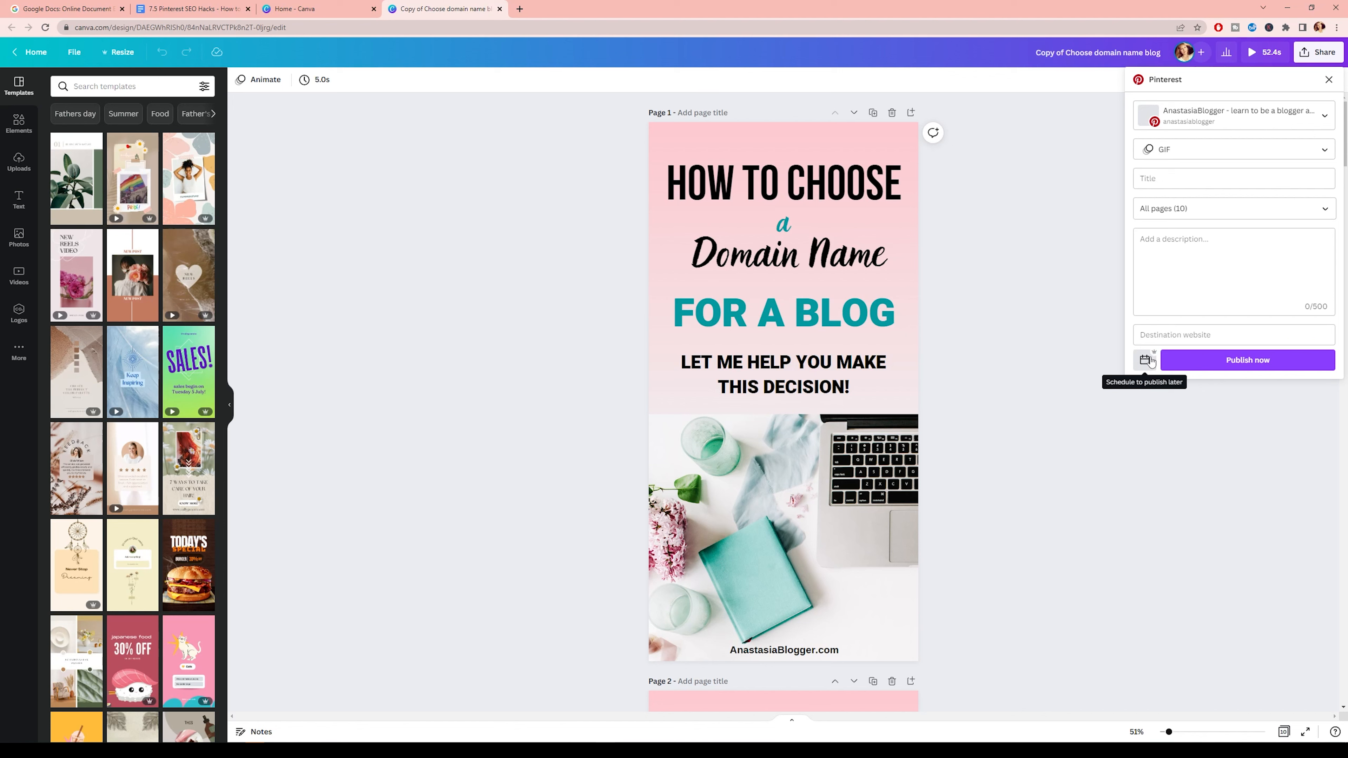
mouse_move(1154, 360)
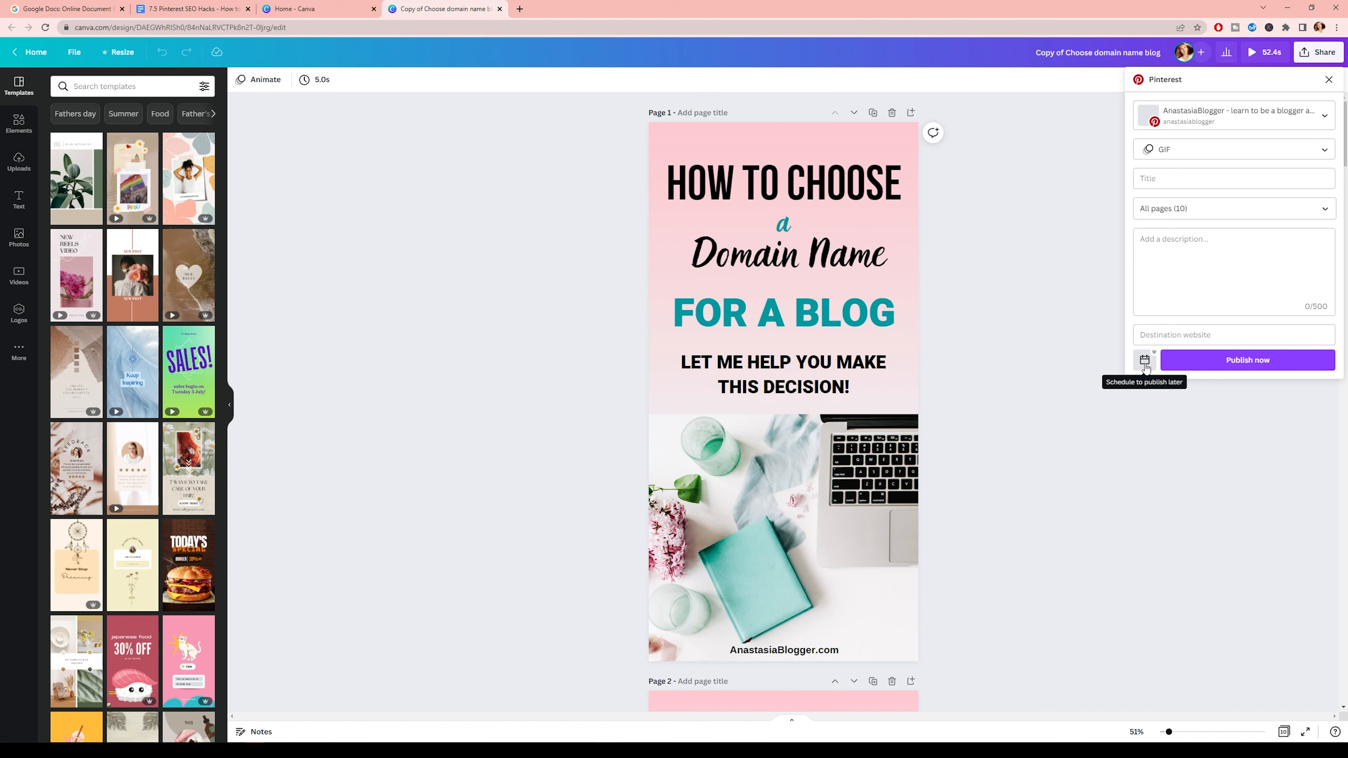
- Bring up the Schedule to publish later calendar and try June 2022 dates
left_click(1144, 360)
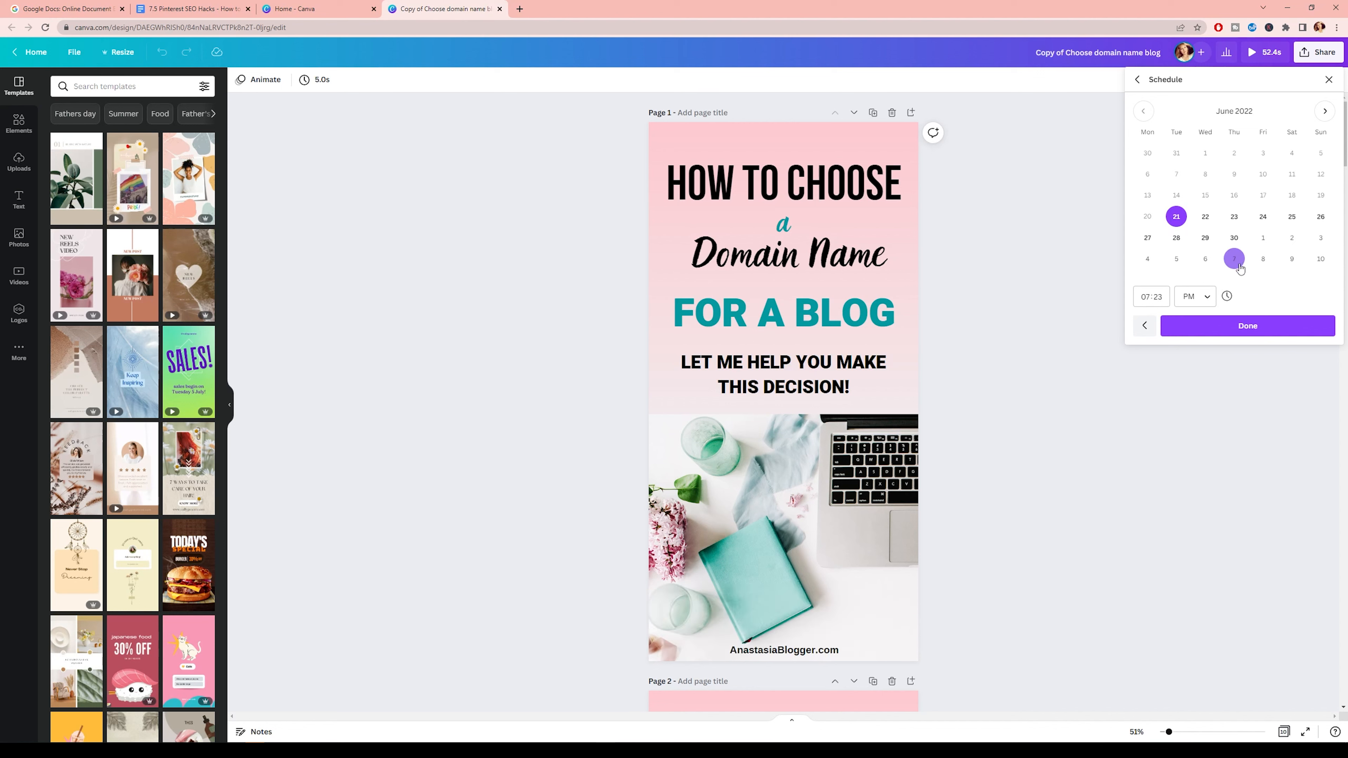
left_click(1175, 237)
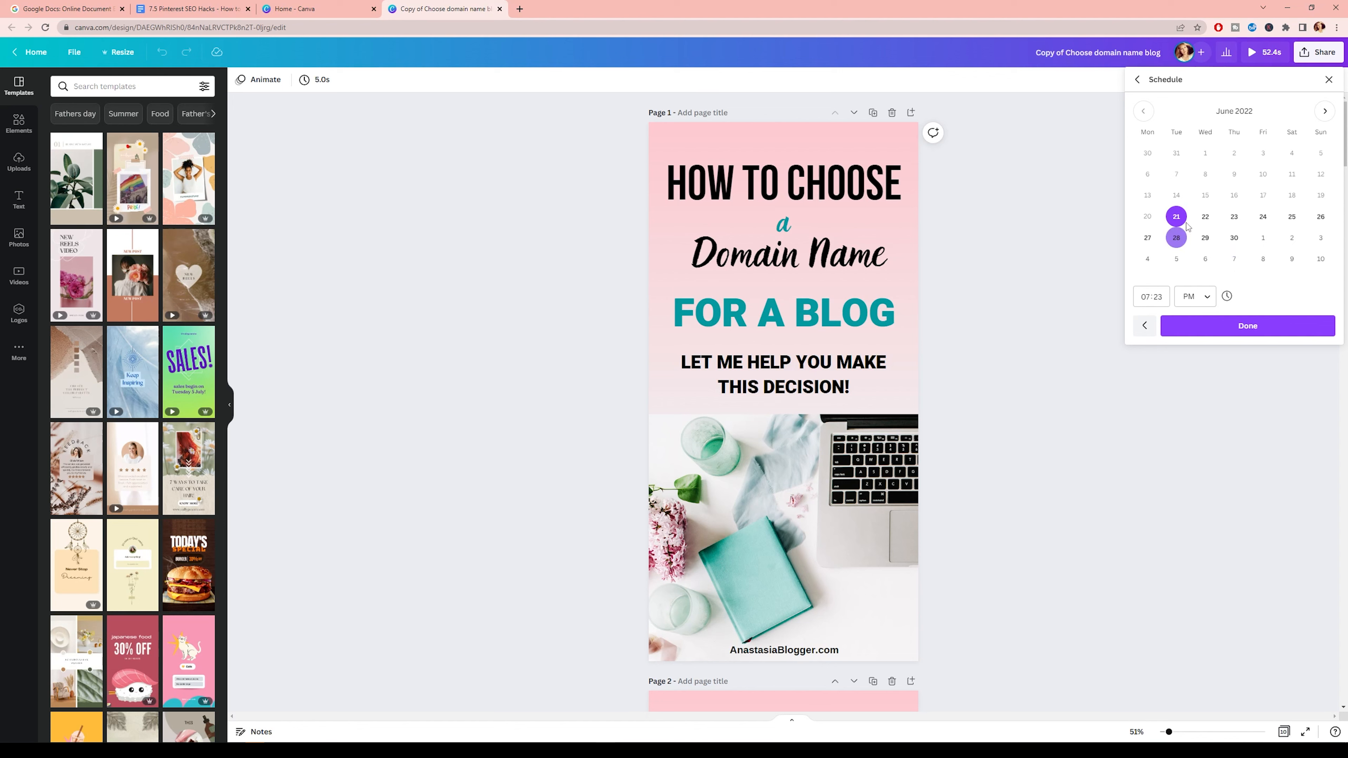
left_click(1175, 238)
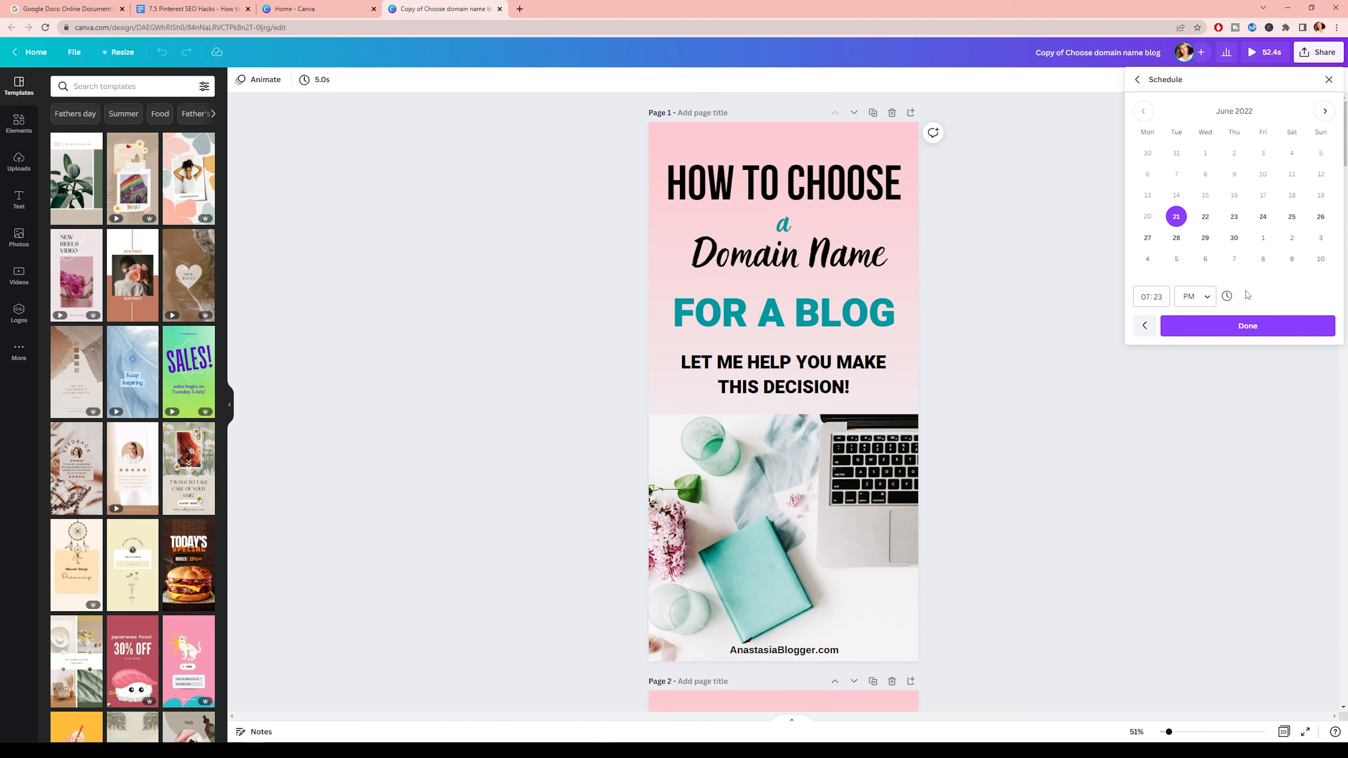
mouse_move(1314, 92)
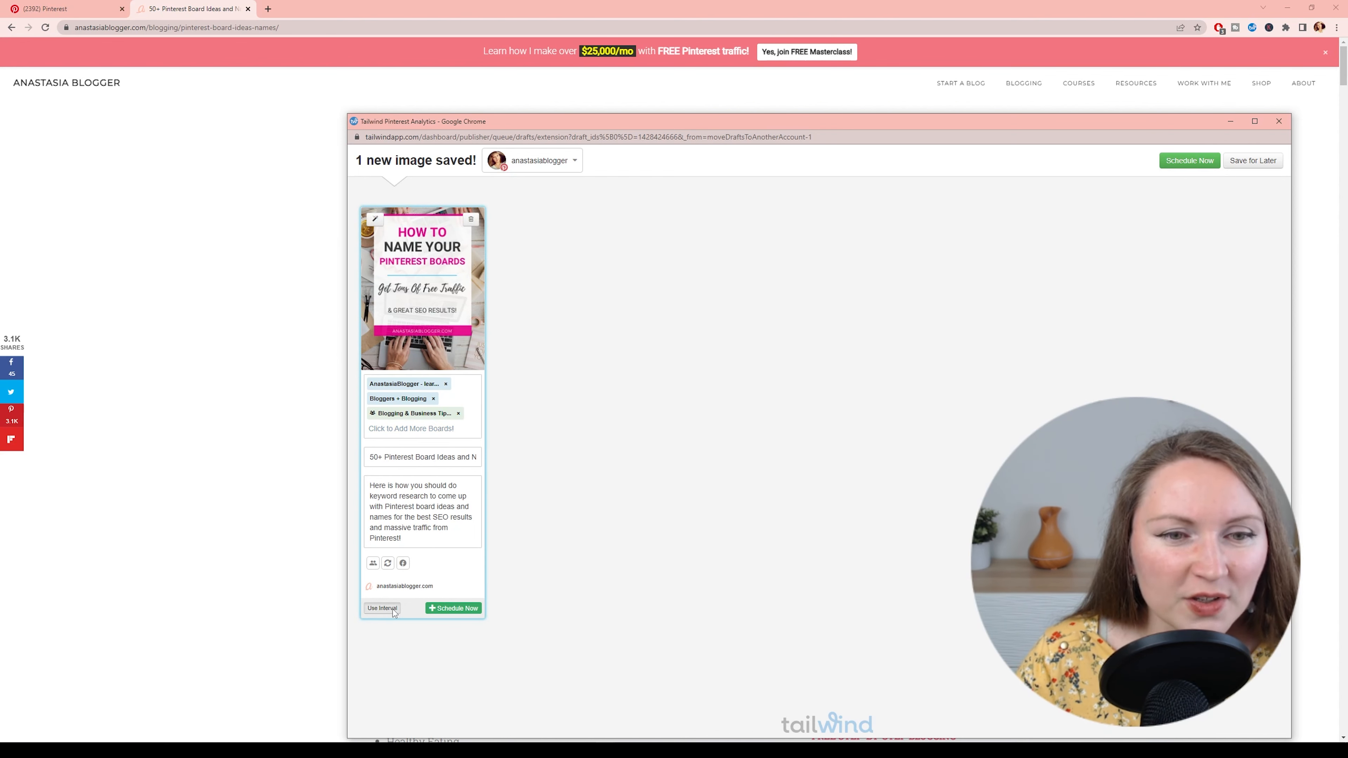
- Use Interval with 7d between boards and set the first pin to Jun 21, 2022 at 7:57 PM
left_click(453, 608)
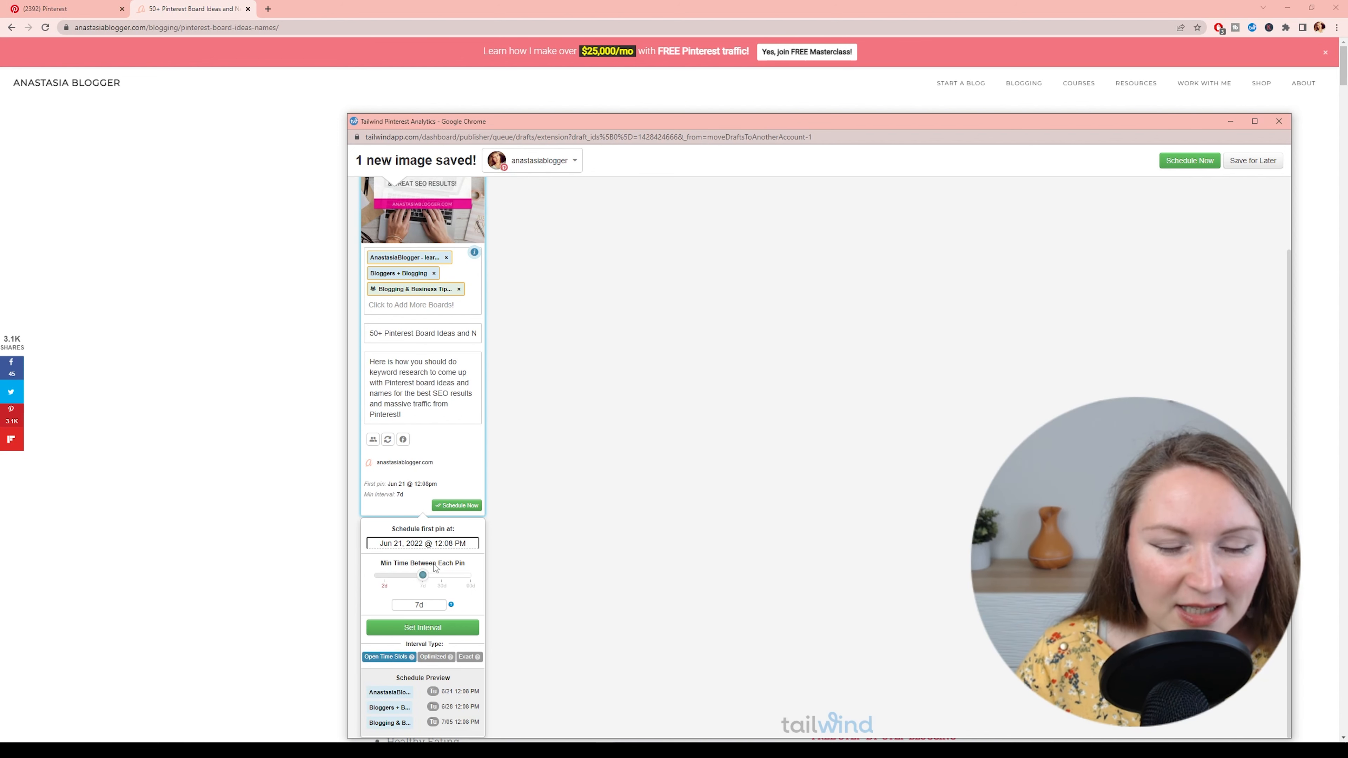
left_click(422, 543)
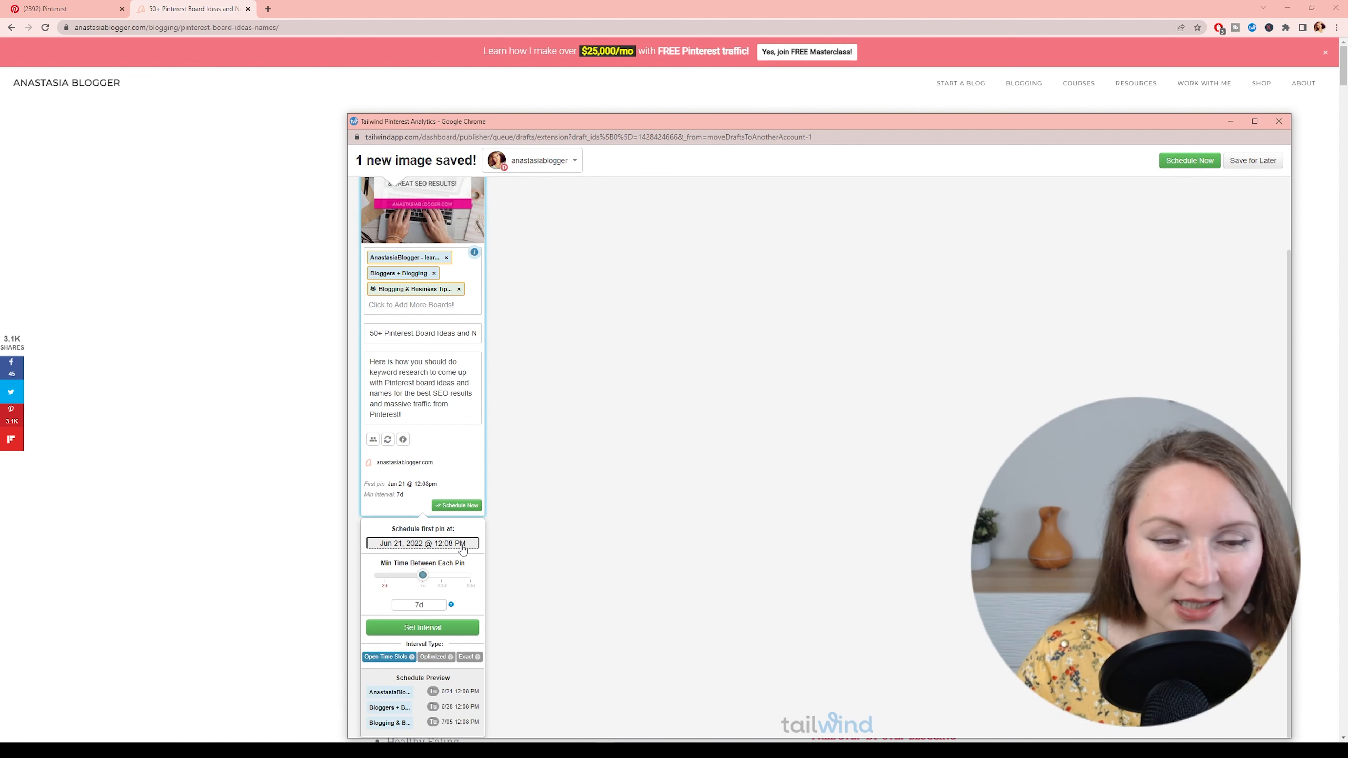
mouse_move(458, 549)
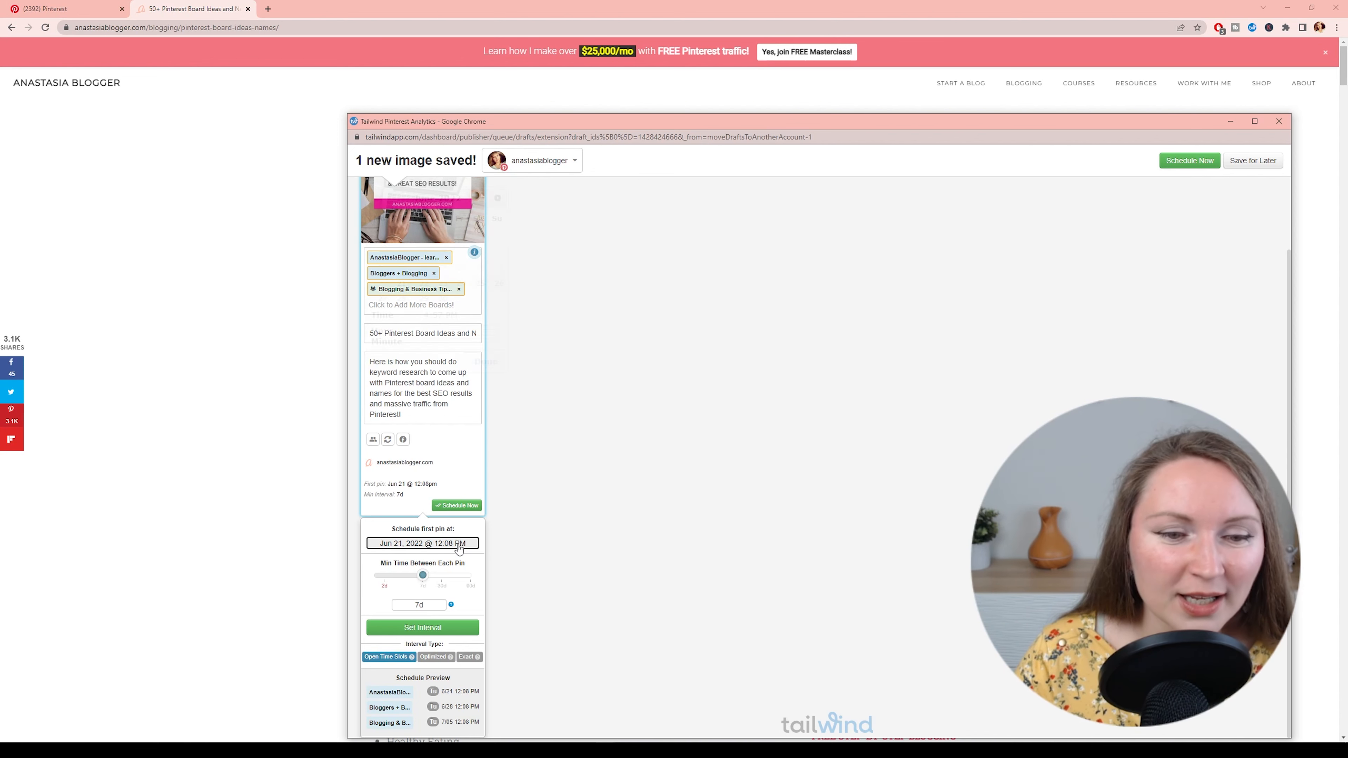
left_click(421, 543)
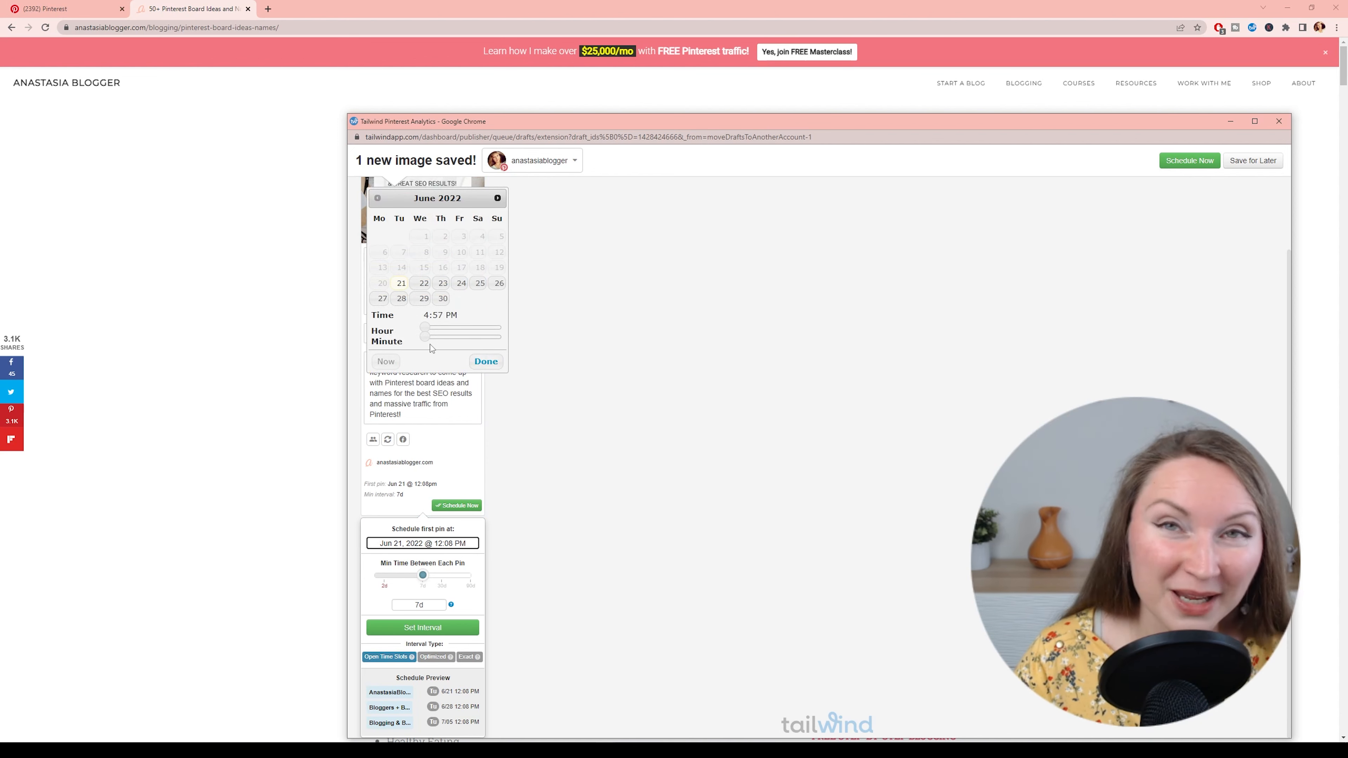
left_click_drag(427, 330, 456, 330)
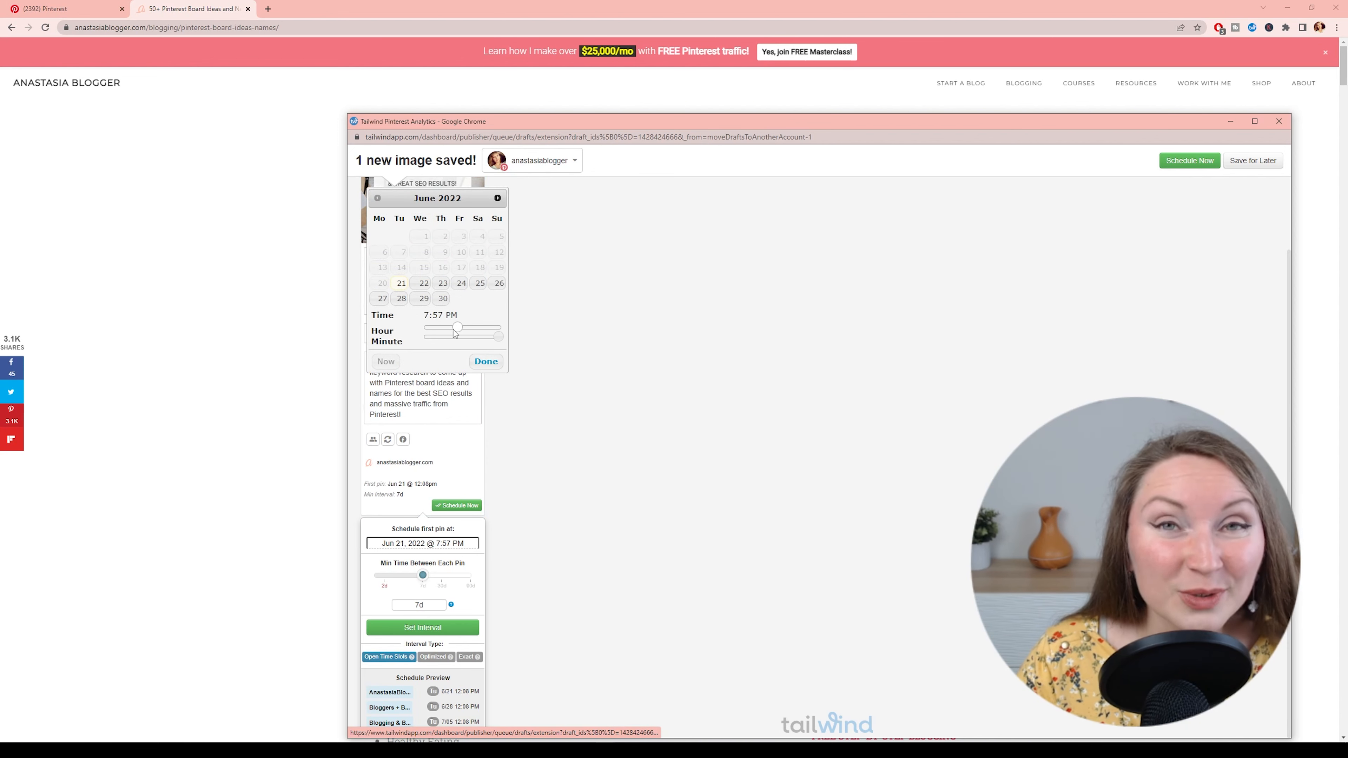
left_click_drag(455, 329, 467, 329)
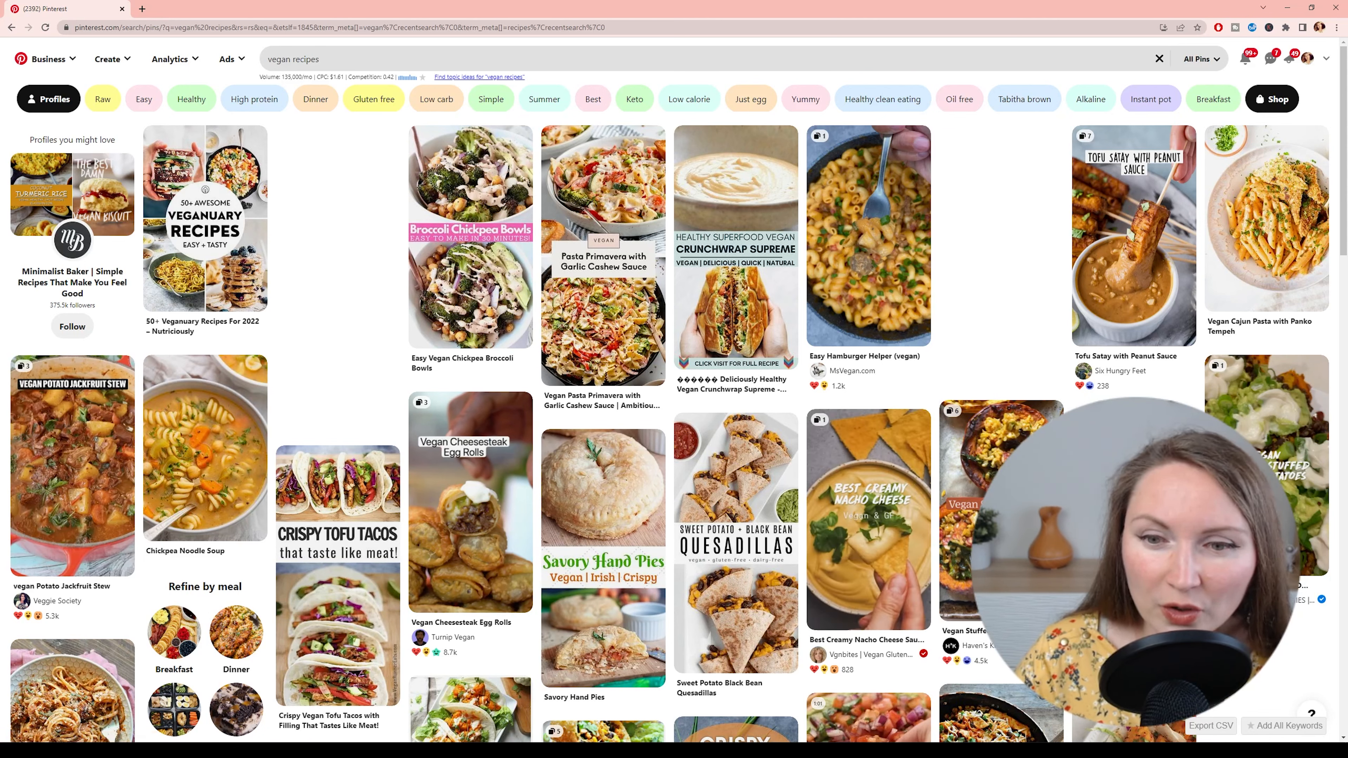
- Scroll the vegan recipes results toward the Vegan Potato Jackfruit Stew idea pin
scroll("down", 3)
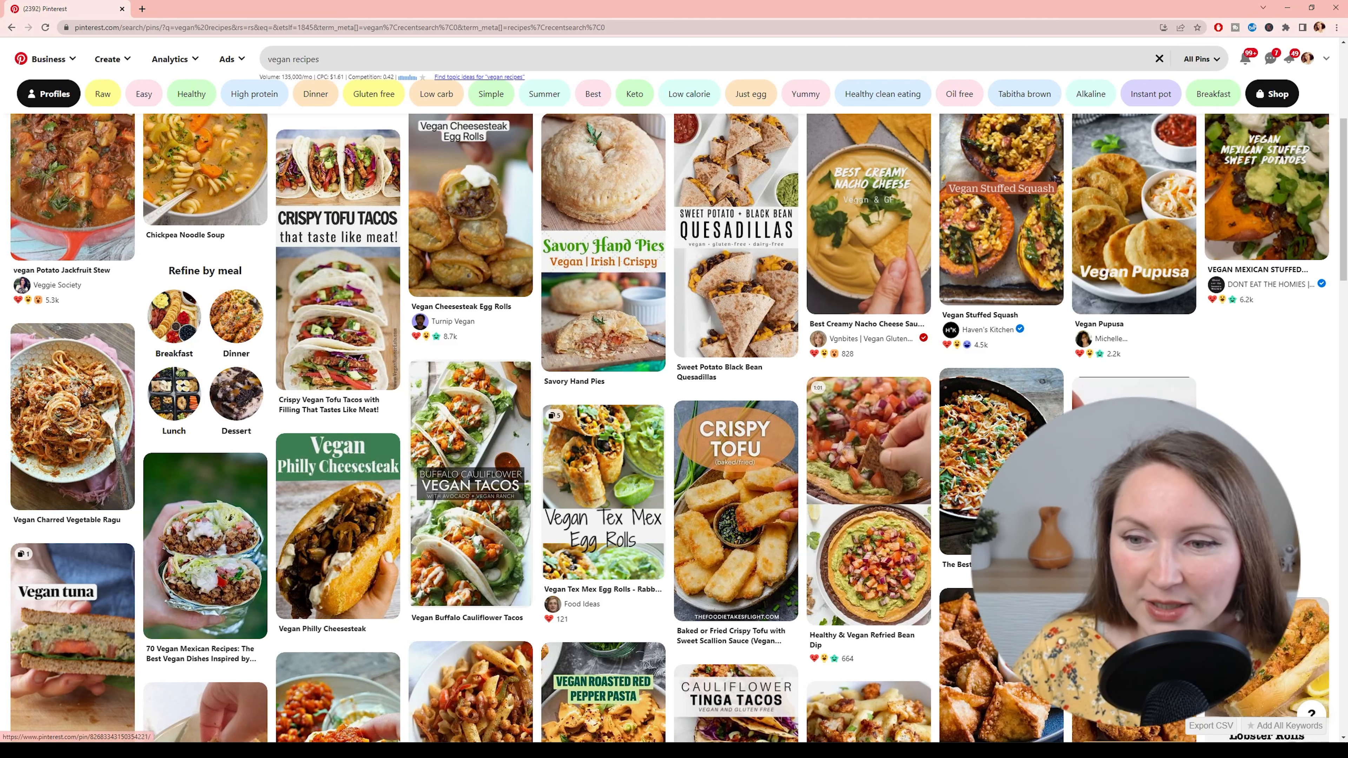
scroll("down", 3)
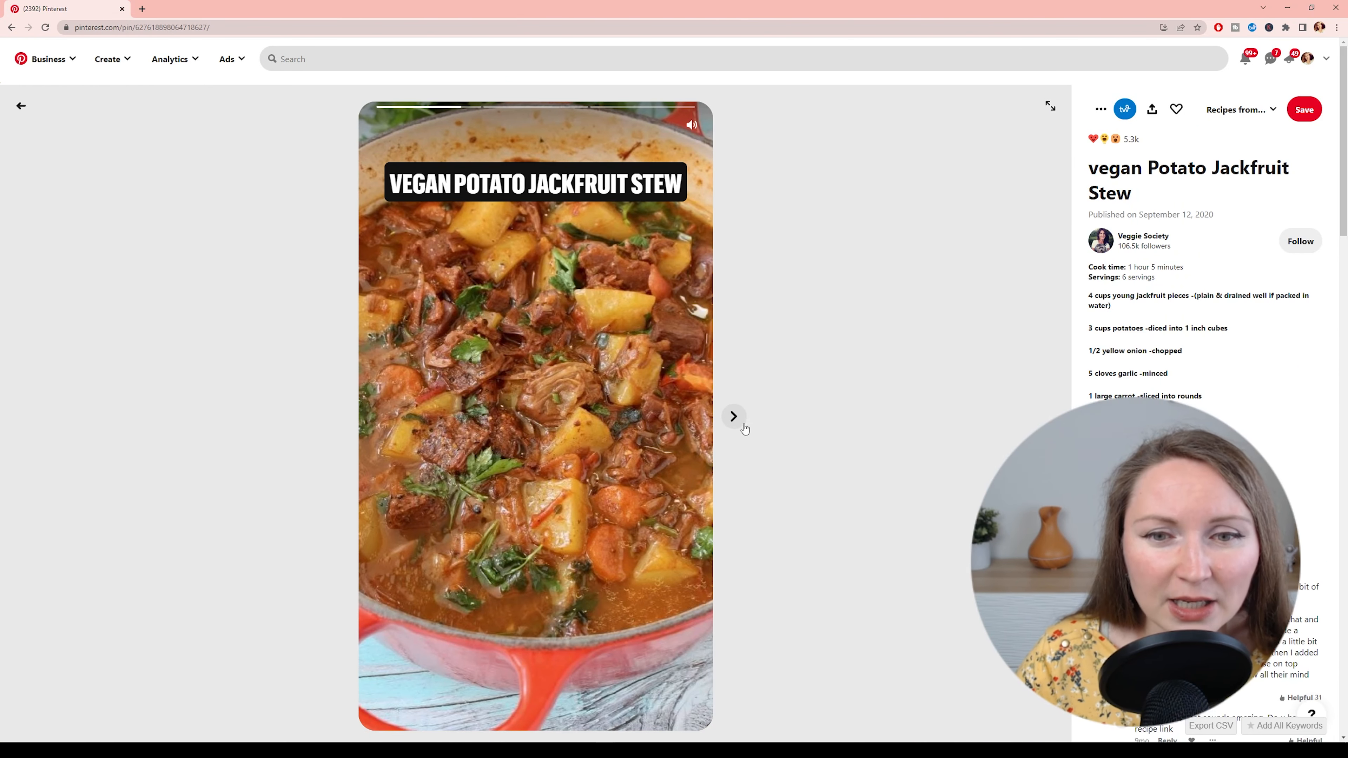
- Advance to the next page of the jackfruit stew idea pin
left_click(733, 416)
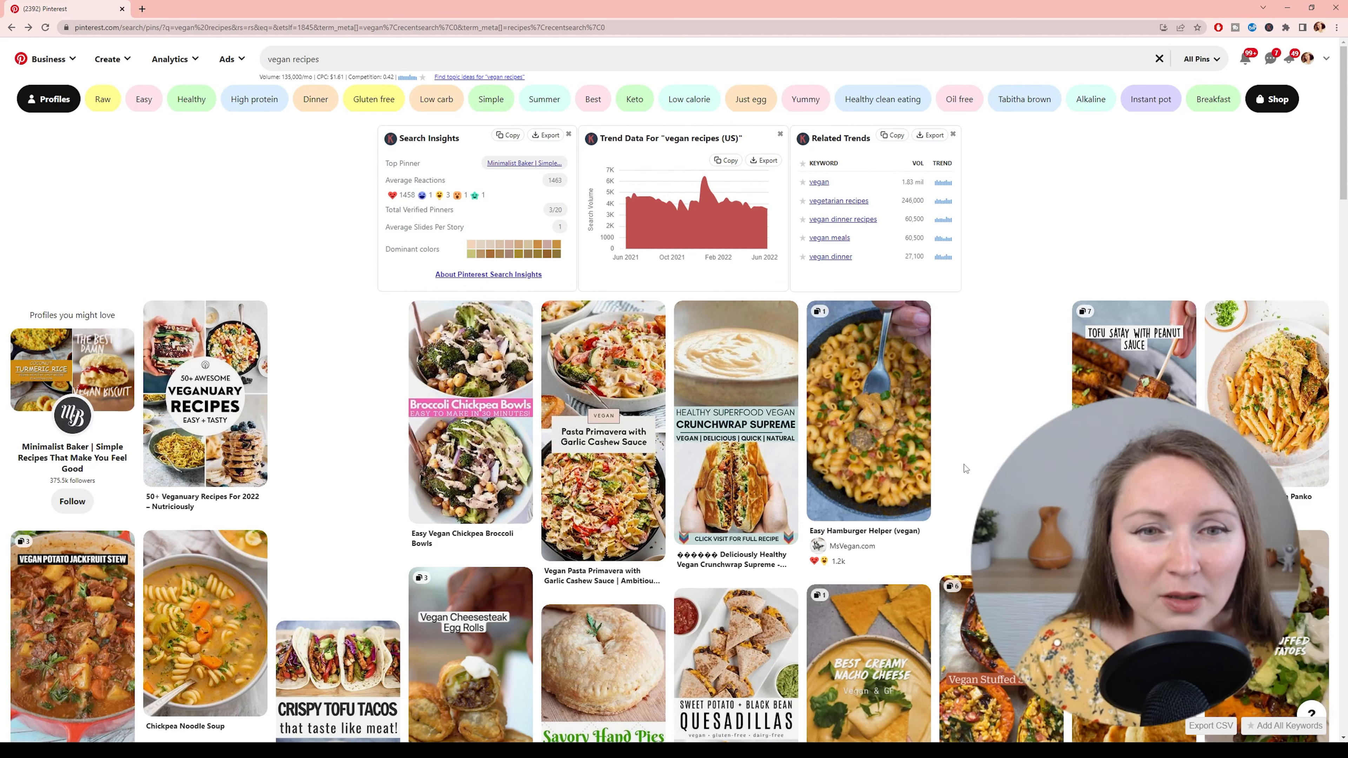
mouse_move(868, 411)
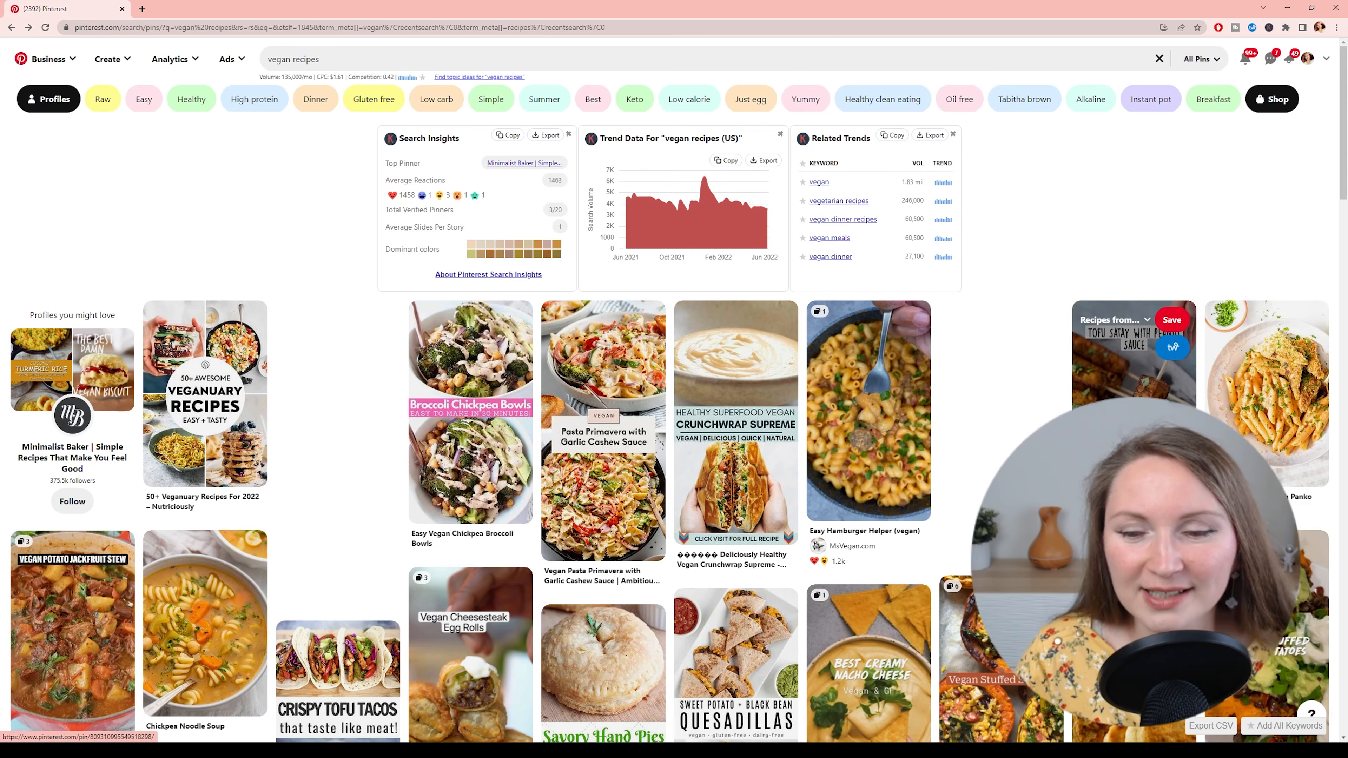
scroll("down", 3)
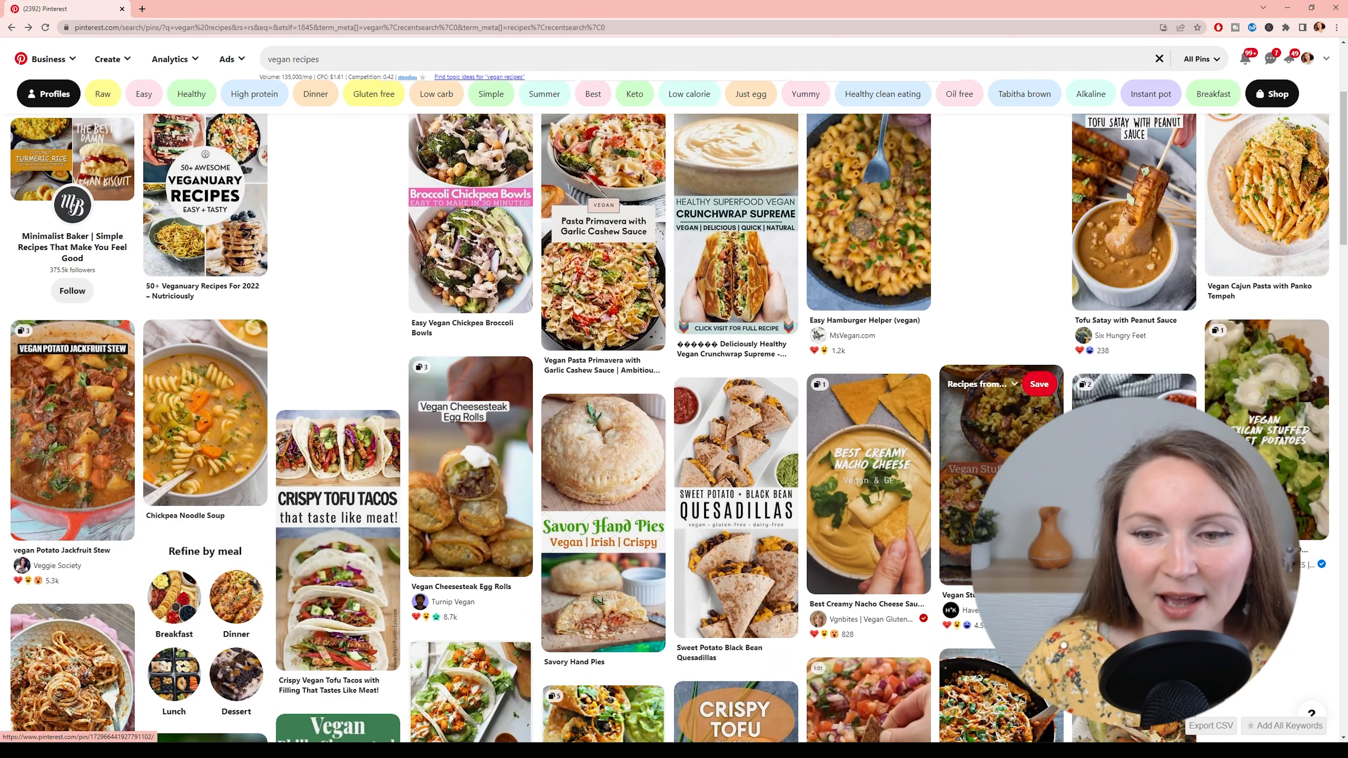
scroll("down", 3)
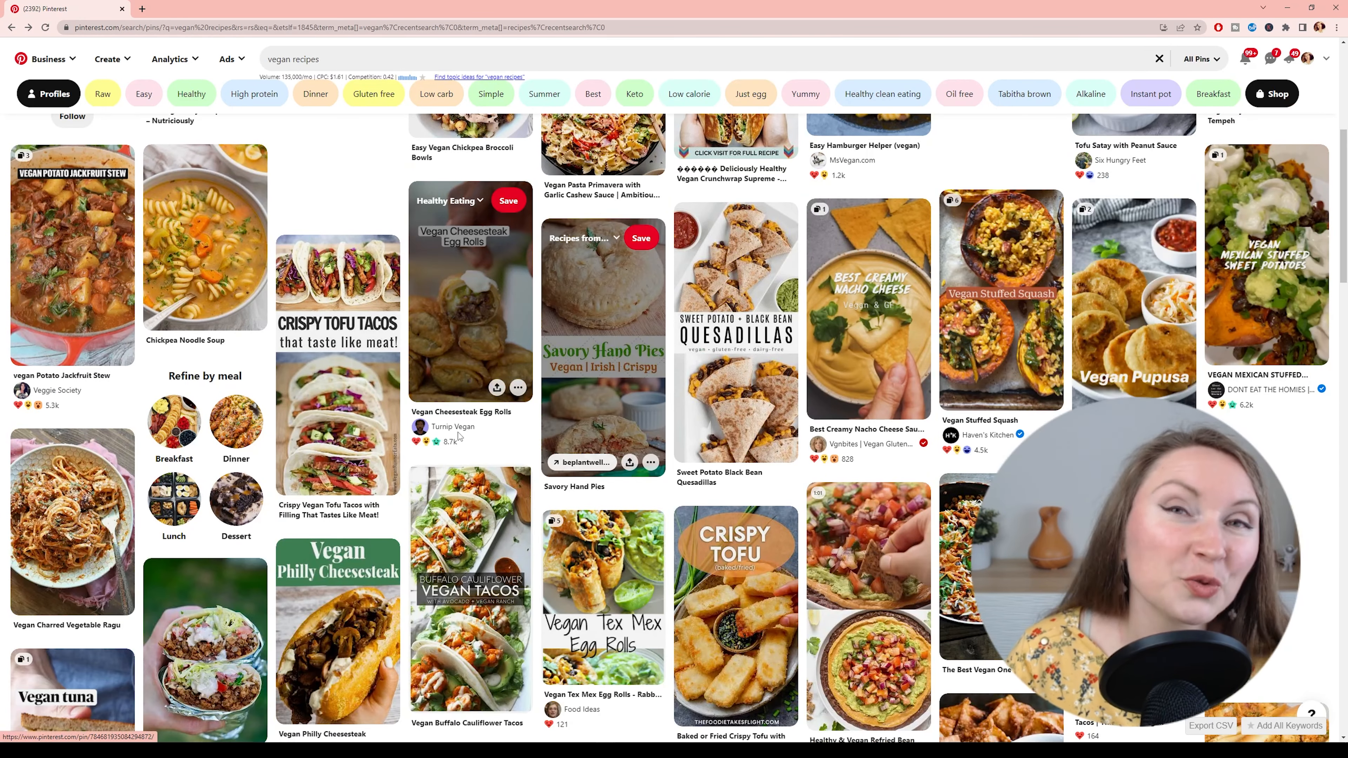